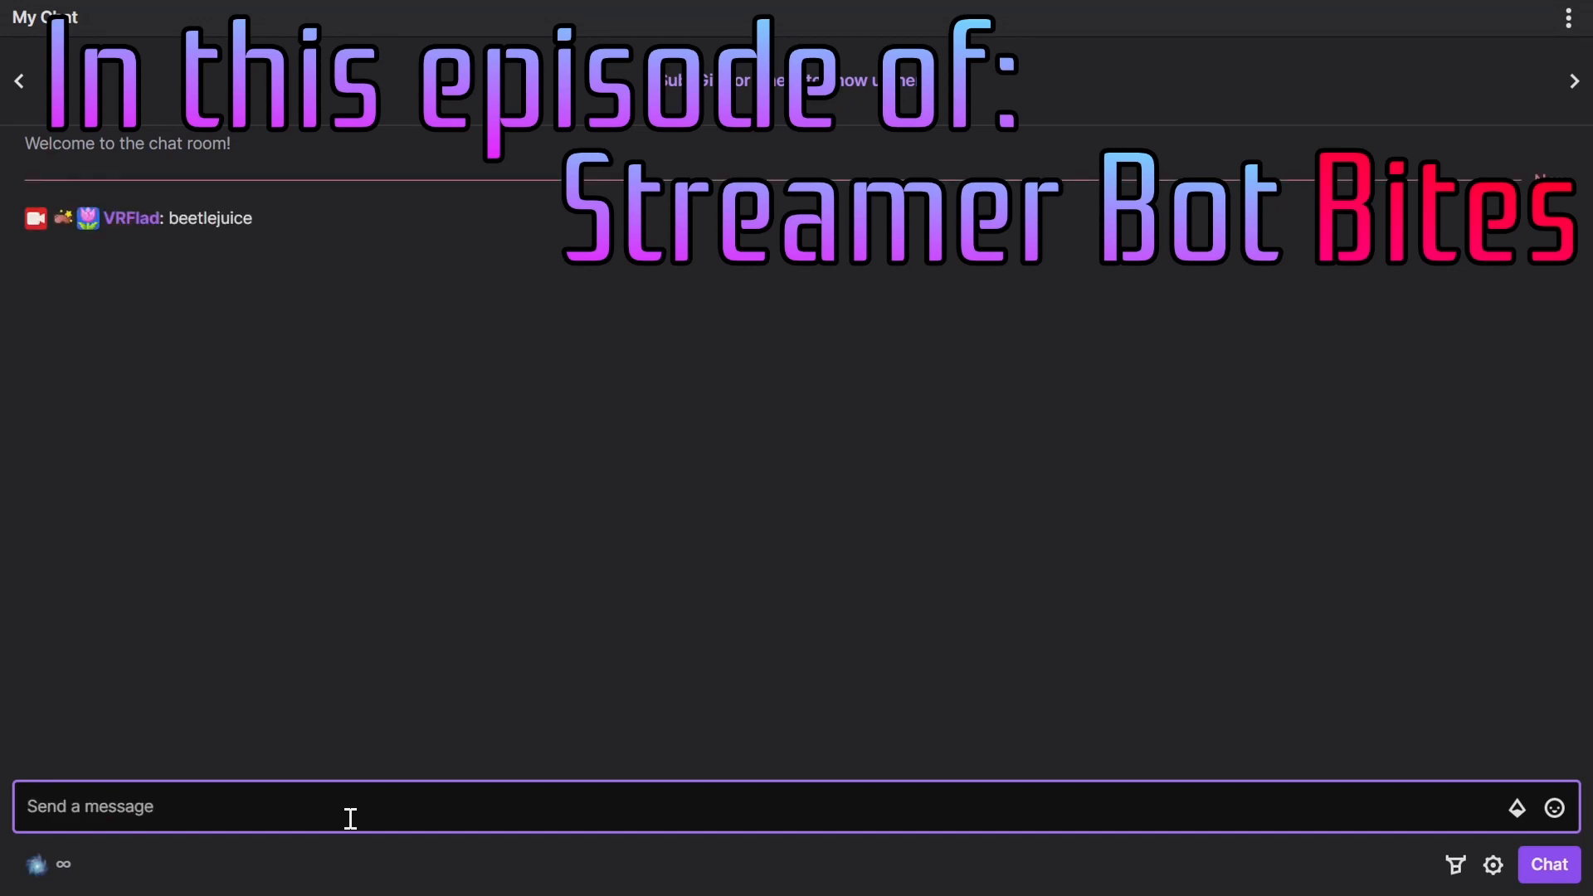
# - Send the chat messages 'not beetlejuice' and 'please no beetlejuice' in Twitch chat
pyautogui.write('not')
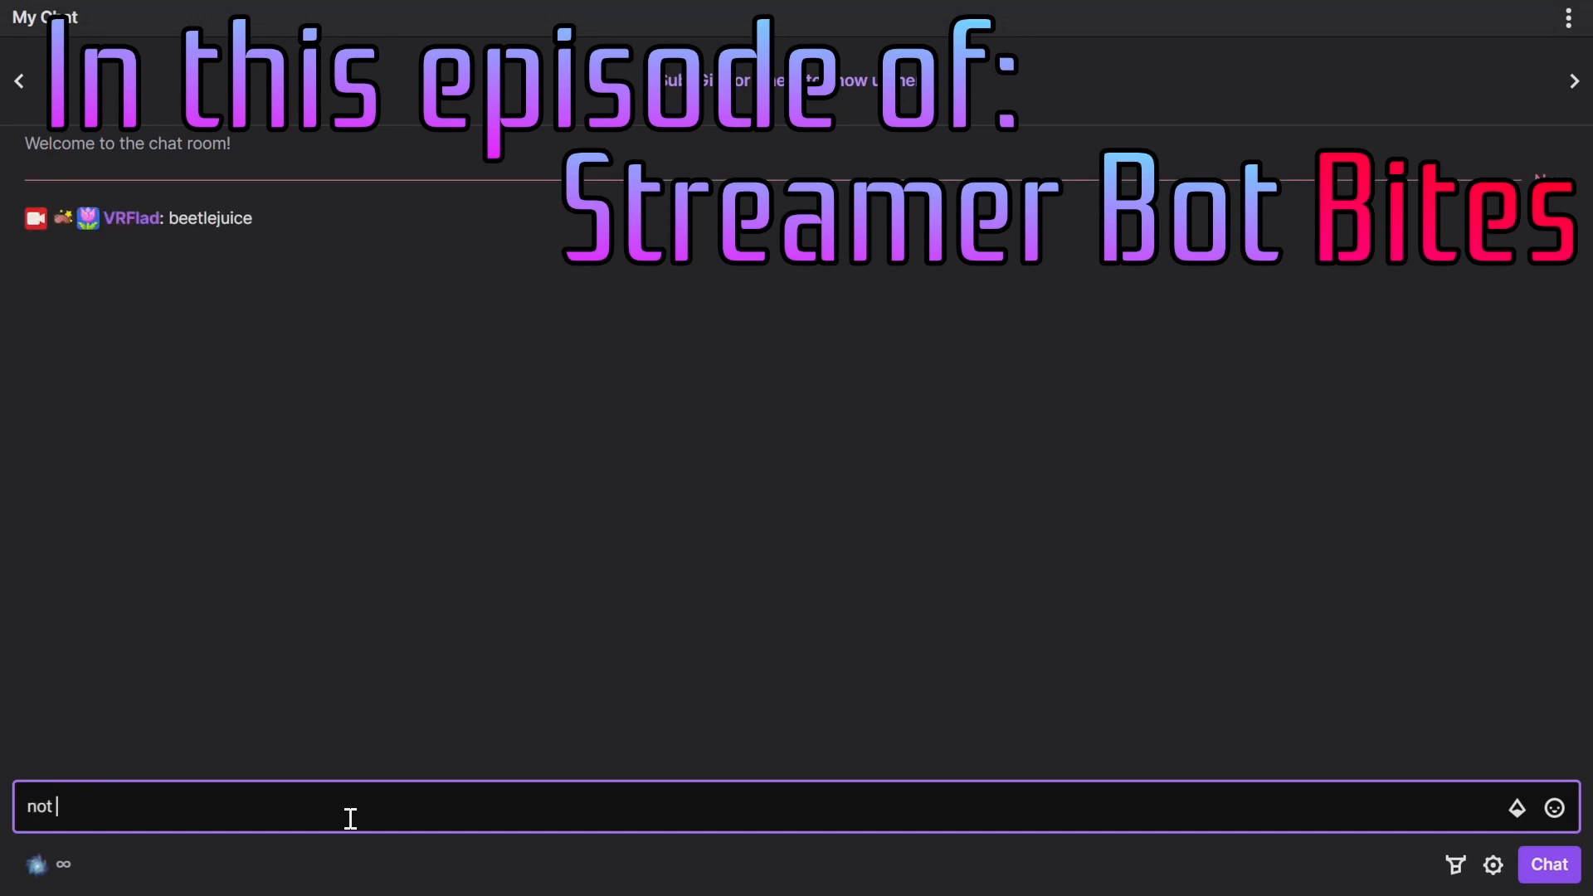
pyautogui.press('Return')
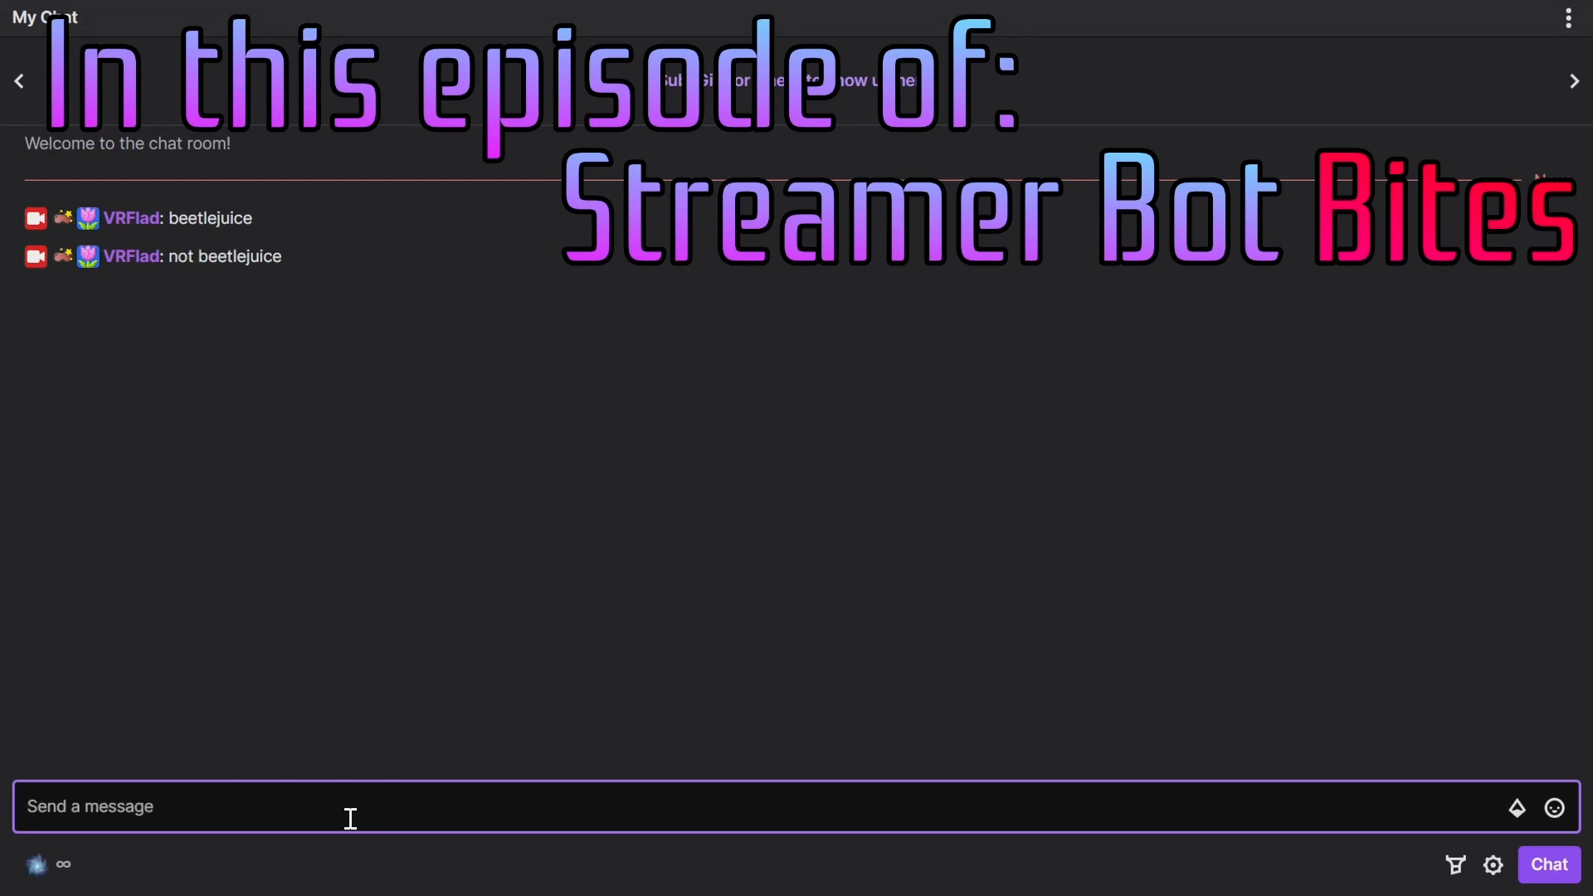
pyautogui.write('plea')
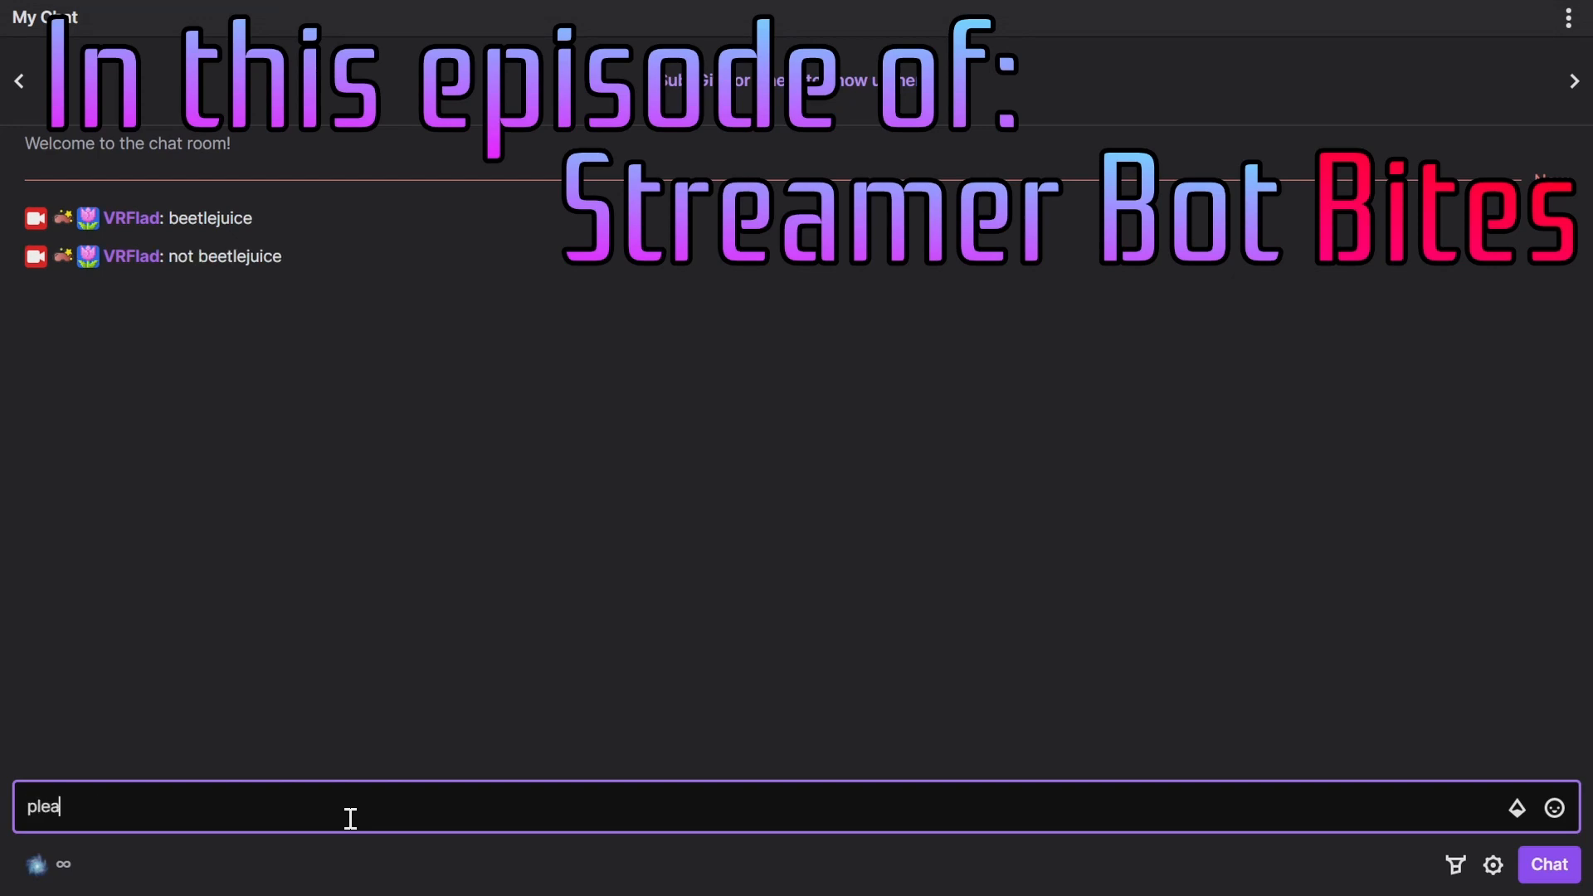
pyautogui.write('se no beetlejuice')
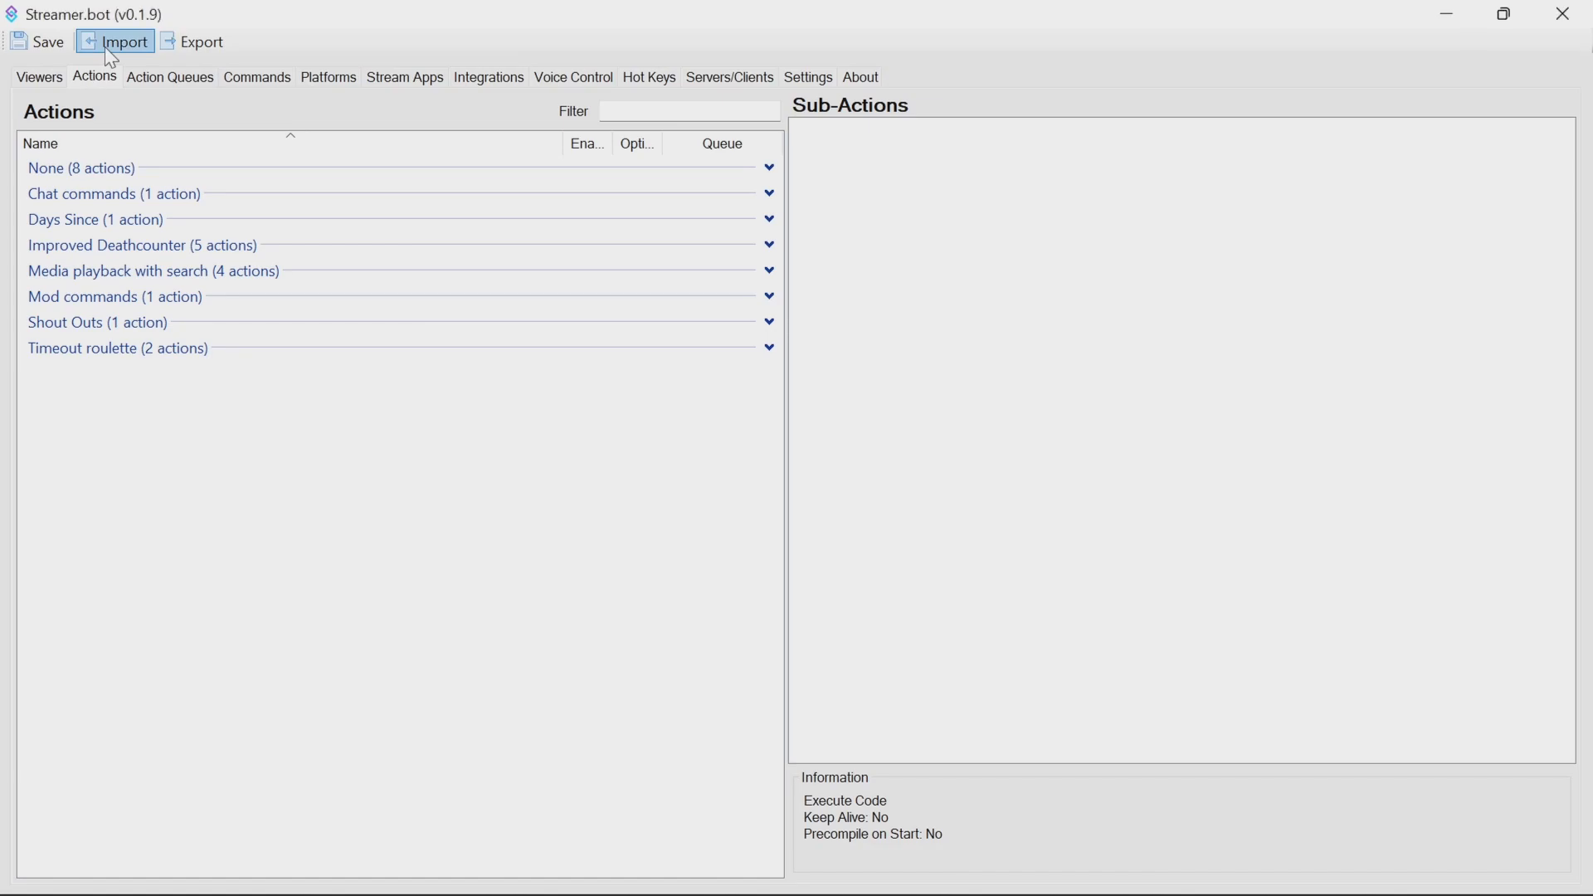
# - Load the Custom command trigger v1 import and preview its action's sub-actions
pyautogui.click(114, 41)
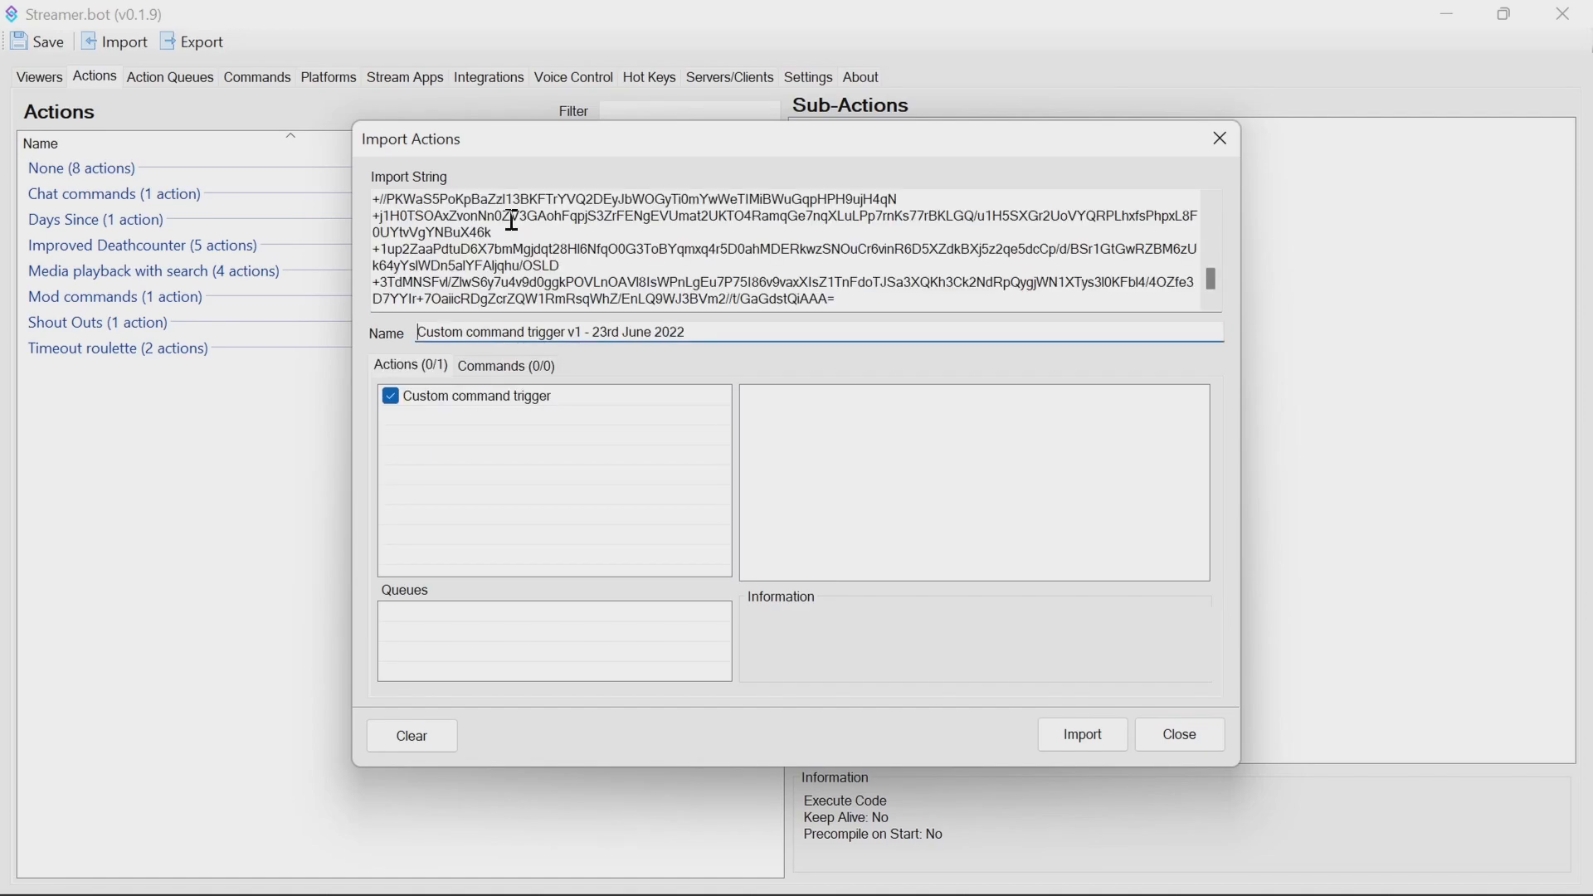
pyautogui.click(478, 395)
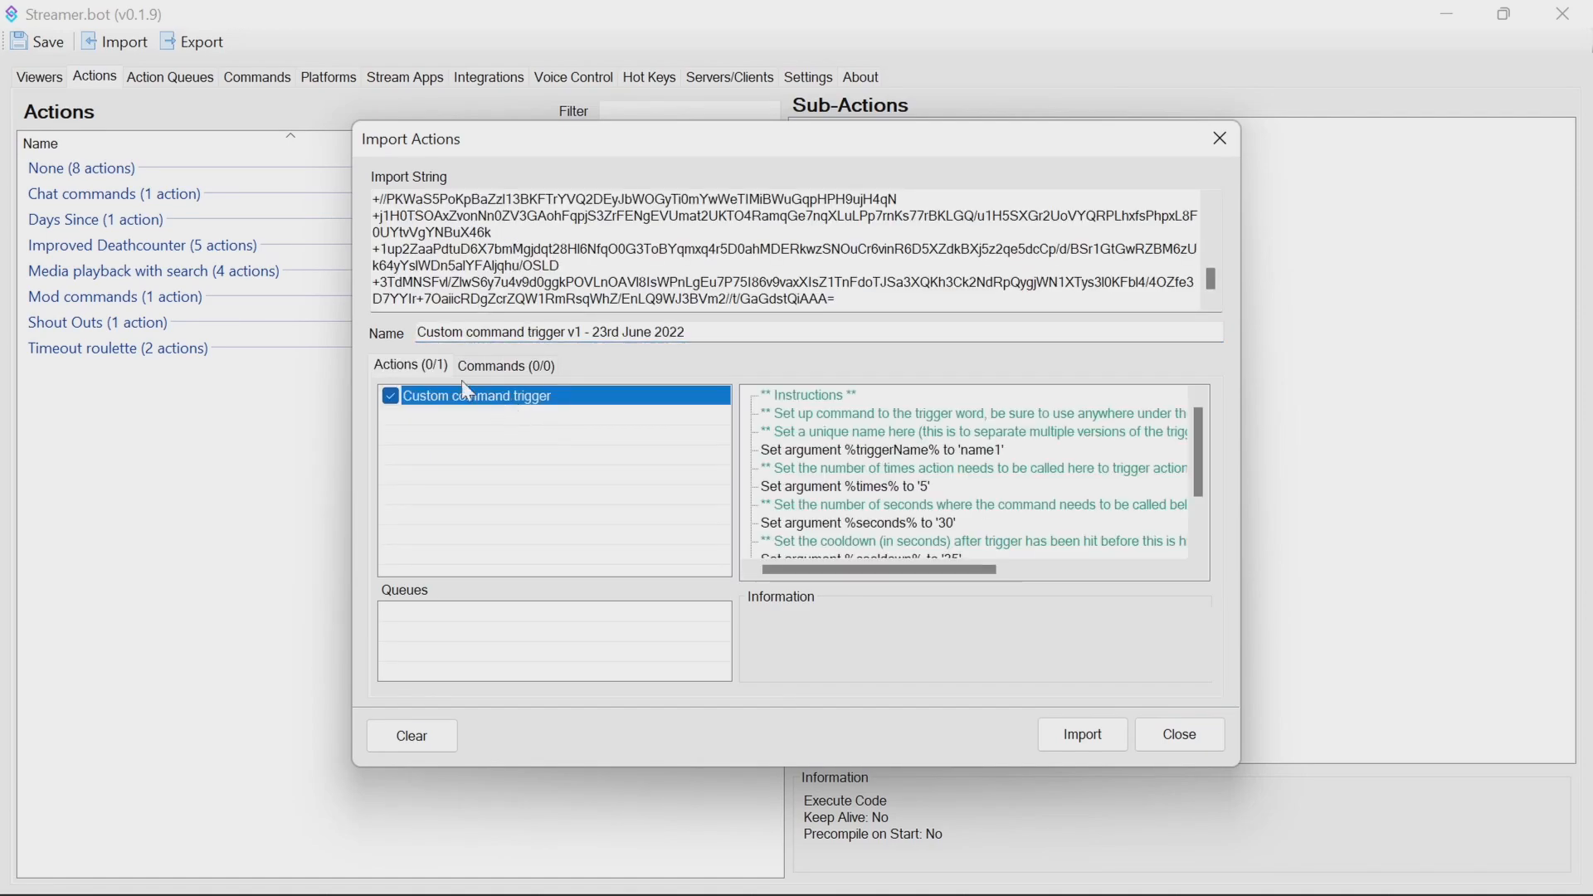
pyautogui.moveTo(498, 378)
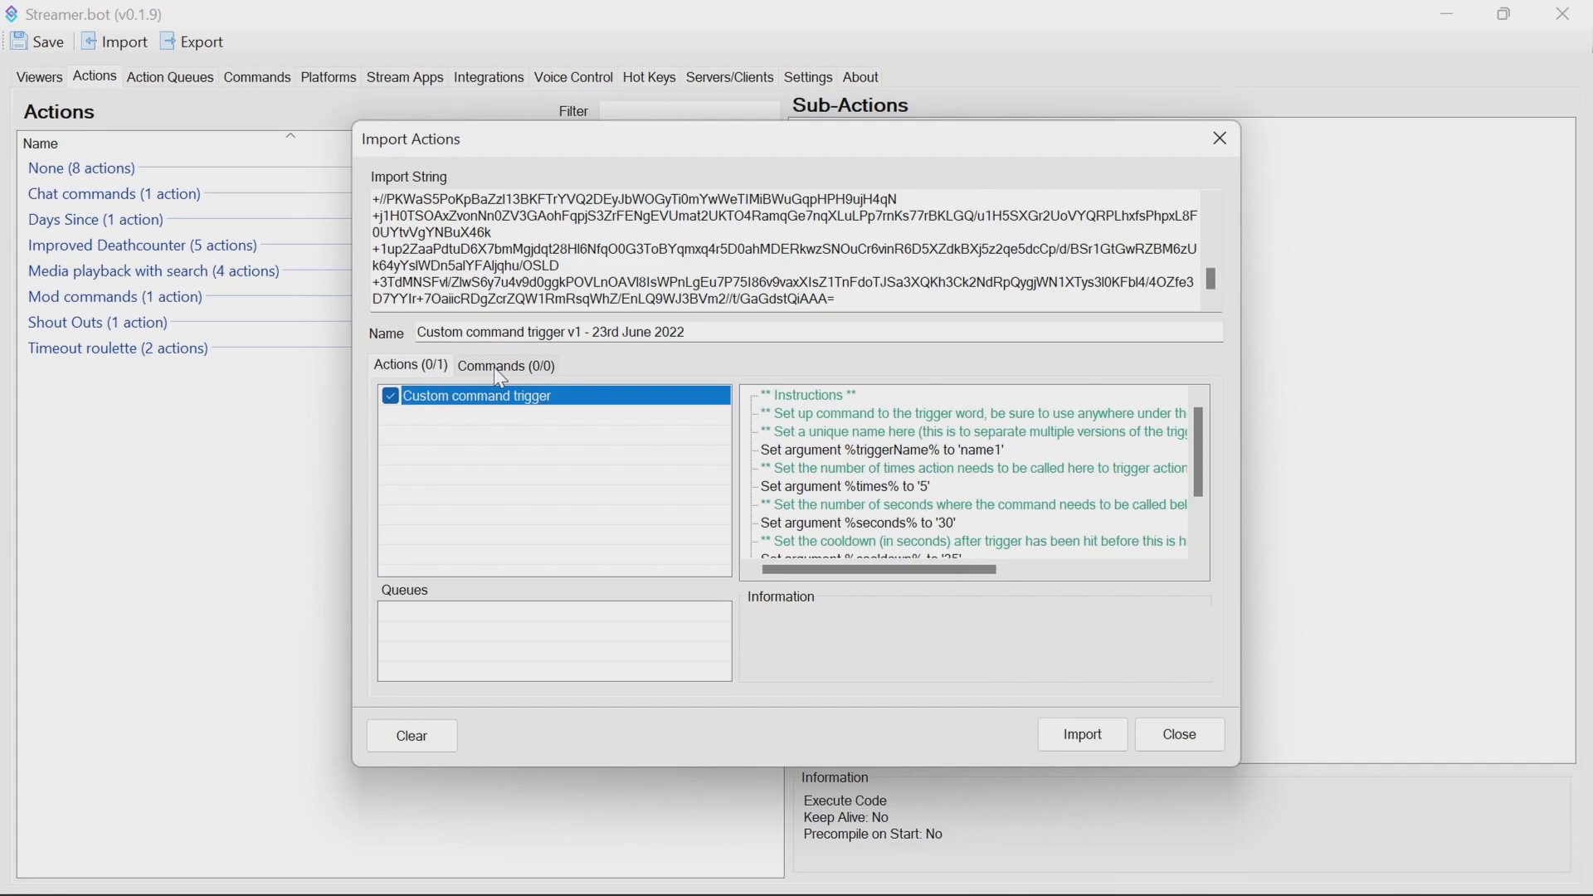
pyautogui.moveTo(479, 399)
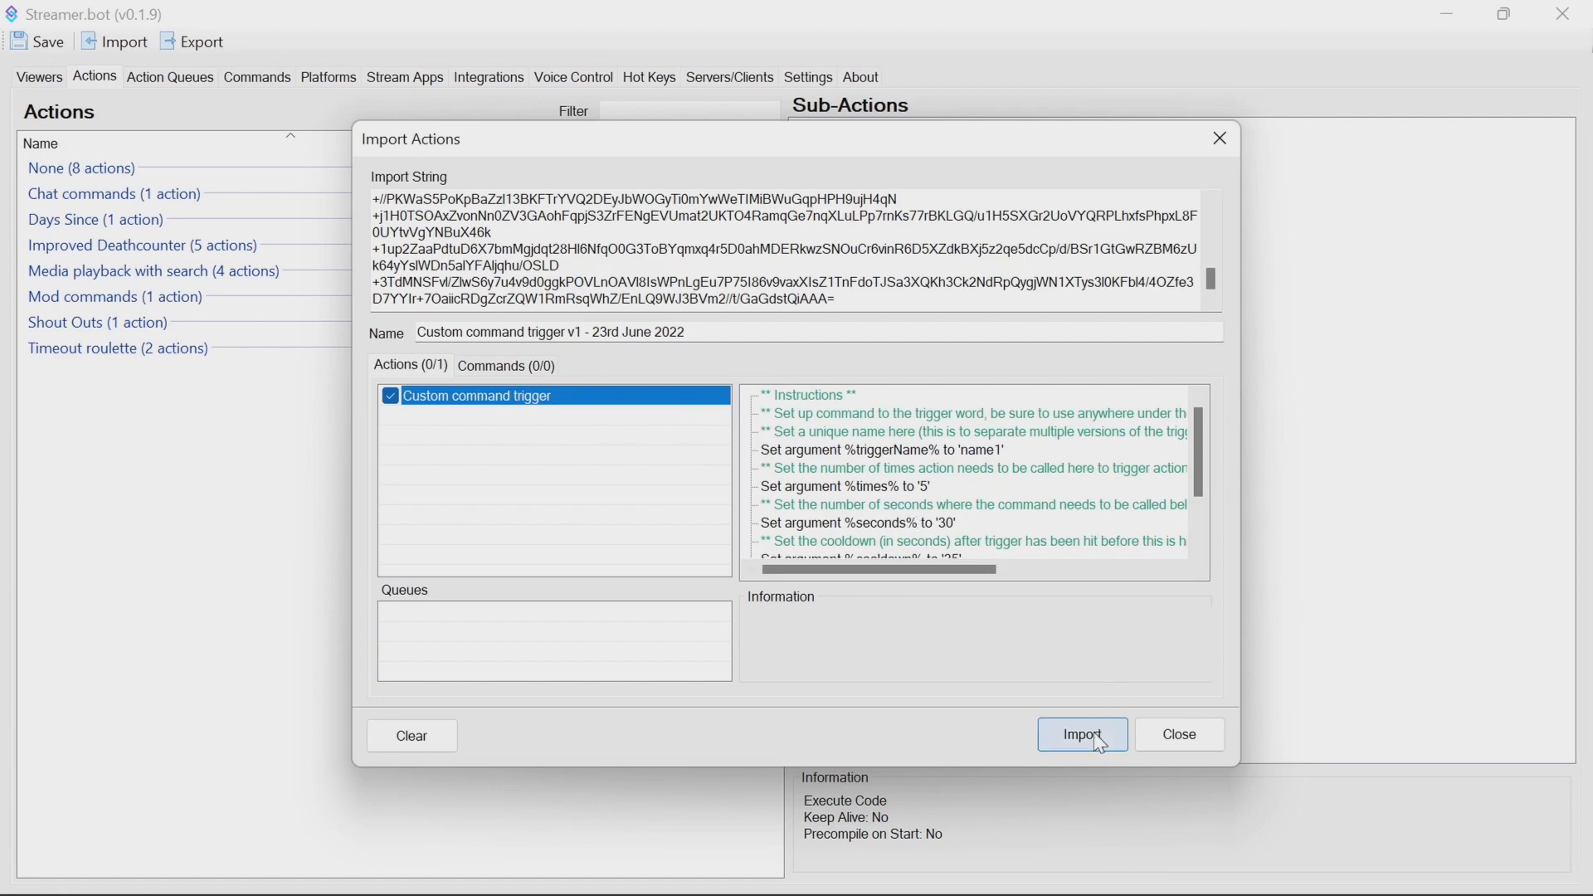
# - Import Custom command trigger, then show its sub-actions and the trigger name argument
pyautogui.click(1081, 735)
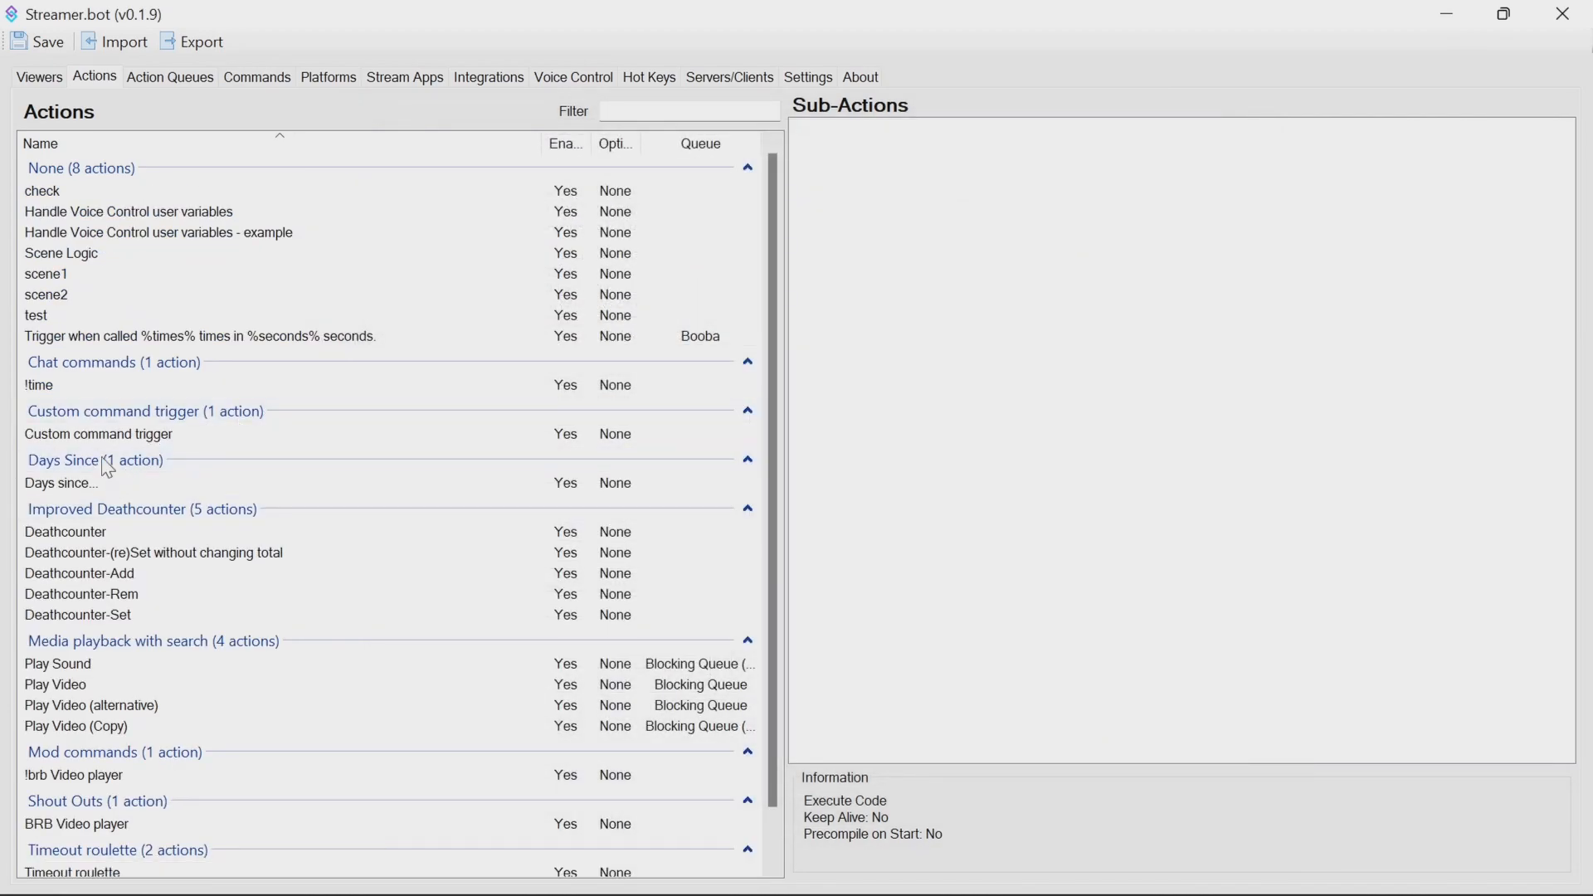
pyautogui.click(98, 434)
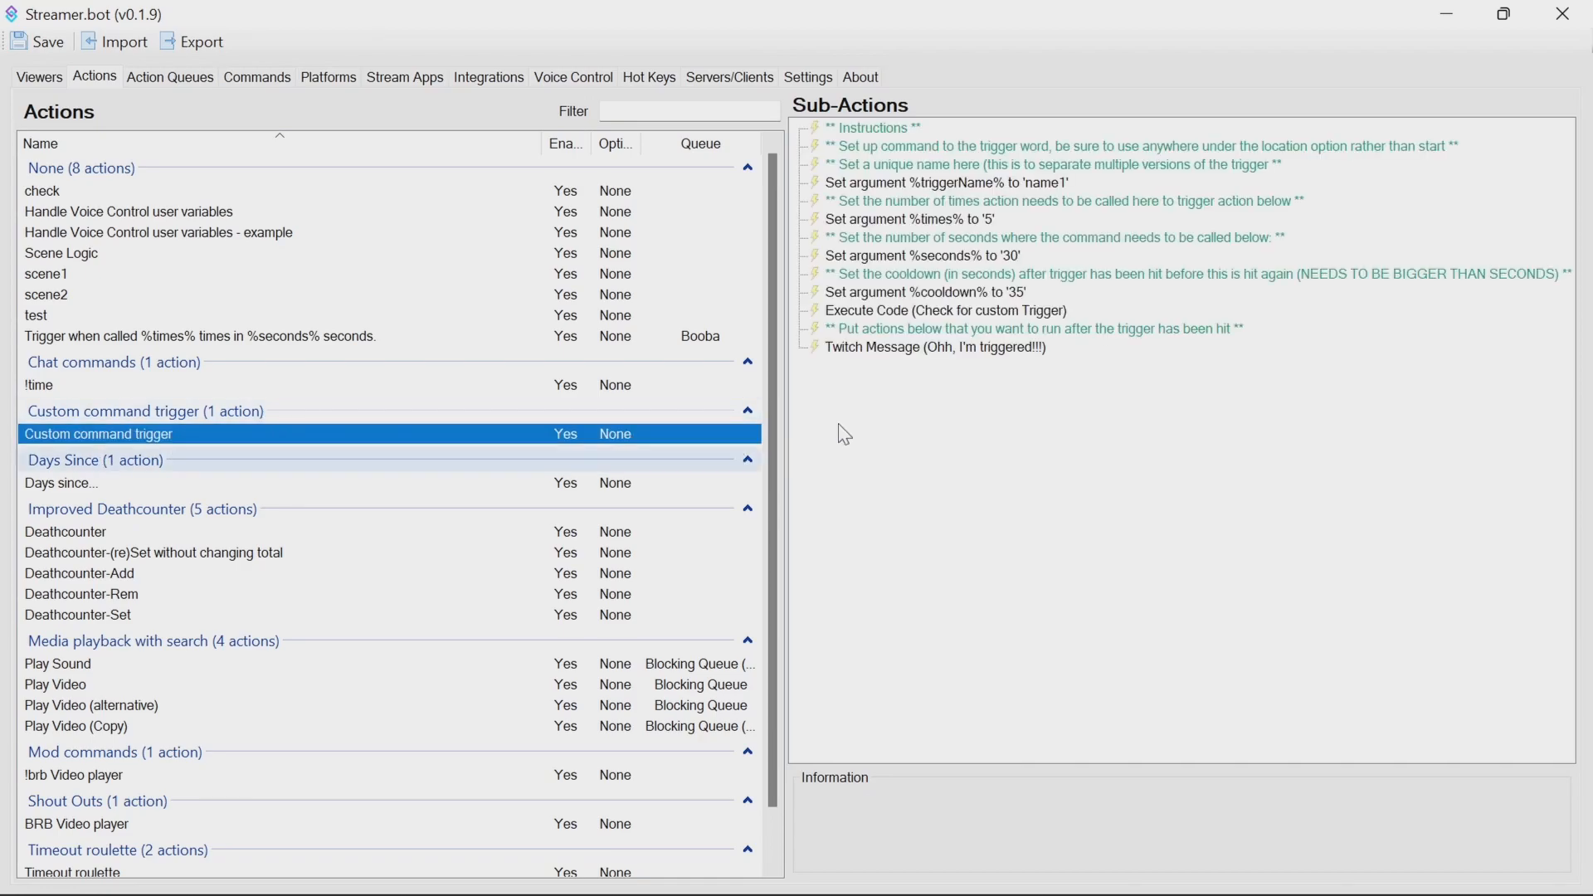
pyautogui.click(947, 181)
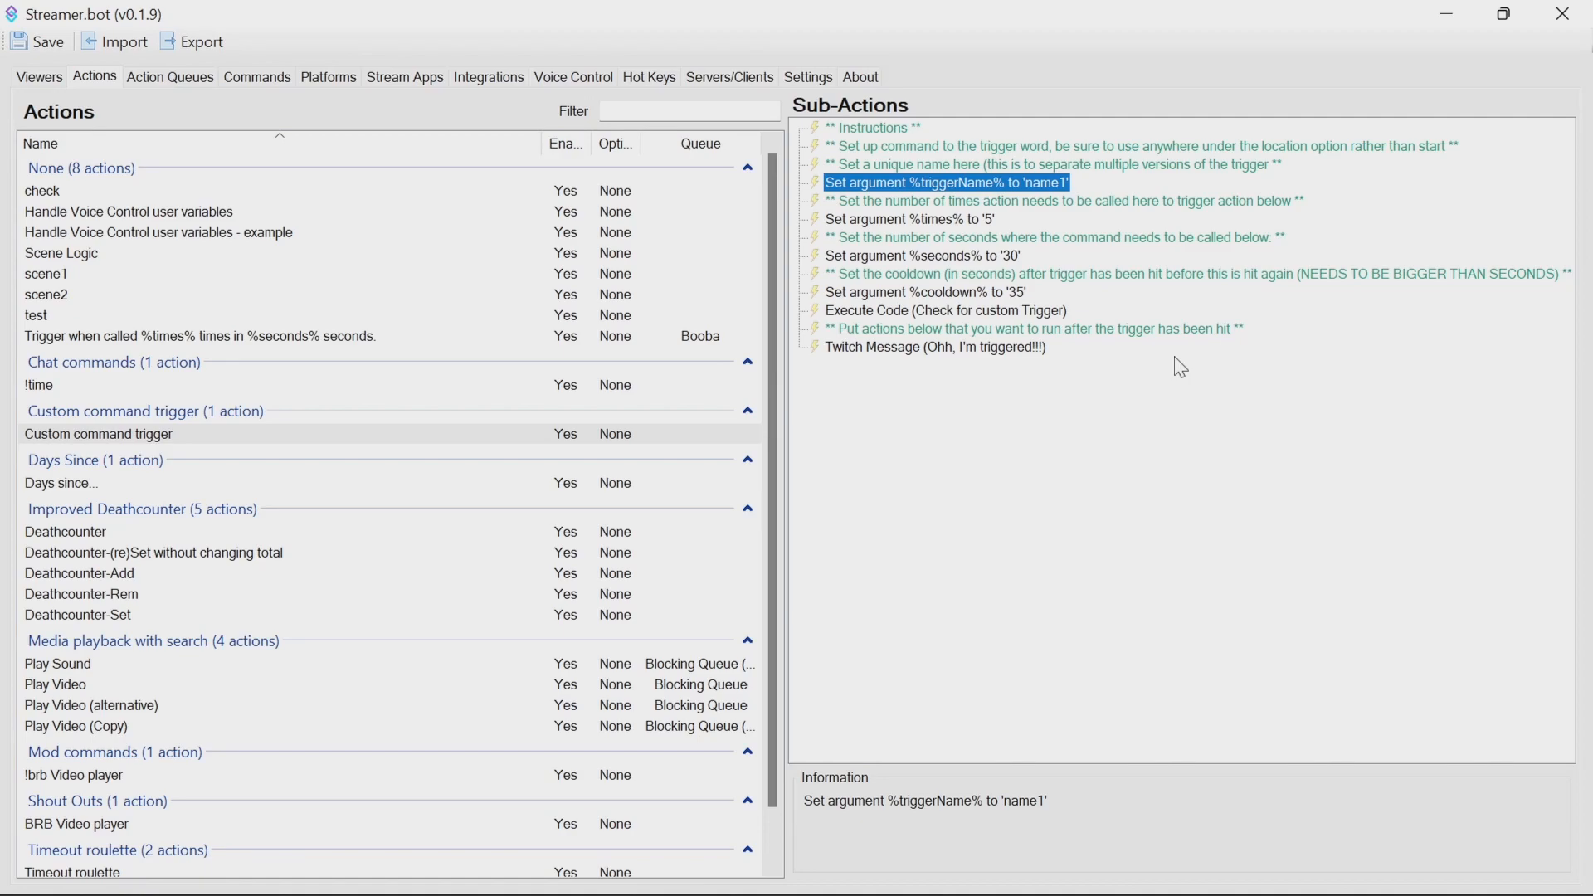
pyautogui.moveTo(902, 230)
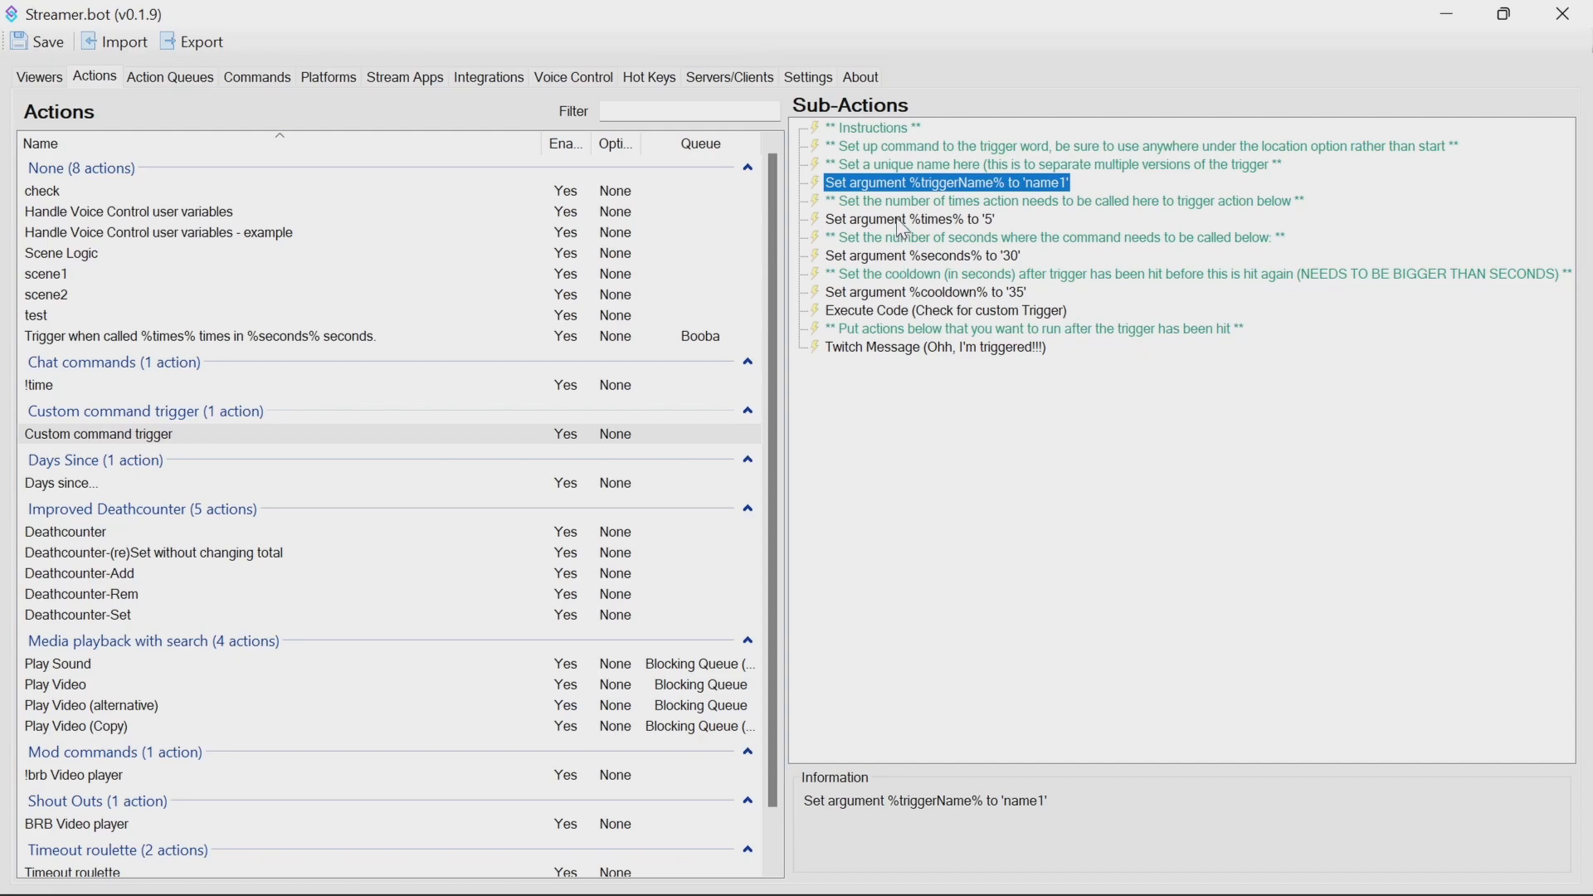
pyautogui.click(906, 218)
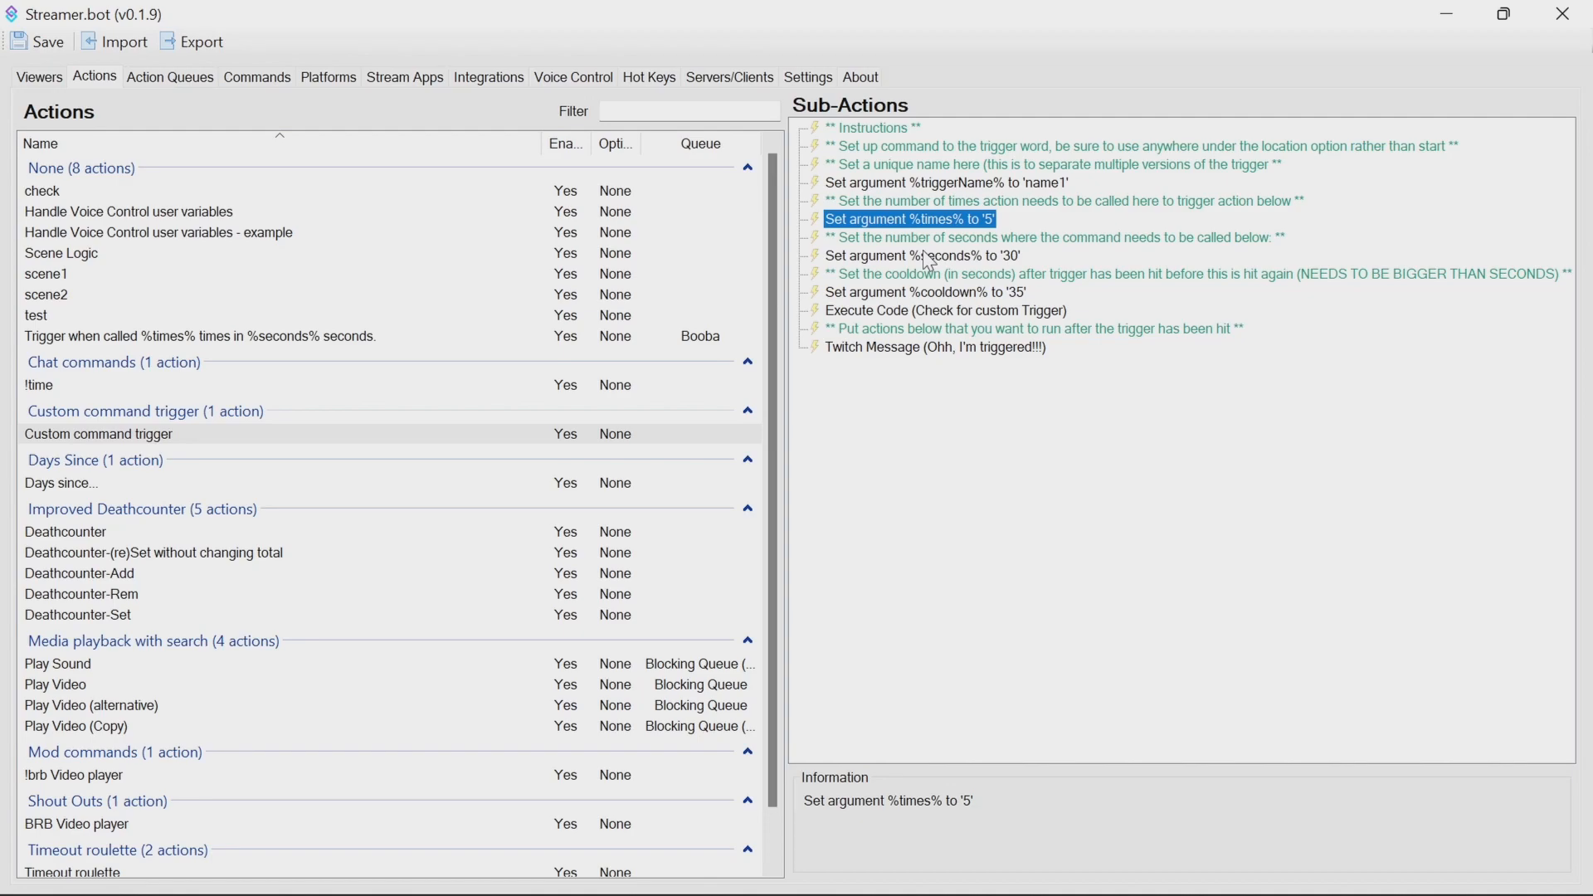
pyautogui.click(919, 255)
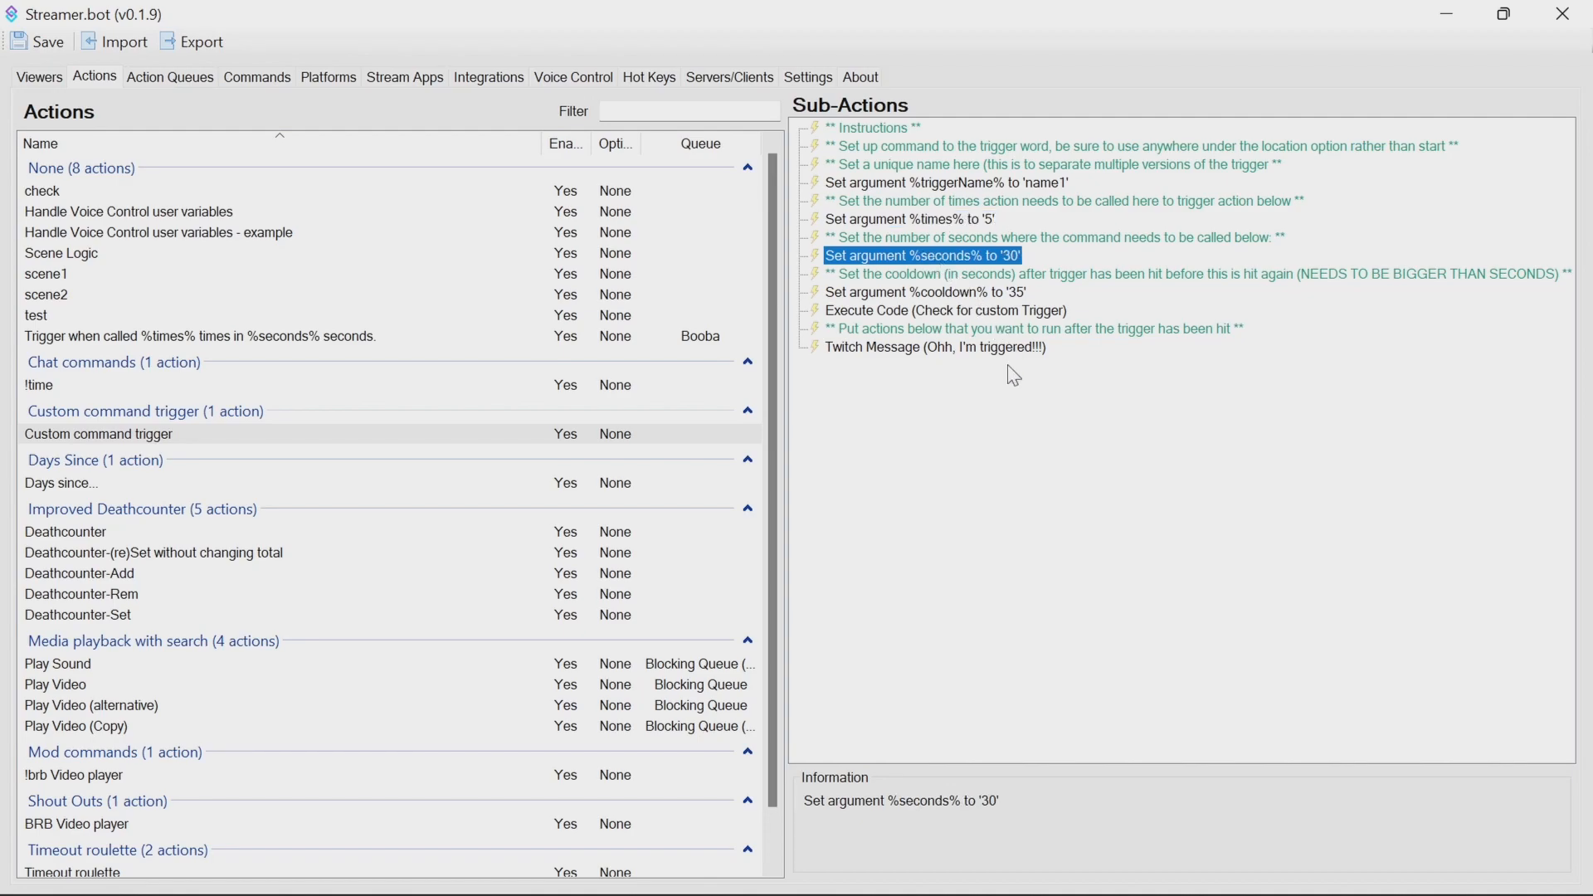
pyautogui.moveTo(983, 250)
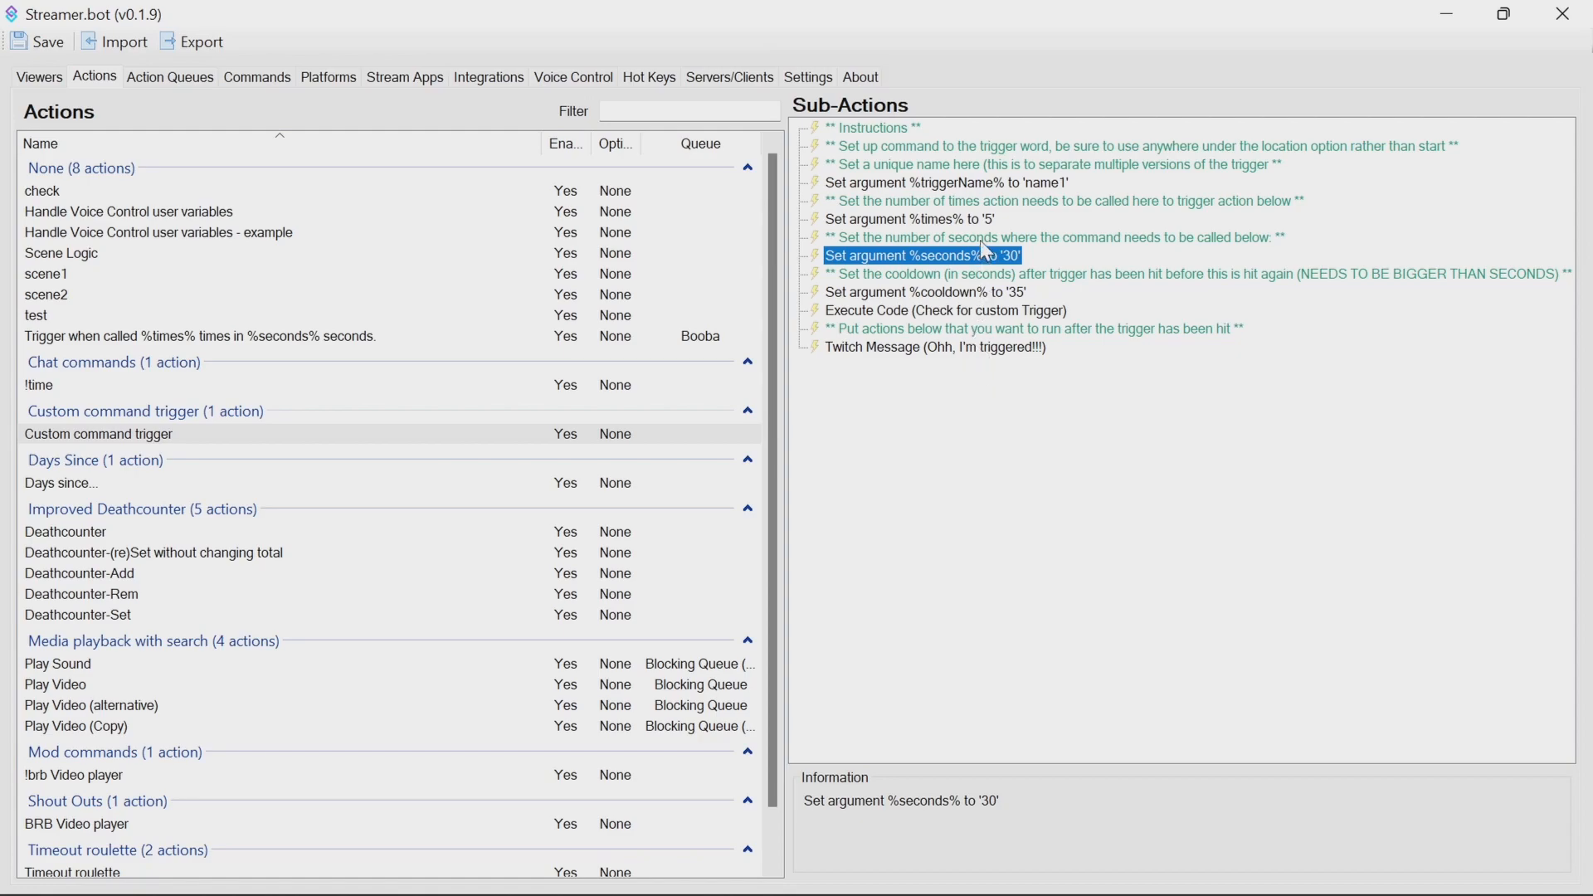
pyautogui.moveTo(1012, 341)
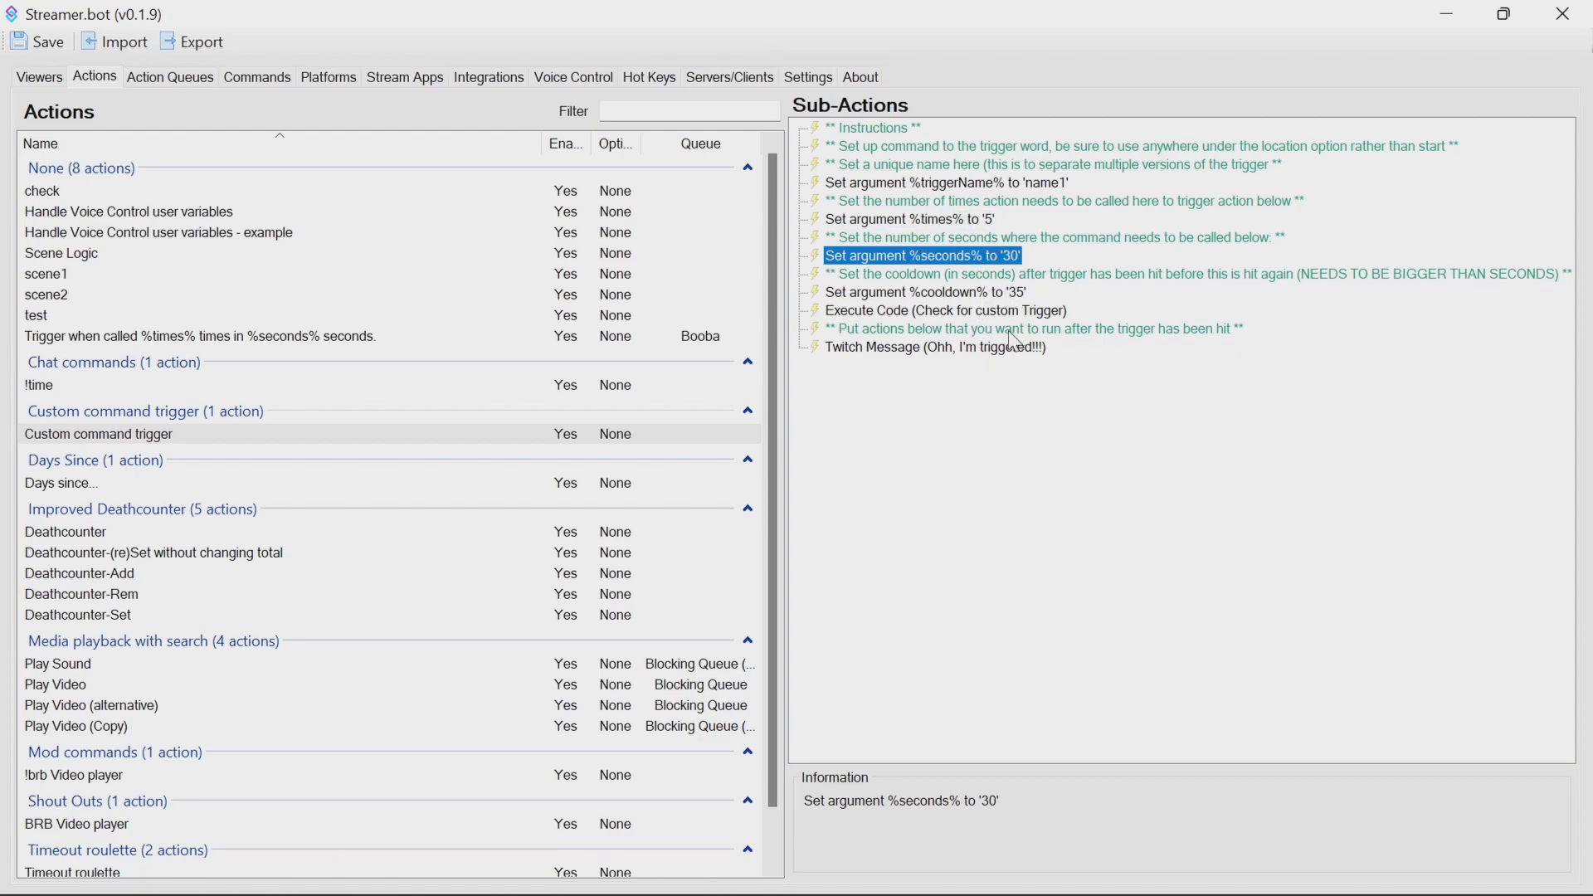
pyautogui.click(922, 291)
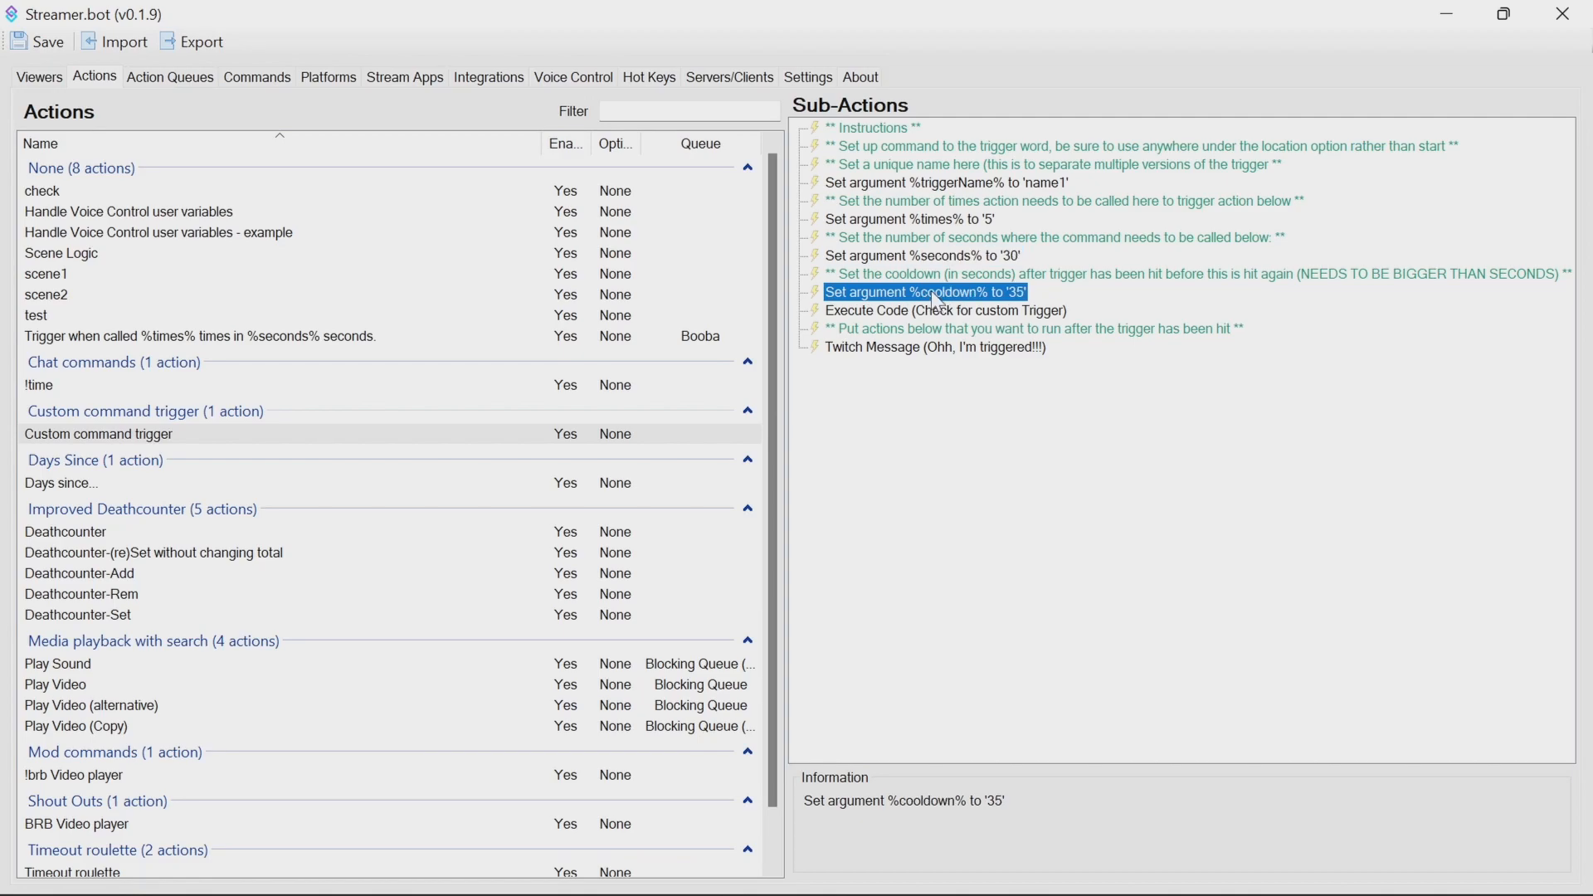
pyautogui.moveTo(996, 356)
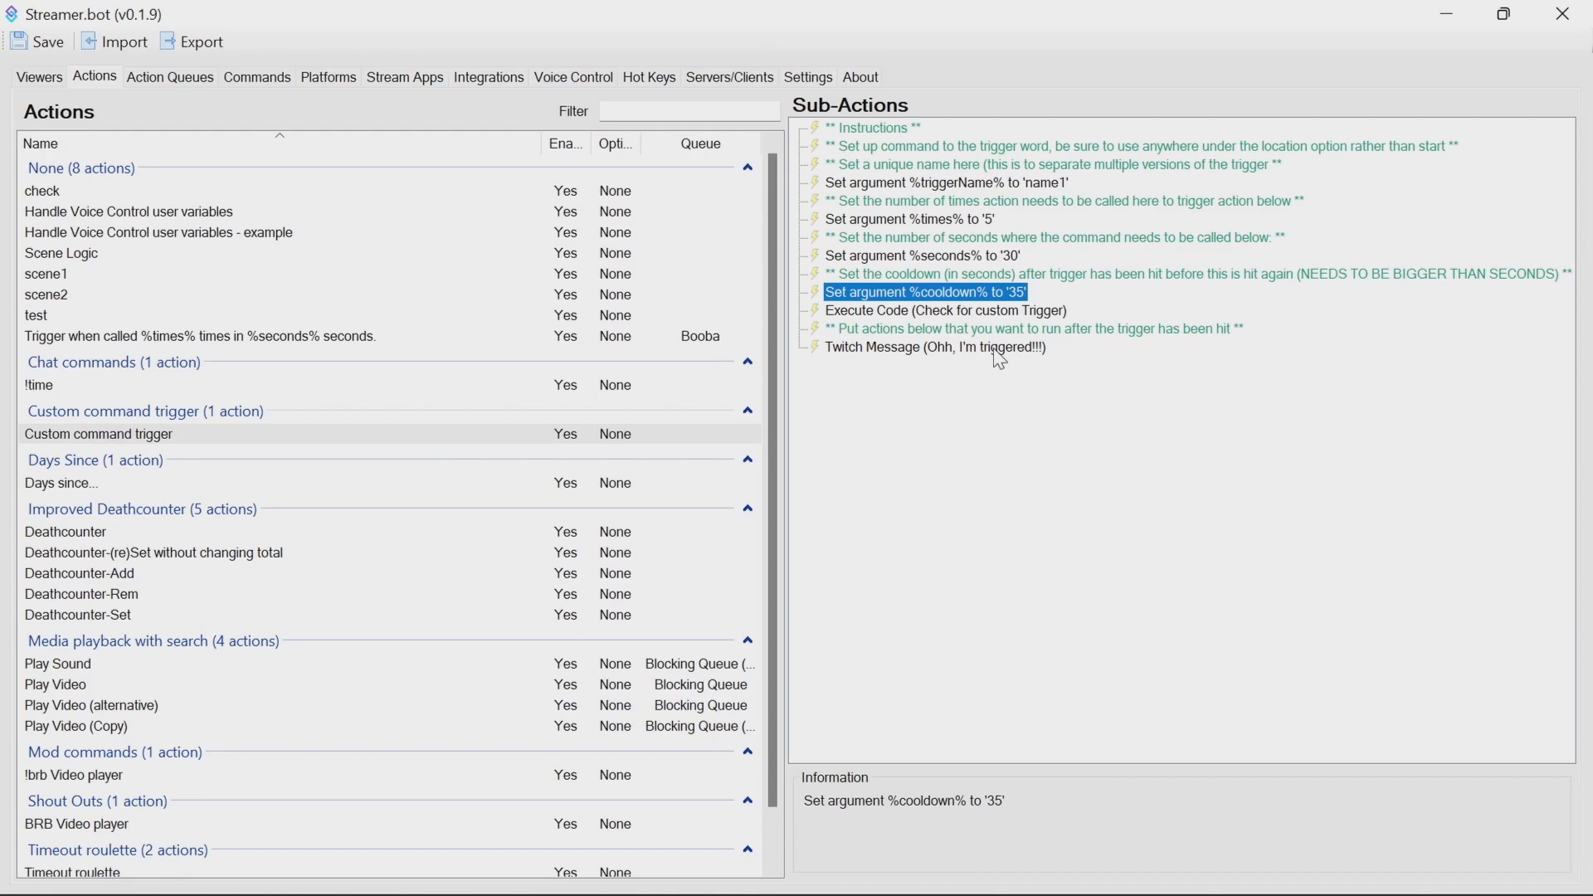
pyautogui.click(945, 309)
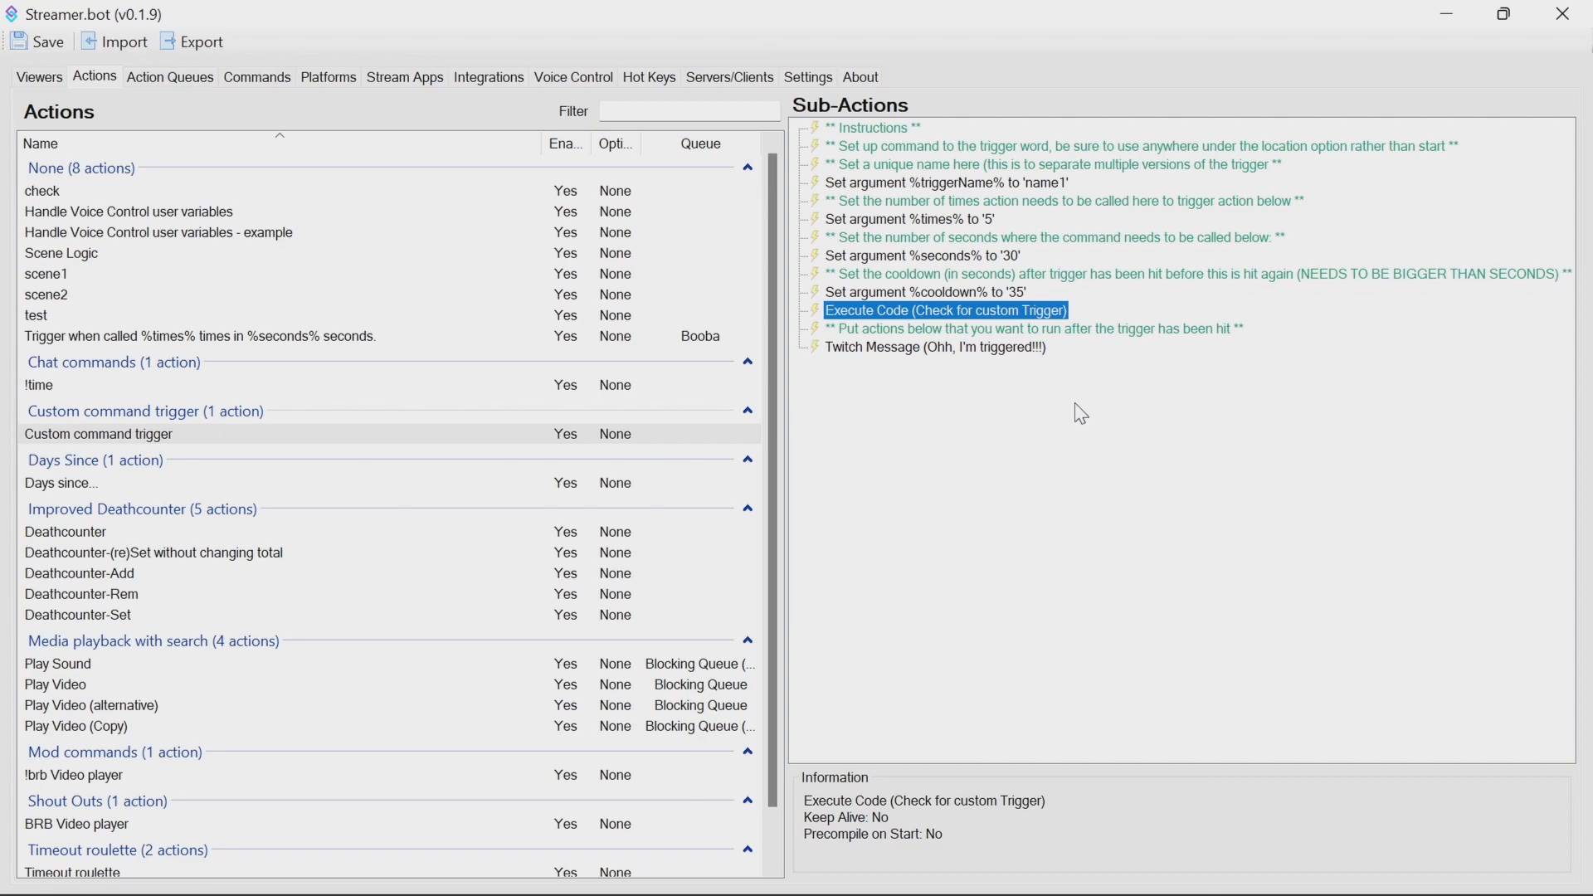
pyautogui.moveTo(872, 374)
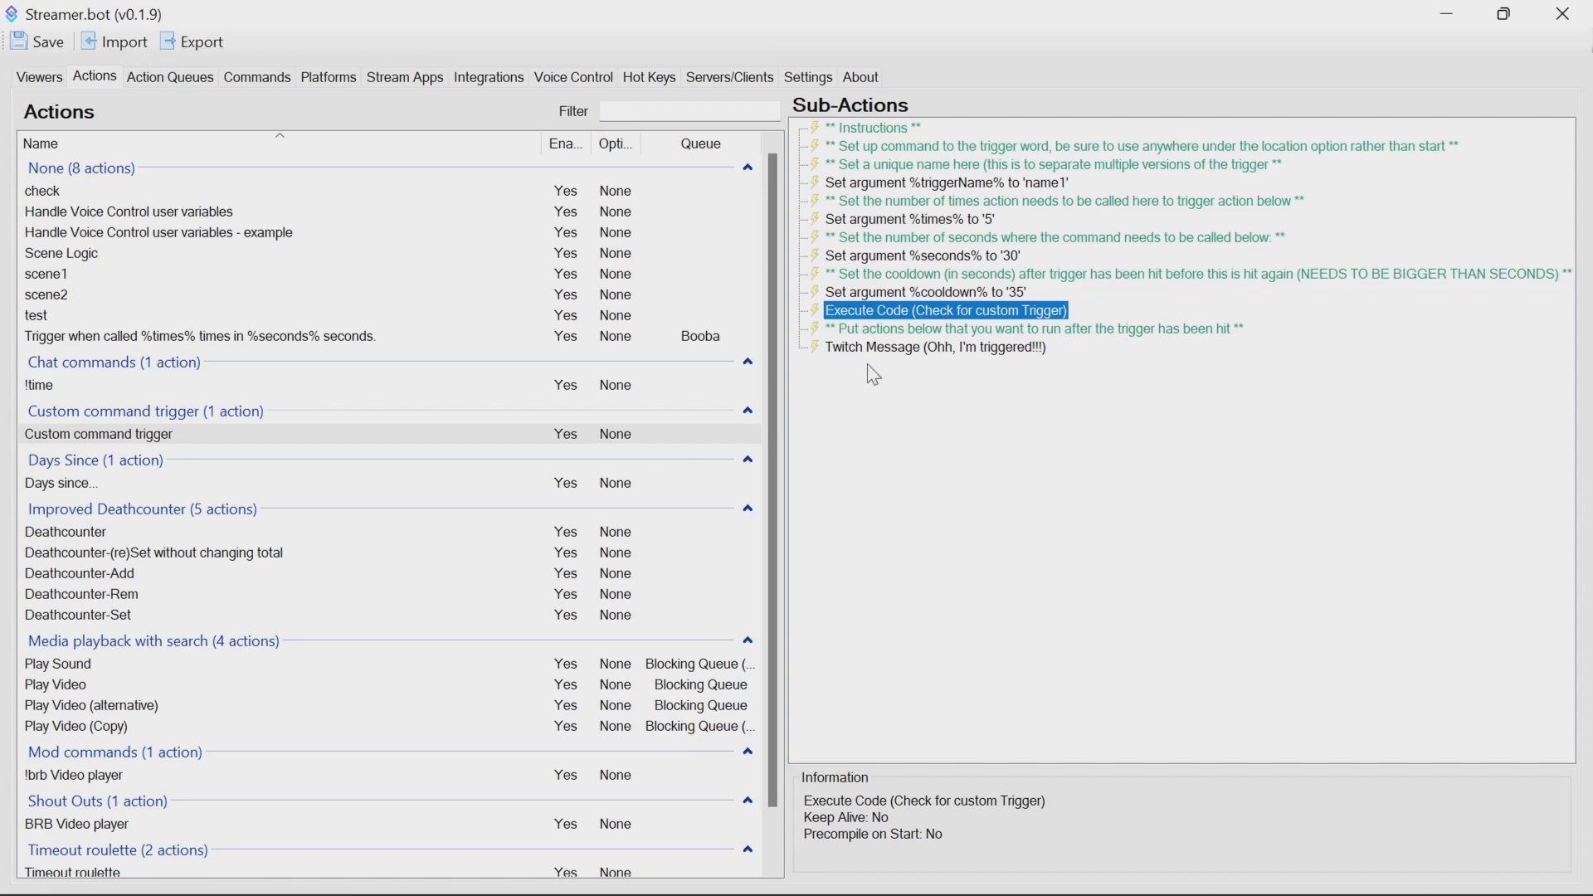
pyautogui.click(933, 347)
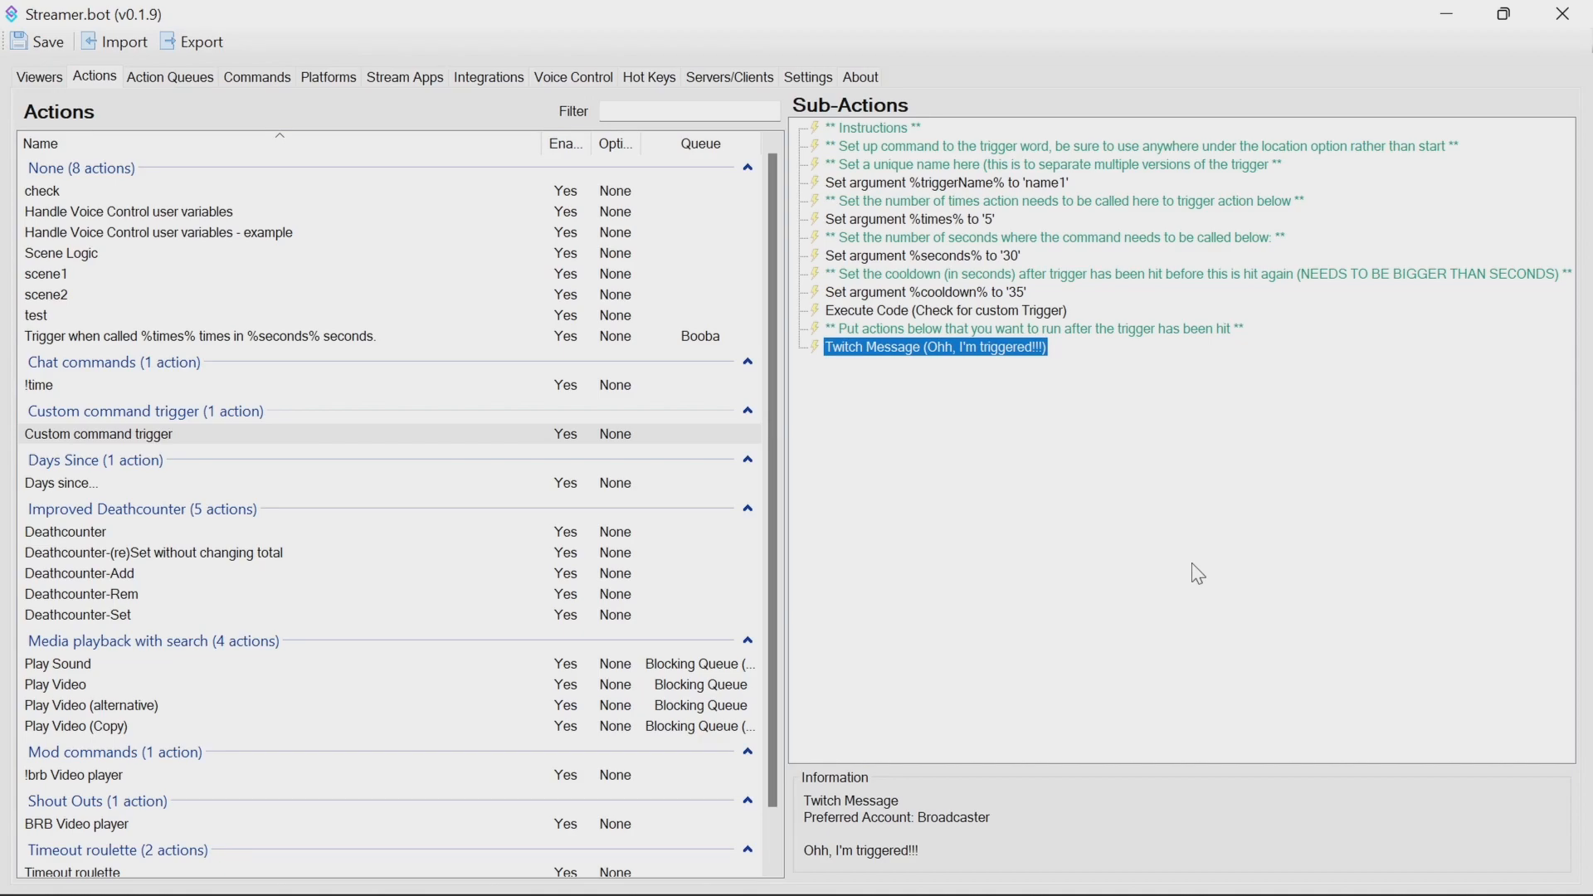
pyautogui.moveTo(569, 442)
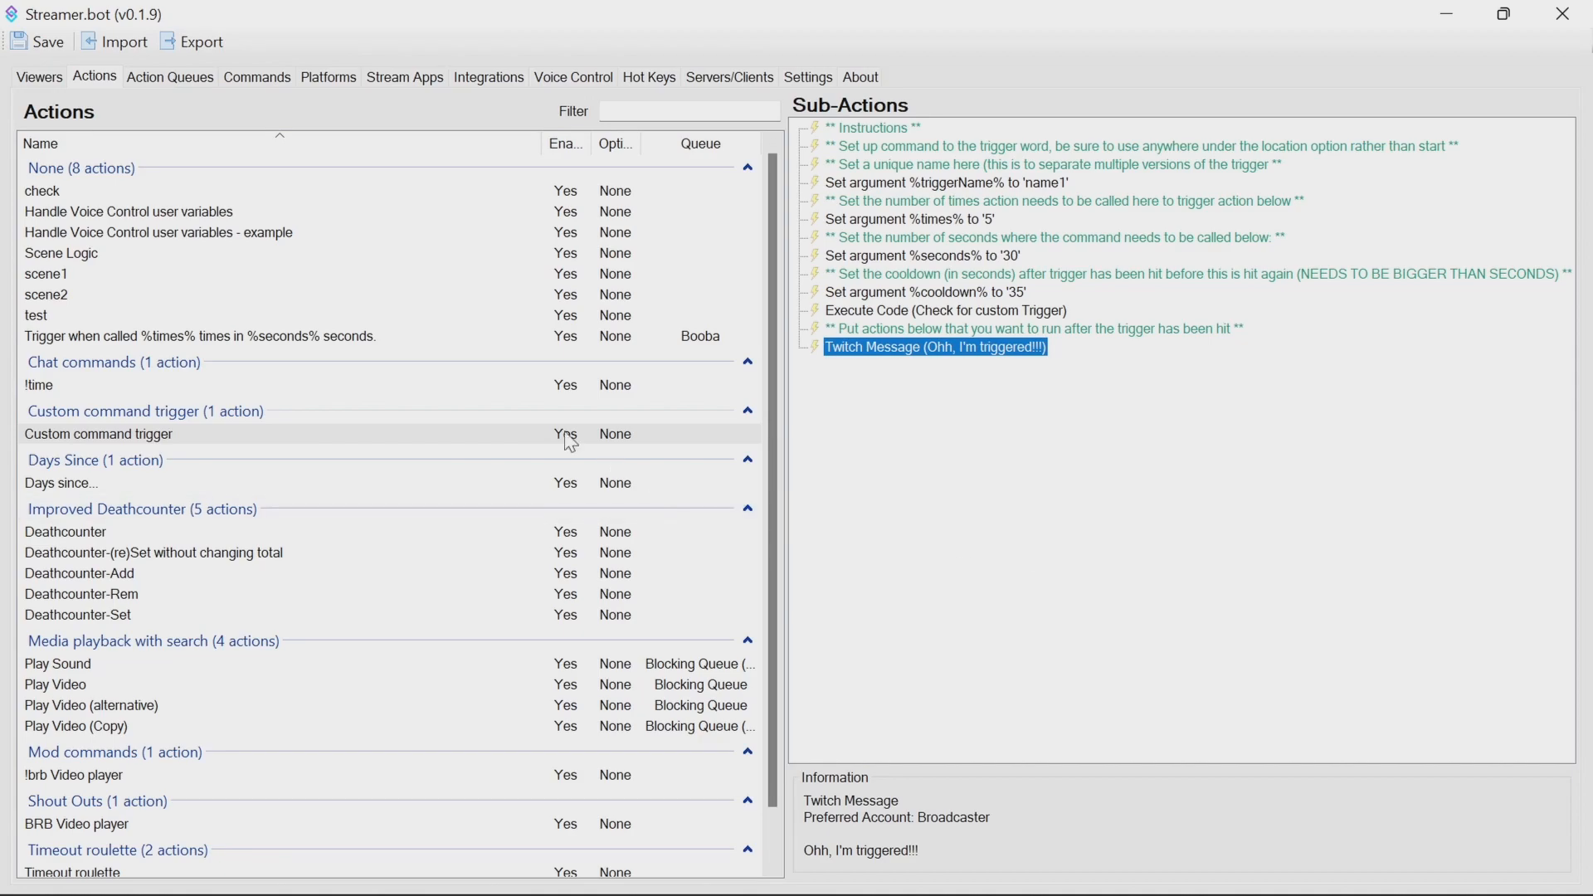
# - Add a chat command with the word 'beetlejuice' and its location set to Anywhere
pyautogui.click(257, 76)
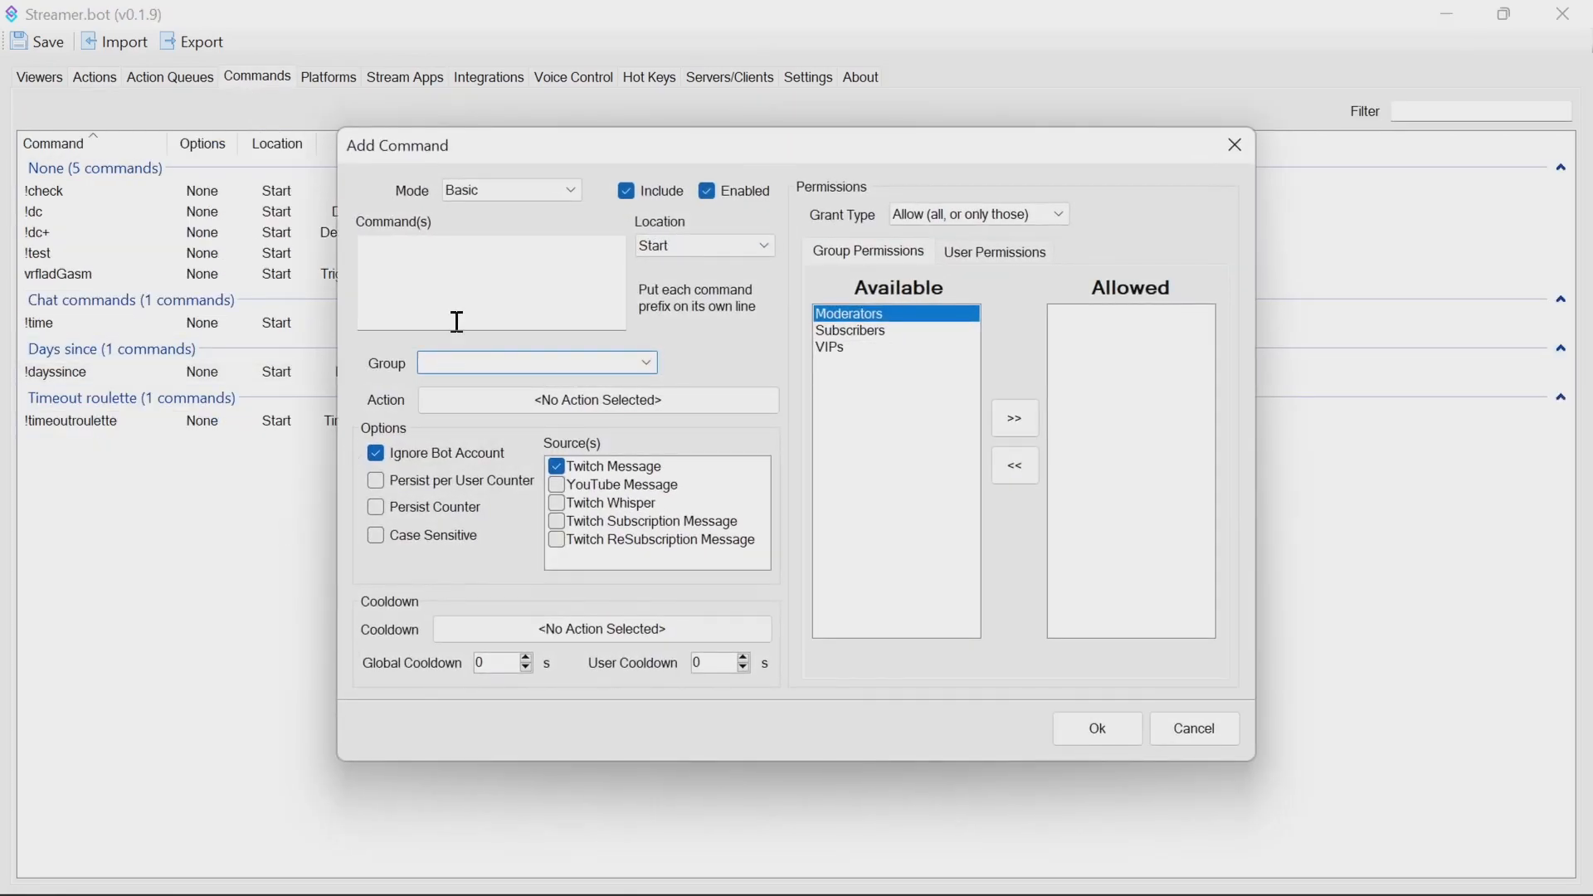
pyautogui.write('beet')
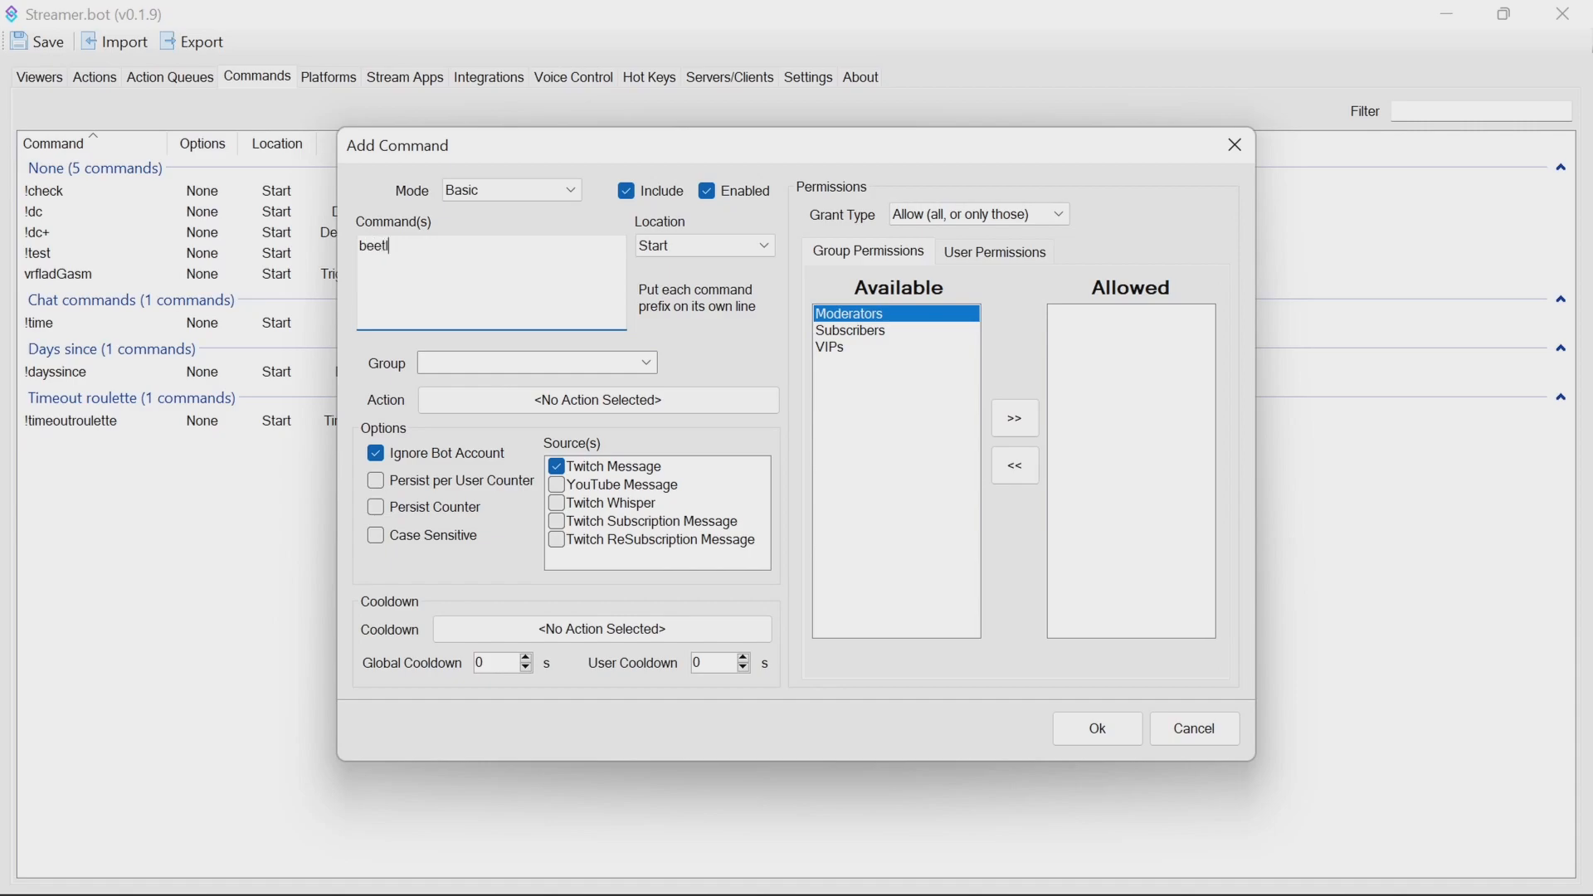
pyautogui.write('ejuice')
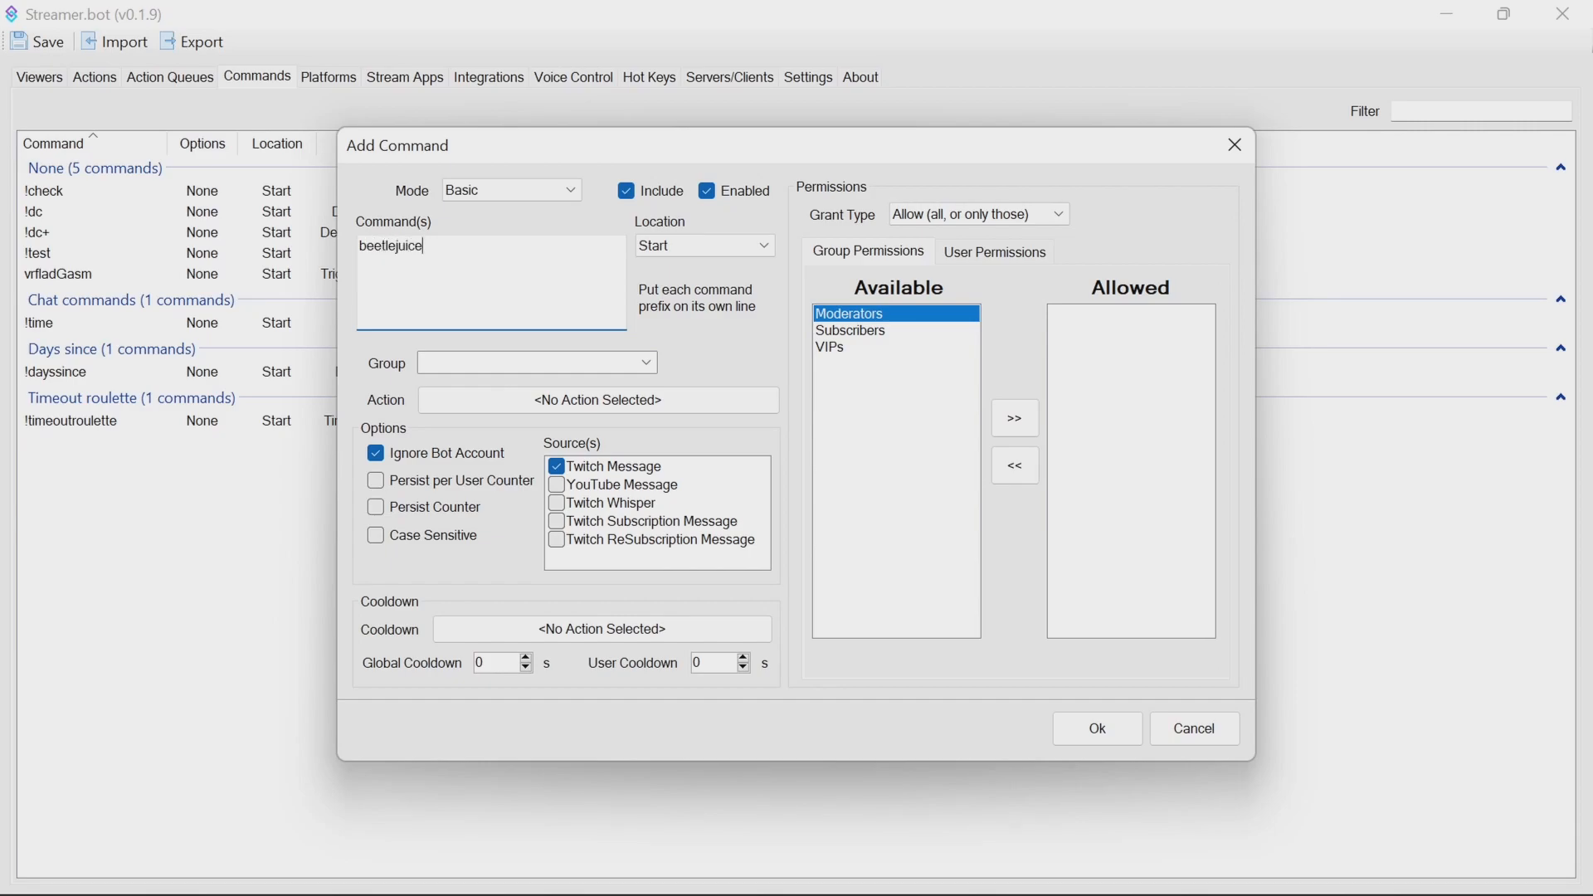
pyautogui.click(704, 245)
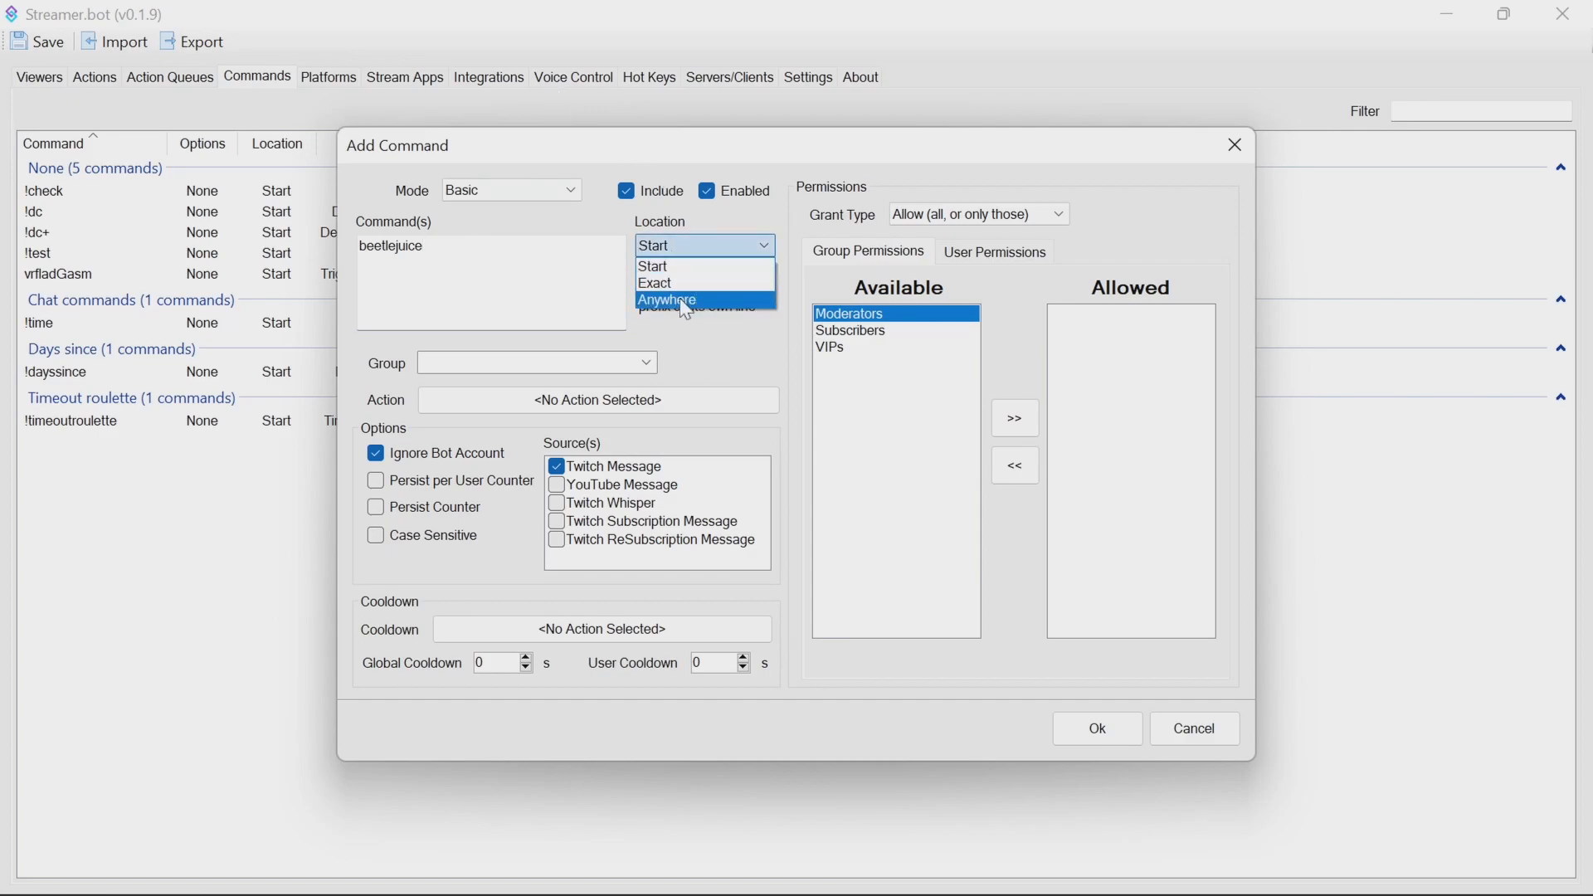
pyautogui.click(666, 300)
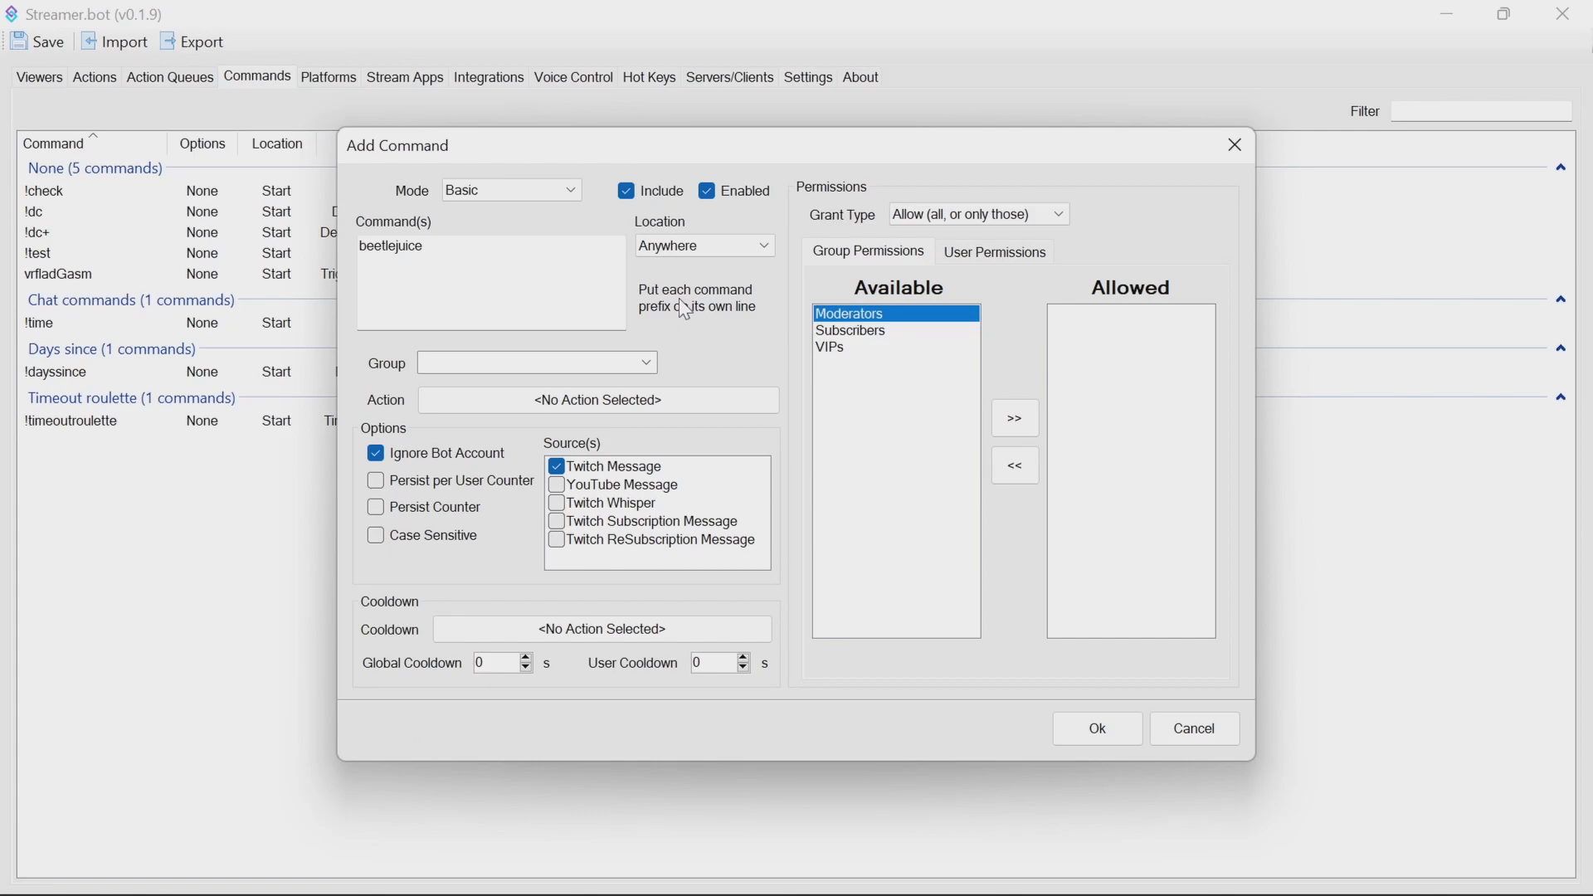
pyautogui.moveTo(997, 317)
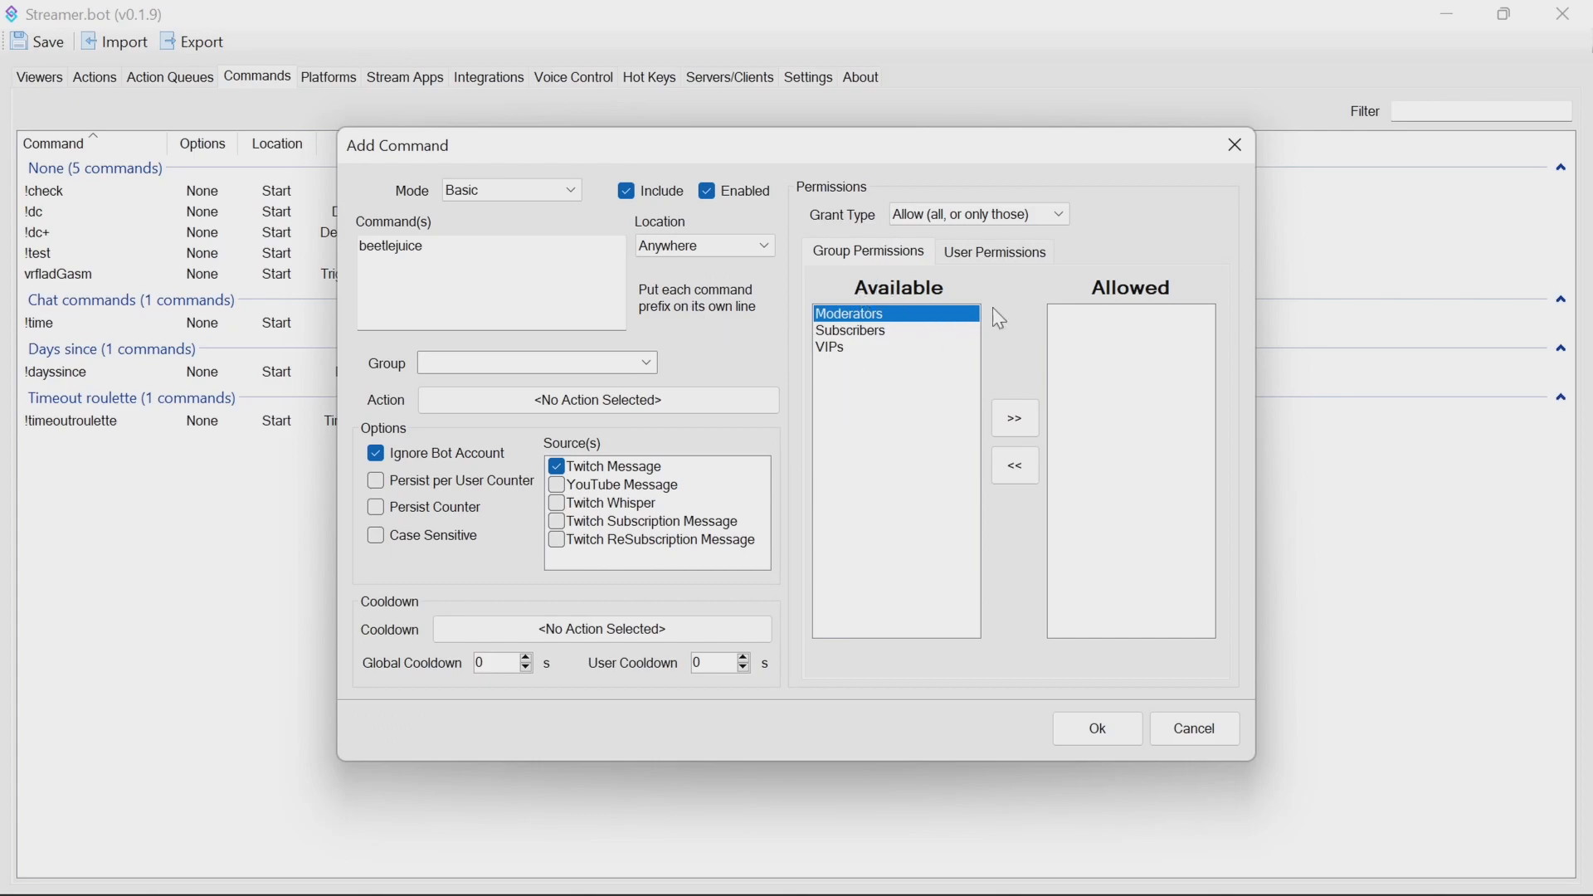
pyautogui.moveTo(757, 516)
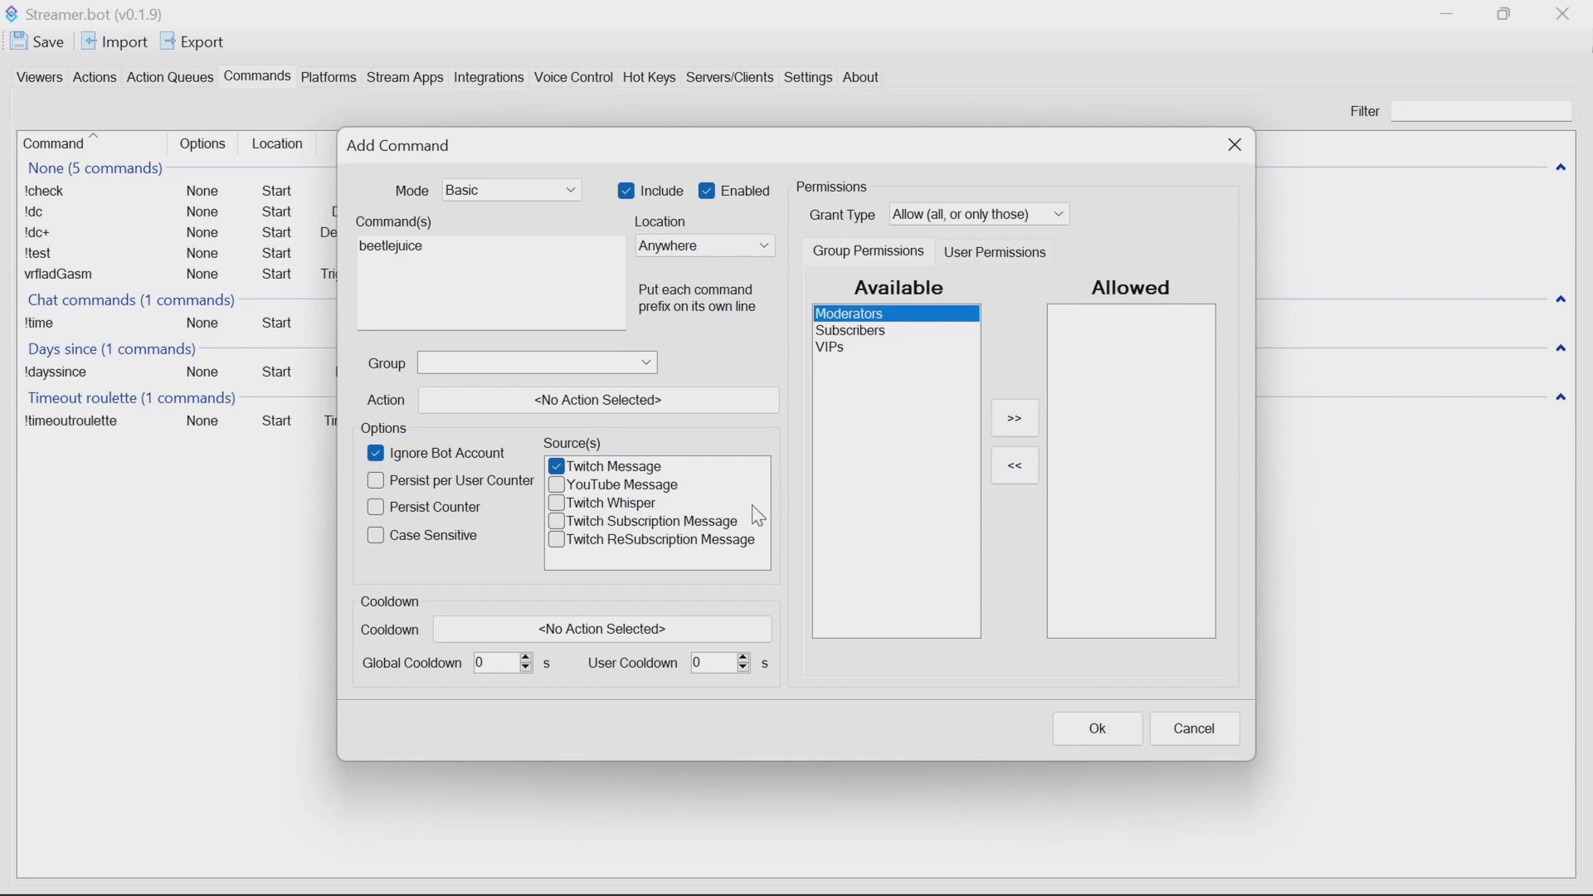
# - Set the command's action to Custom command trigger and edit its Global Cooldown to 1
pyautogui.click(598, 399)
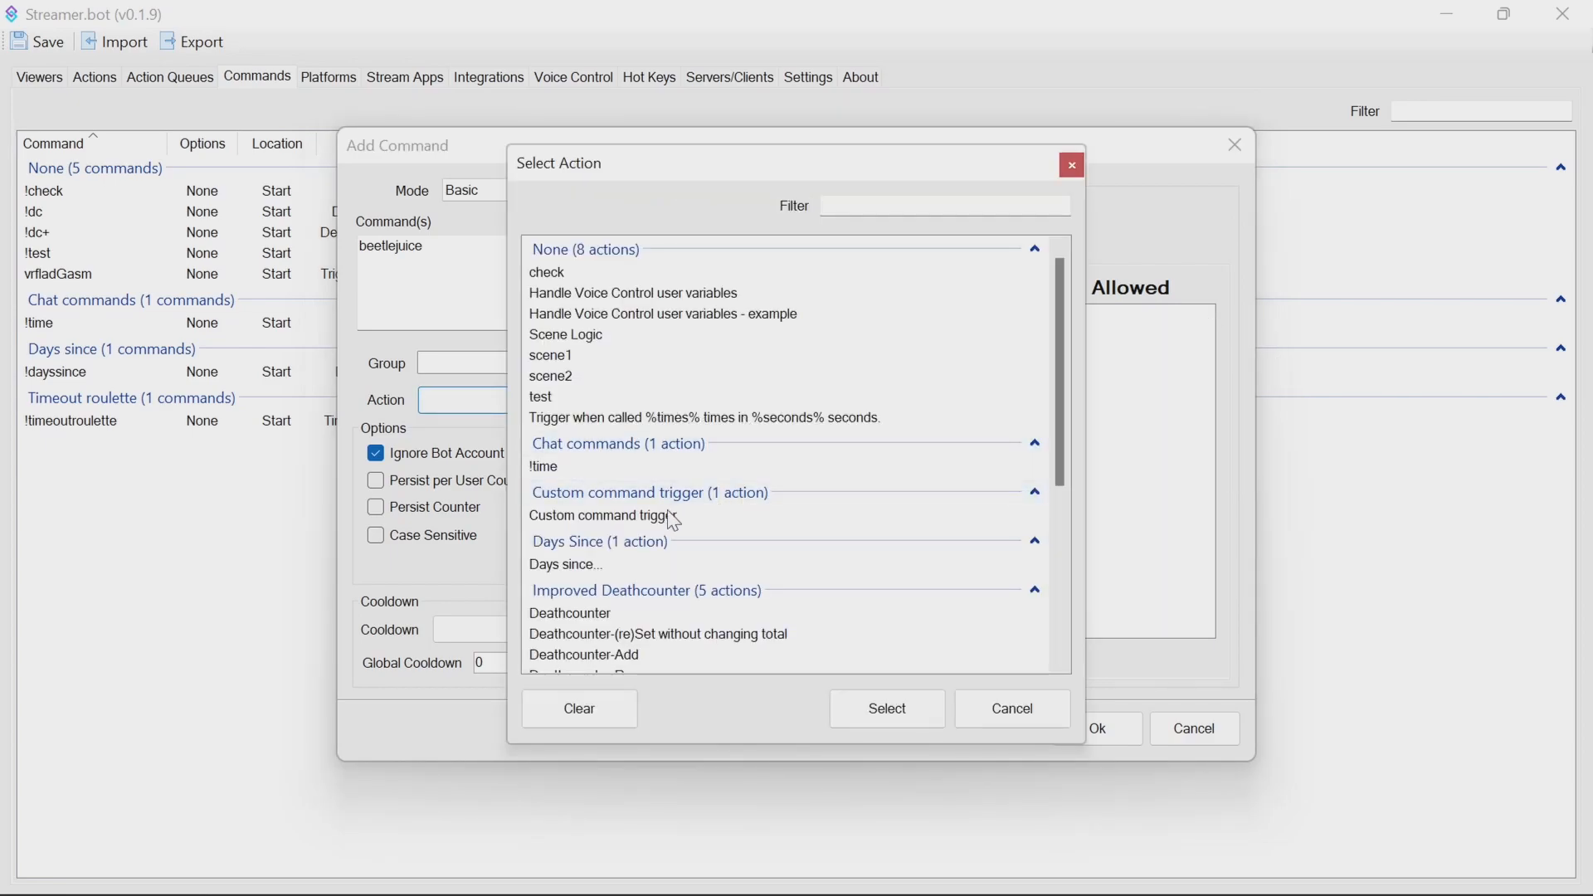
pyautogui.click(601, 515)
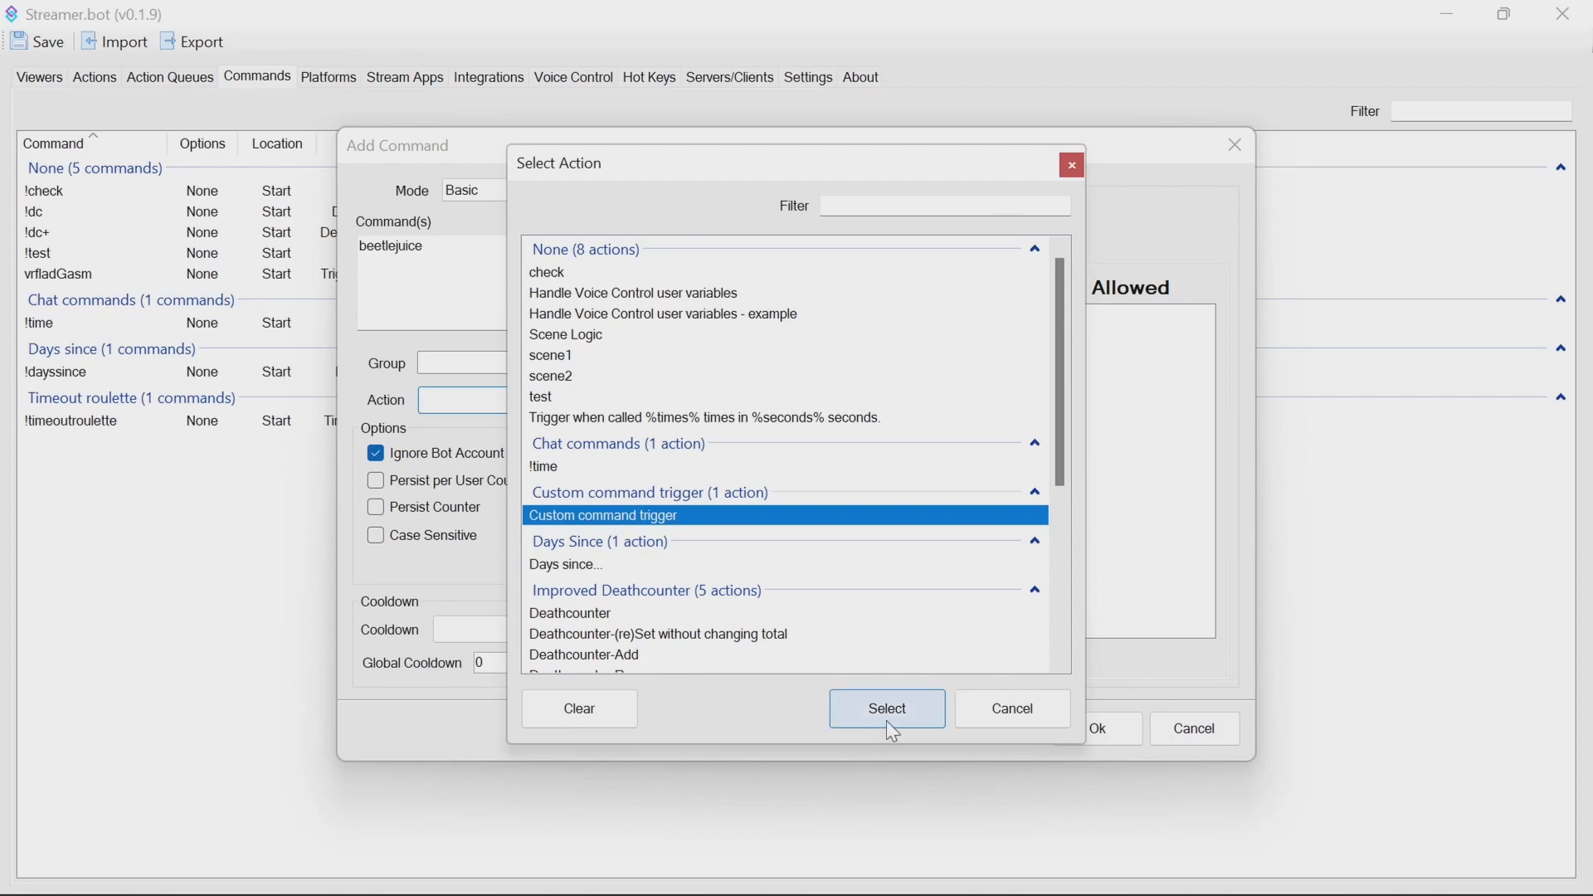
pyautogui.click(885, 707)
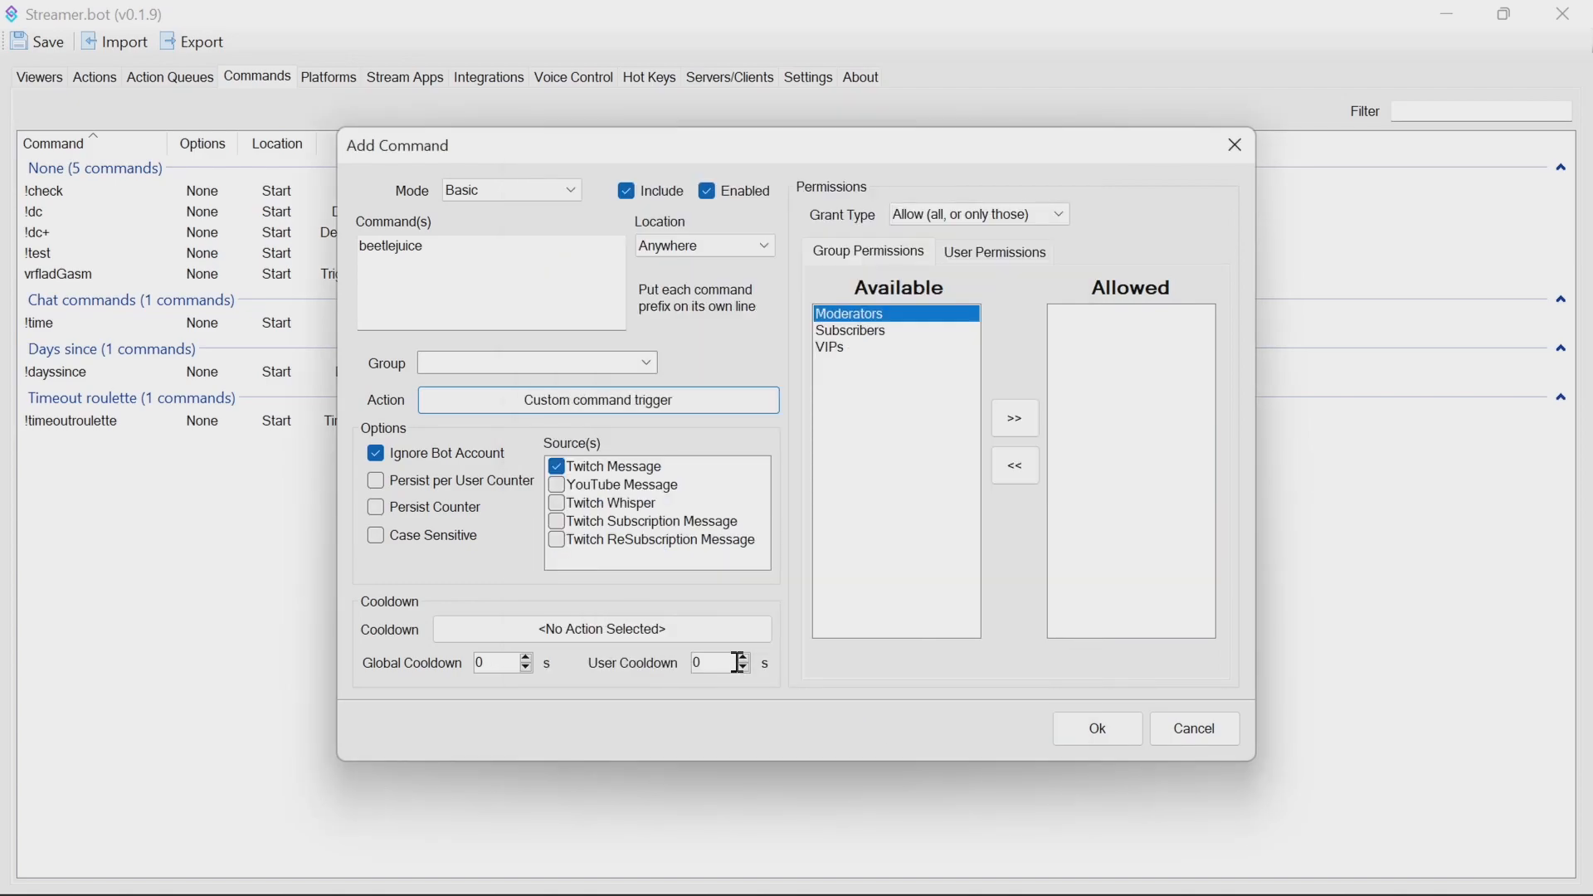
pyautogui.moveTo(498, 662)
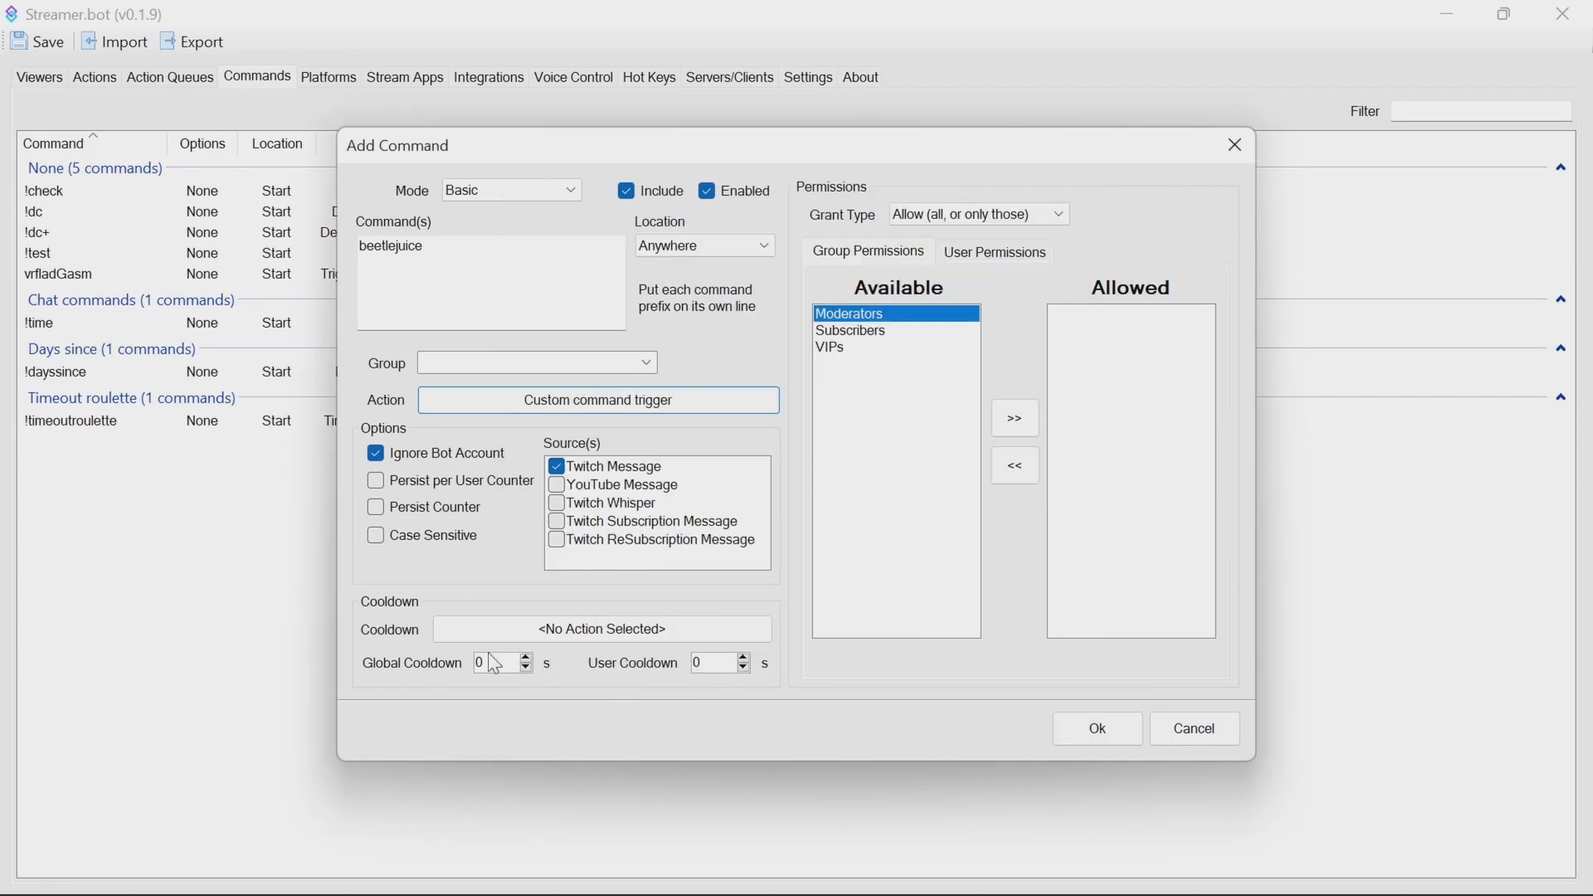
pyautogui.click(525, 656)
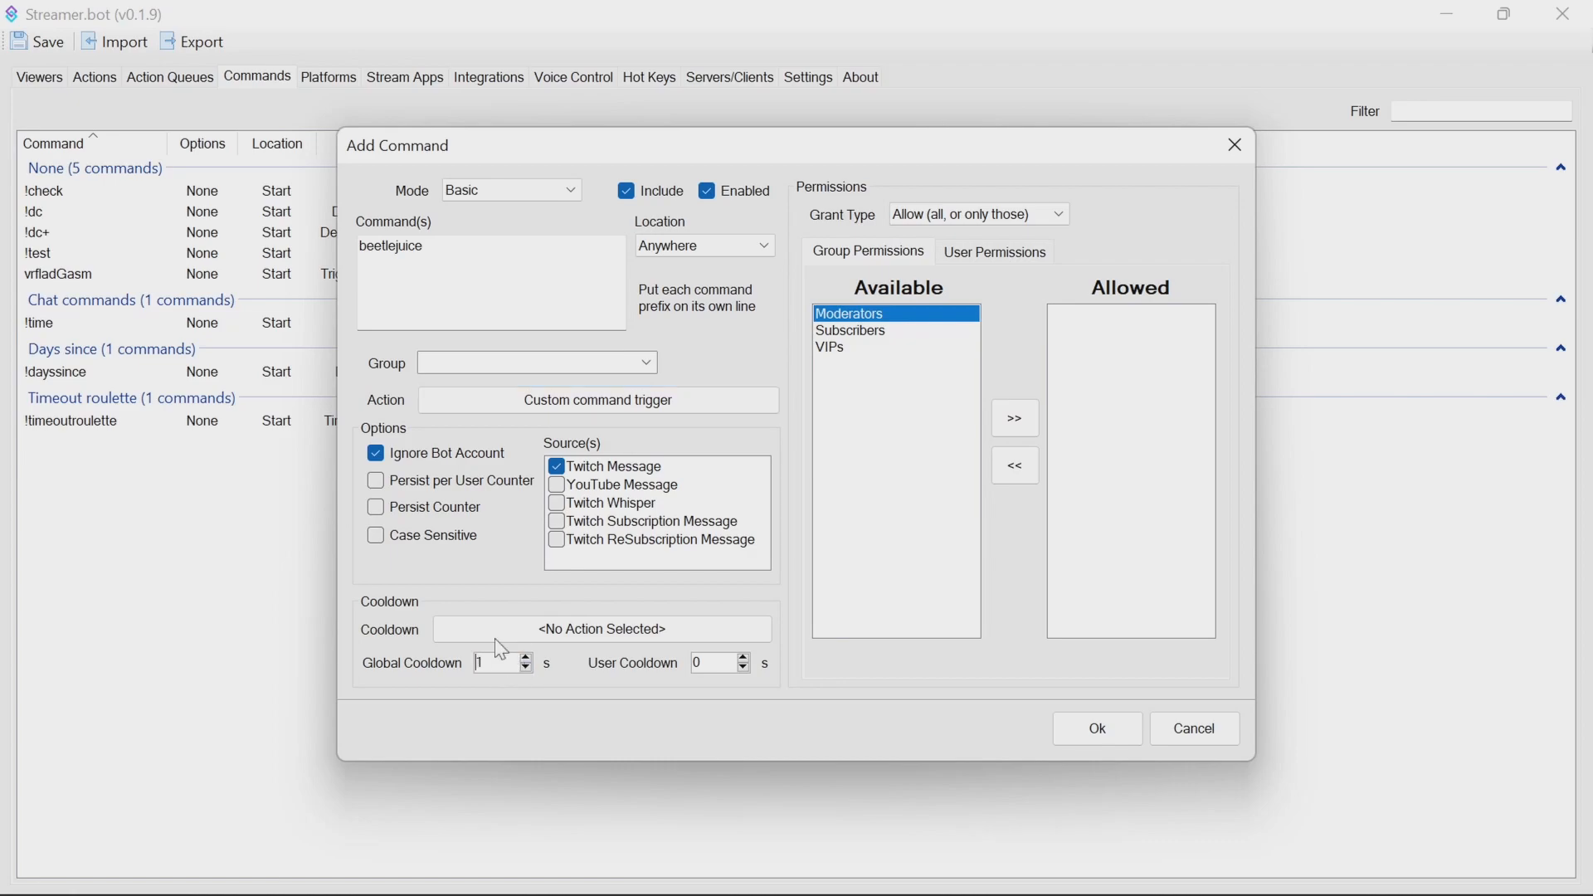
pyautogui.moveTo(538, 694)
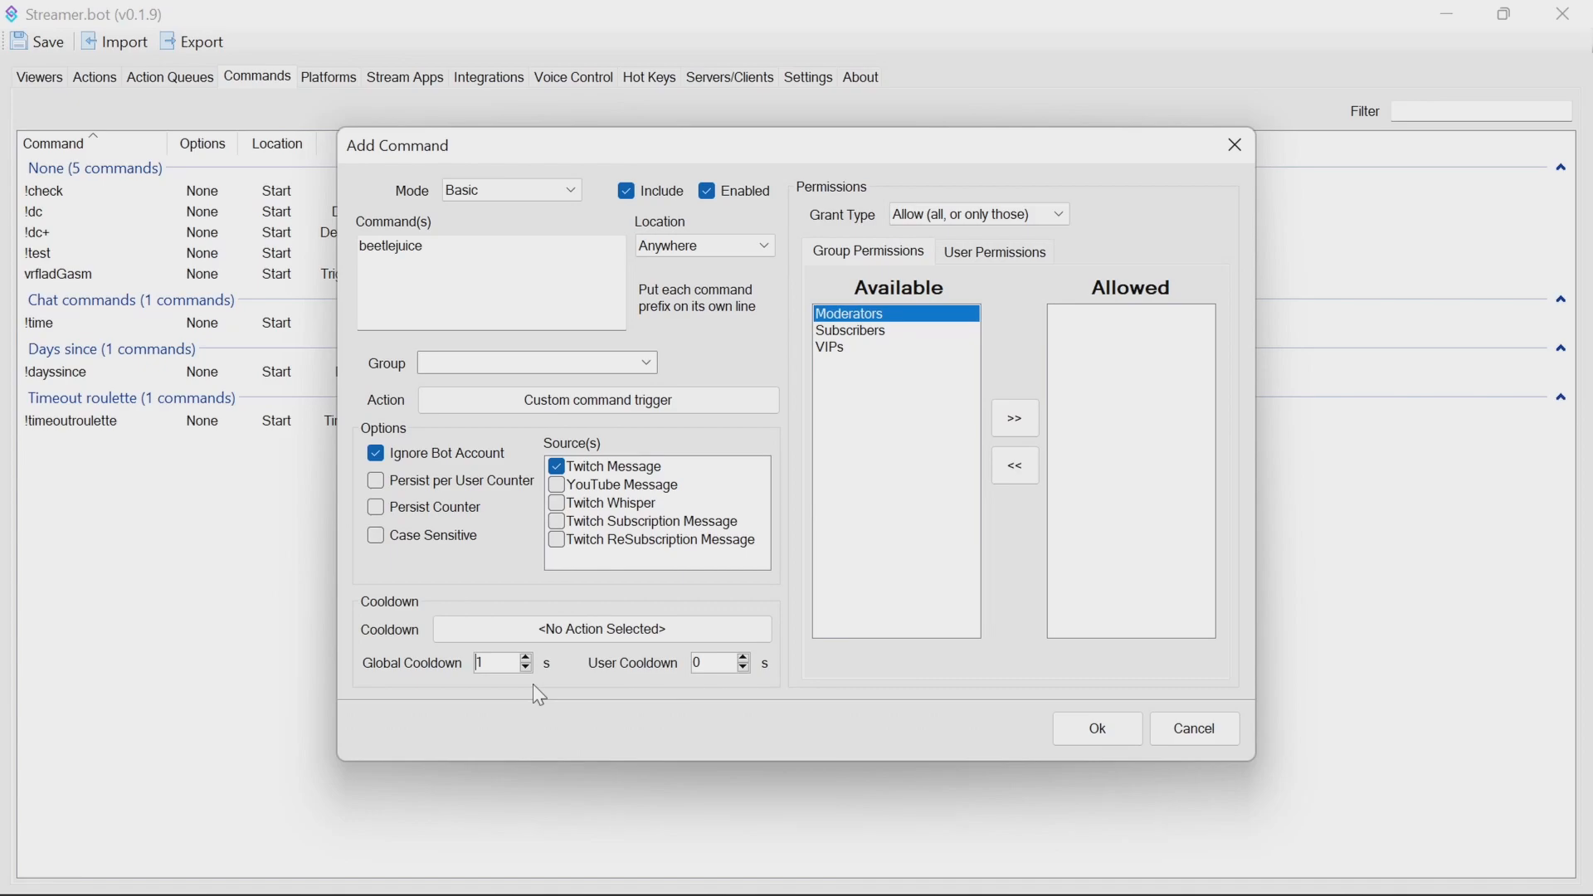
pyautogui.moveTo(1156, 767)
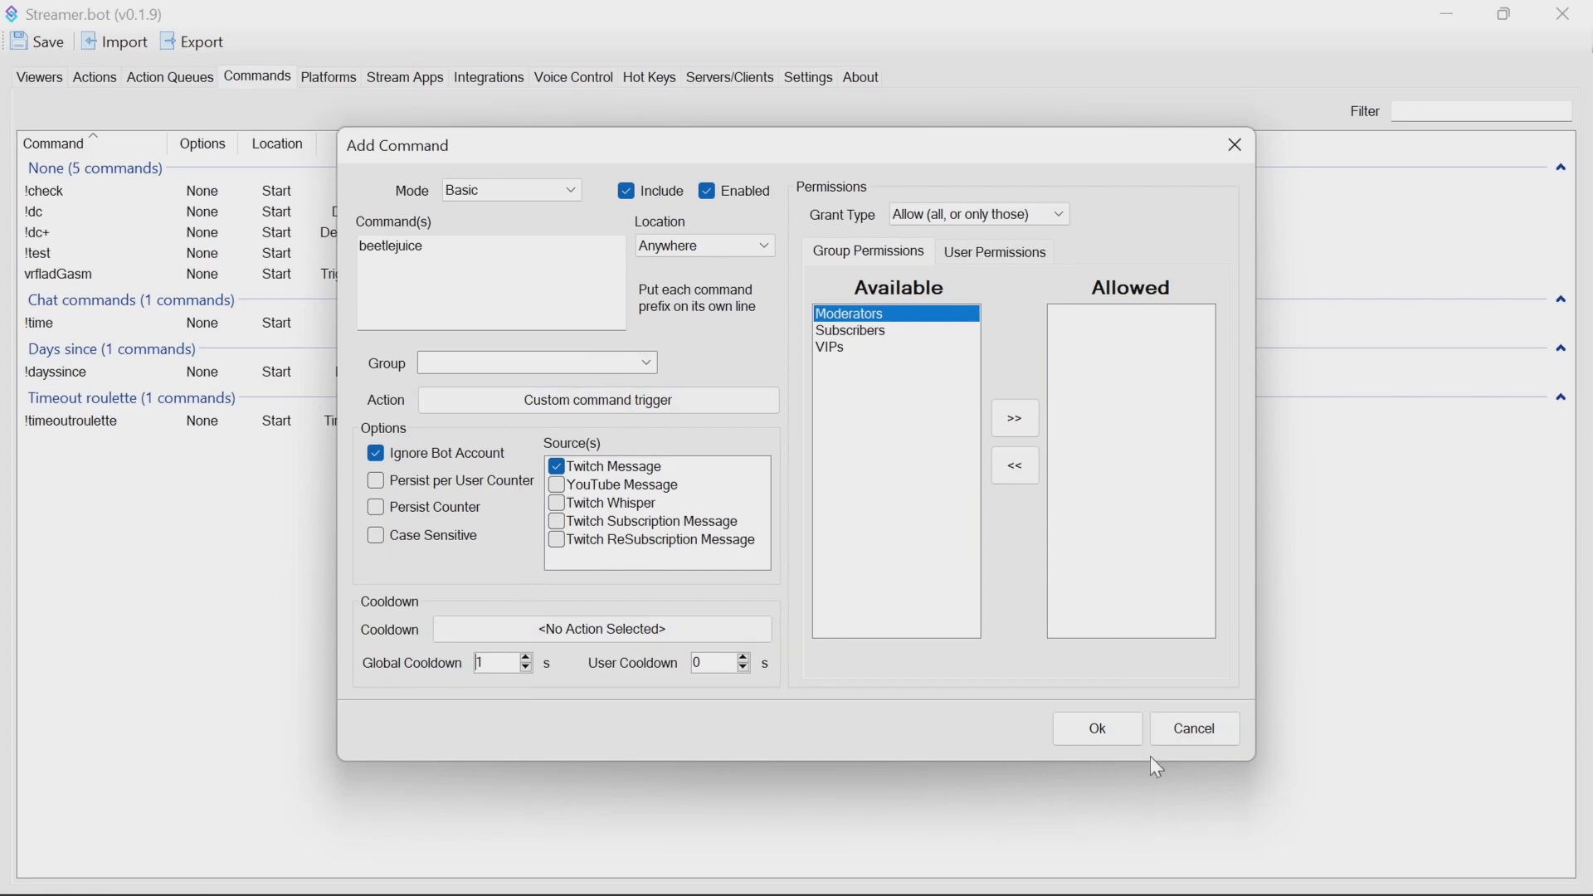
# - Save the beetlejuice command with Ok, closing the Add Command dialog
pyautogui.click(1096, 728)
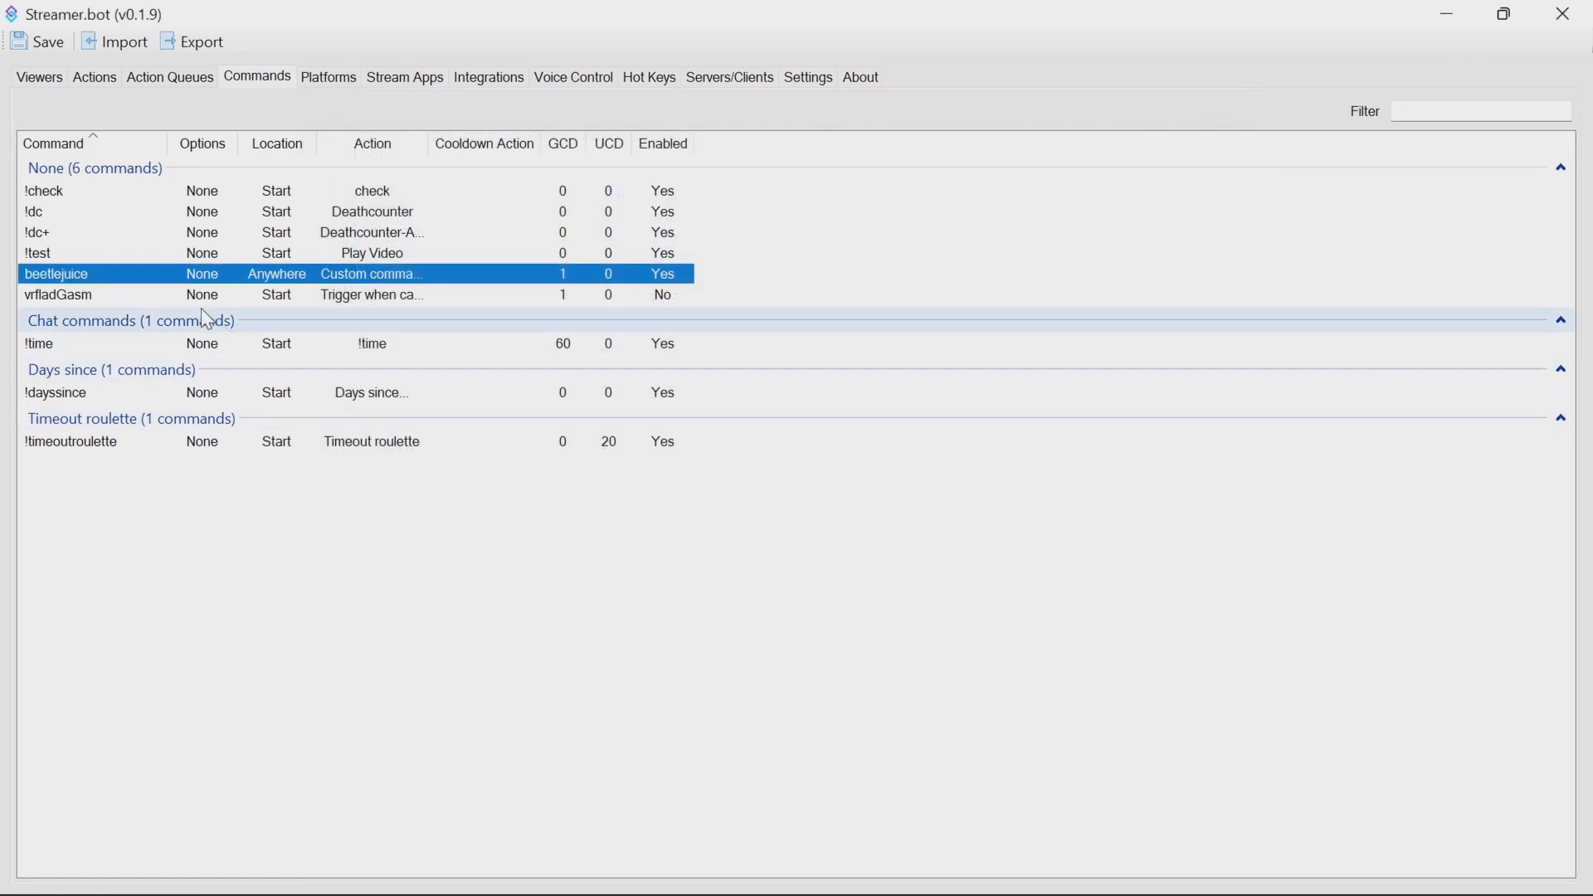
pyautogui.moveTo(230, 268)
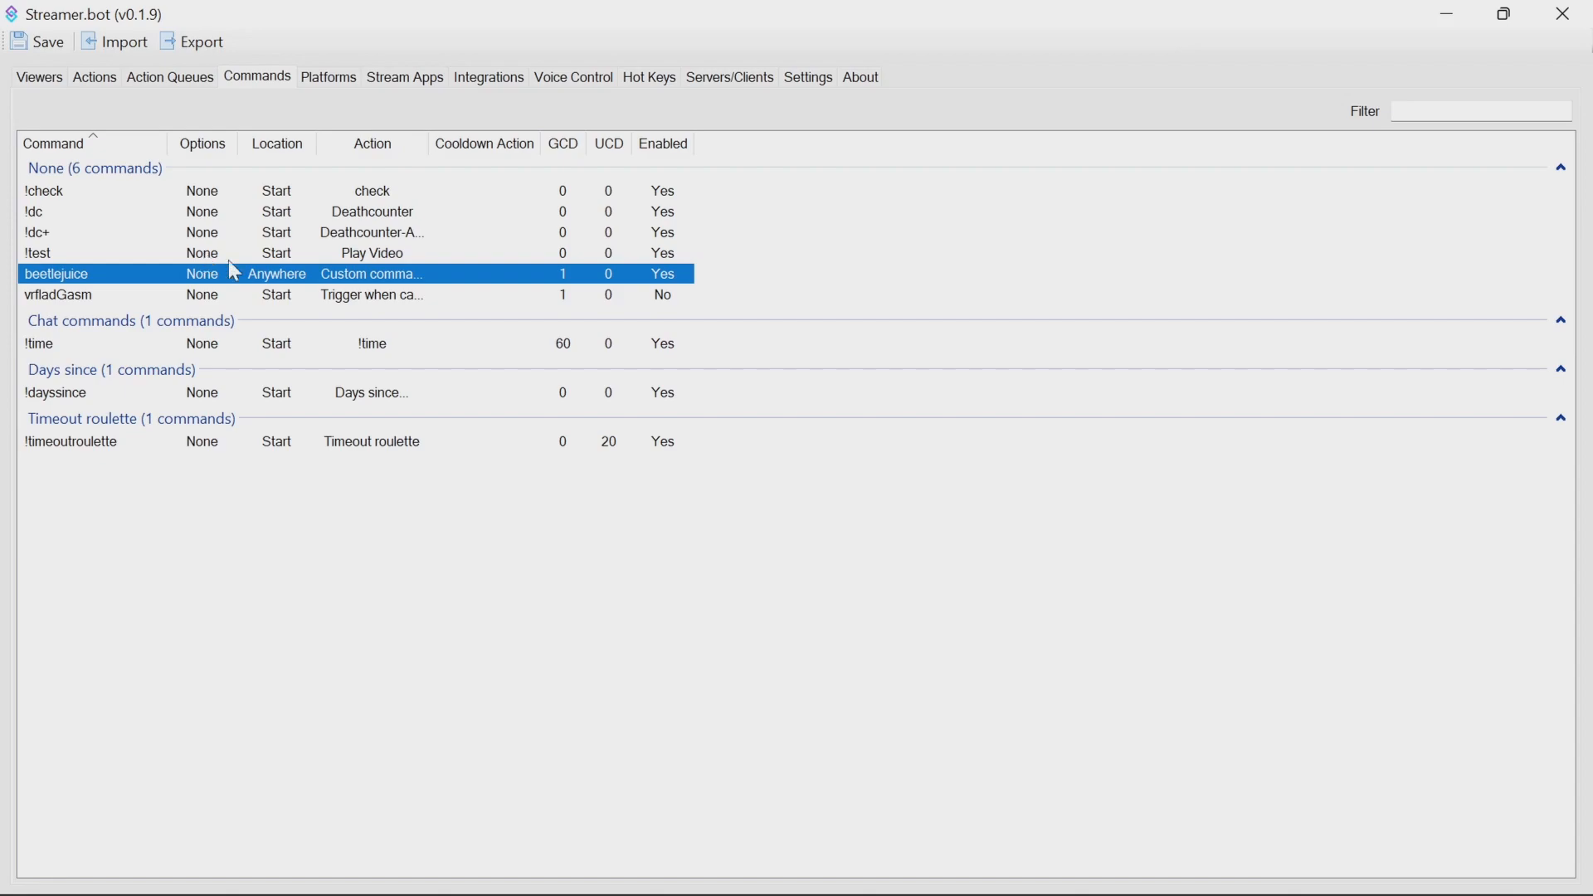
pyautogui.moveTo(262, 286)
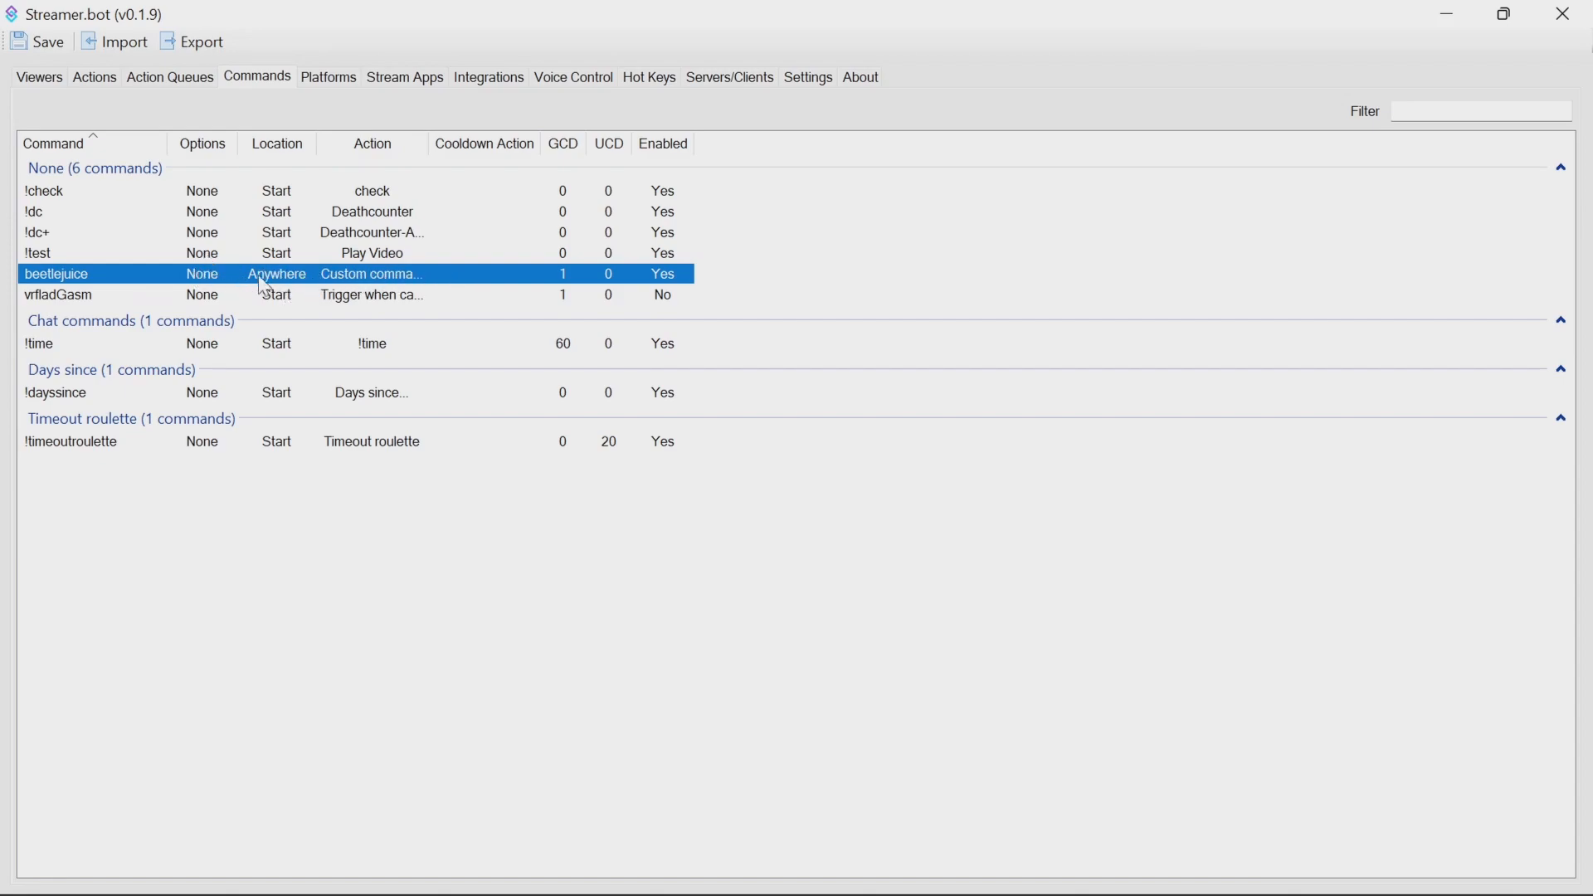
pyautogui.moveTo(102, 59)
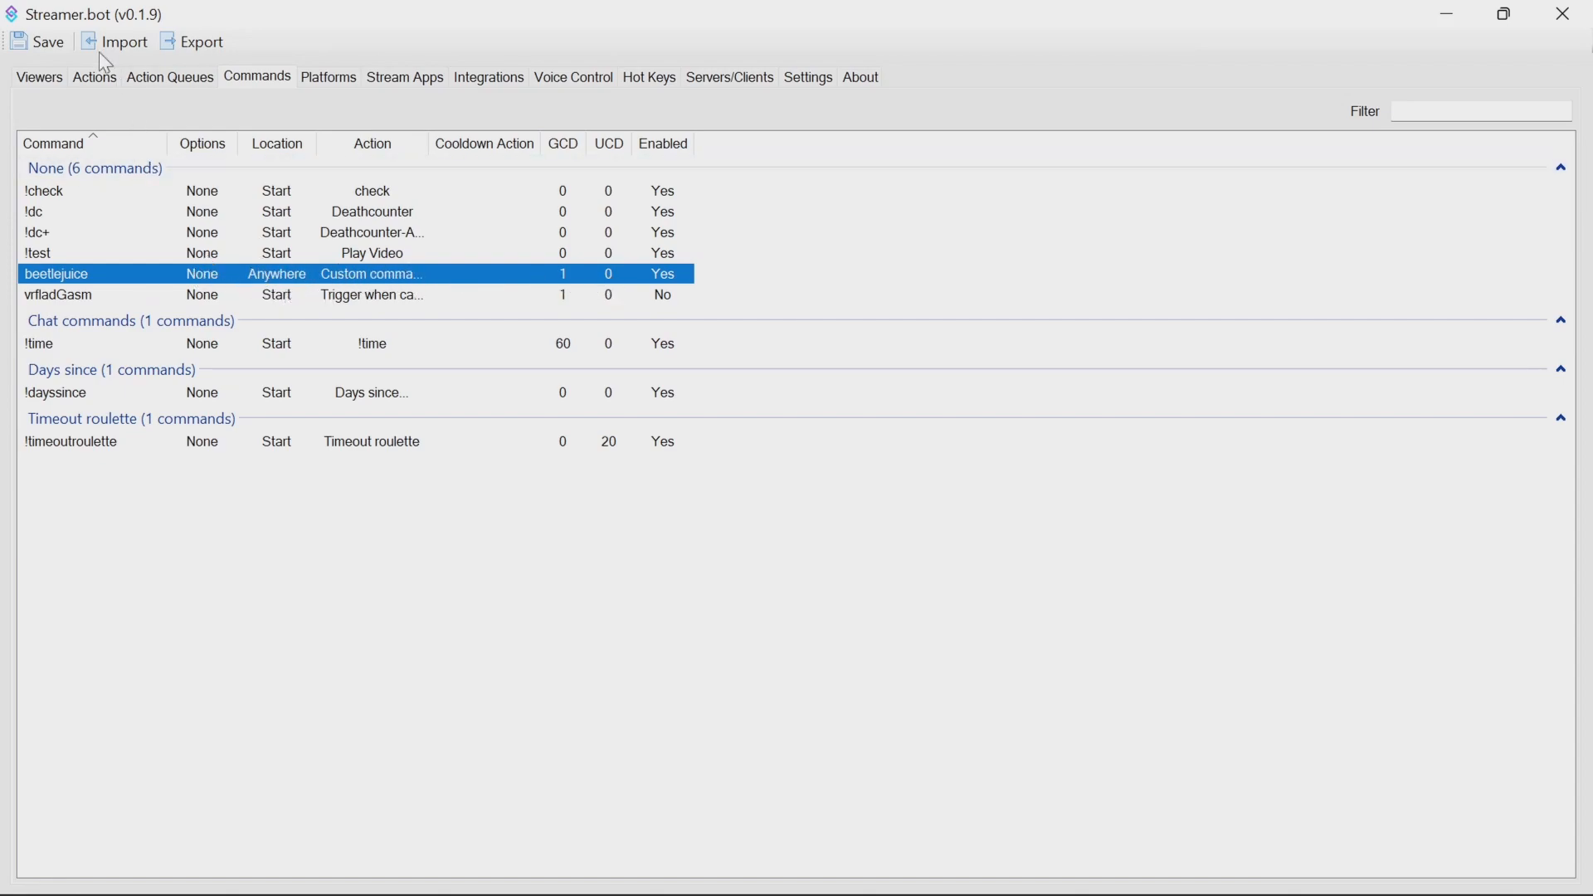
# - Inspect the times and seconds arguments and the 'Ohh, I'm triggered!!!' Twitch message
pyautogui.click(94, 78)
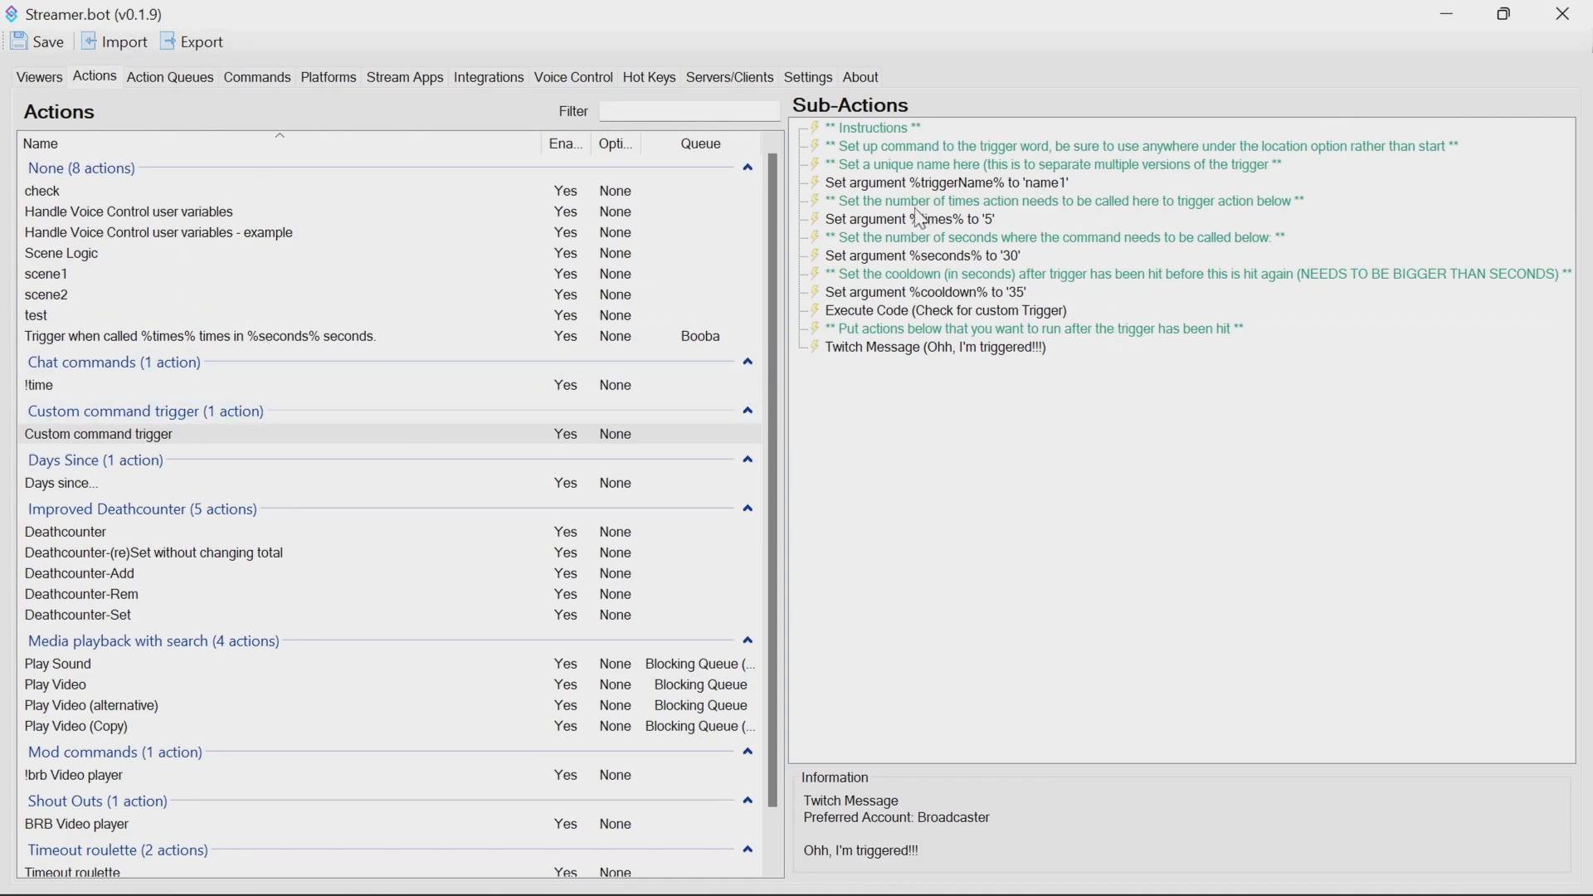
pyautogui.click(907, 218)
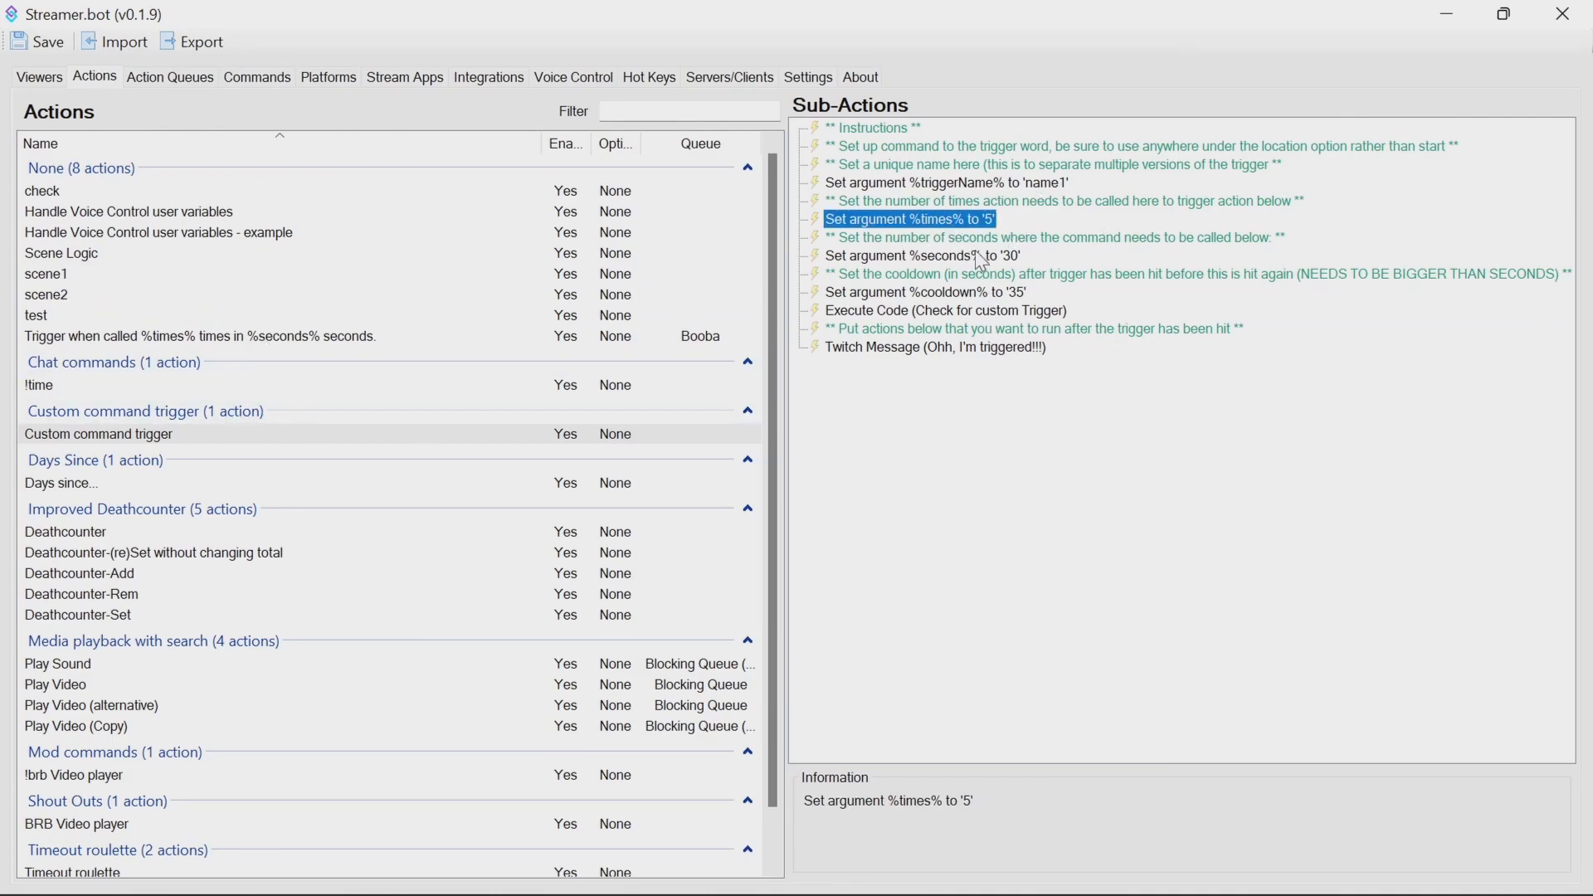
pyautogui.click(919, 255)
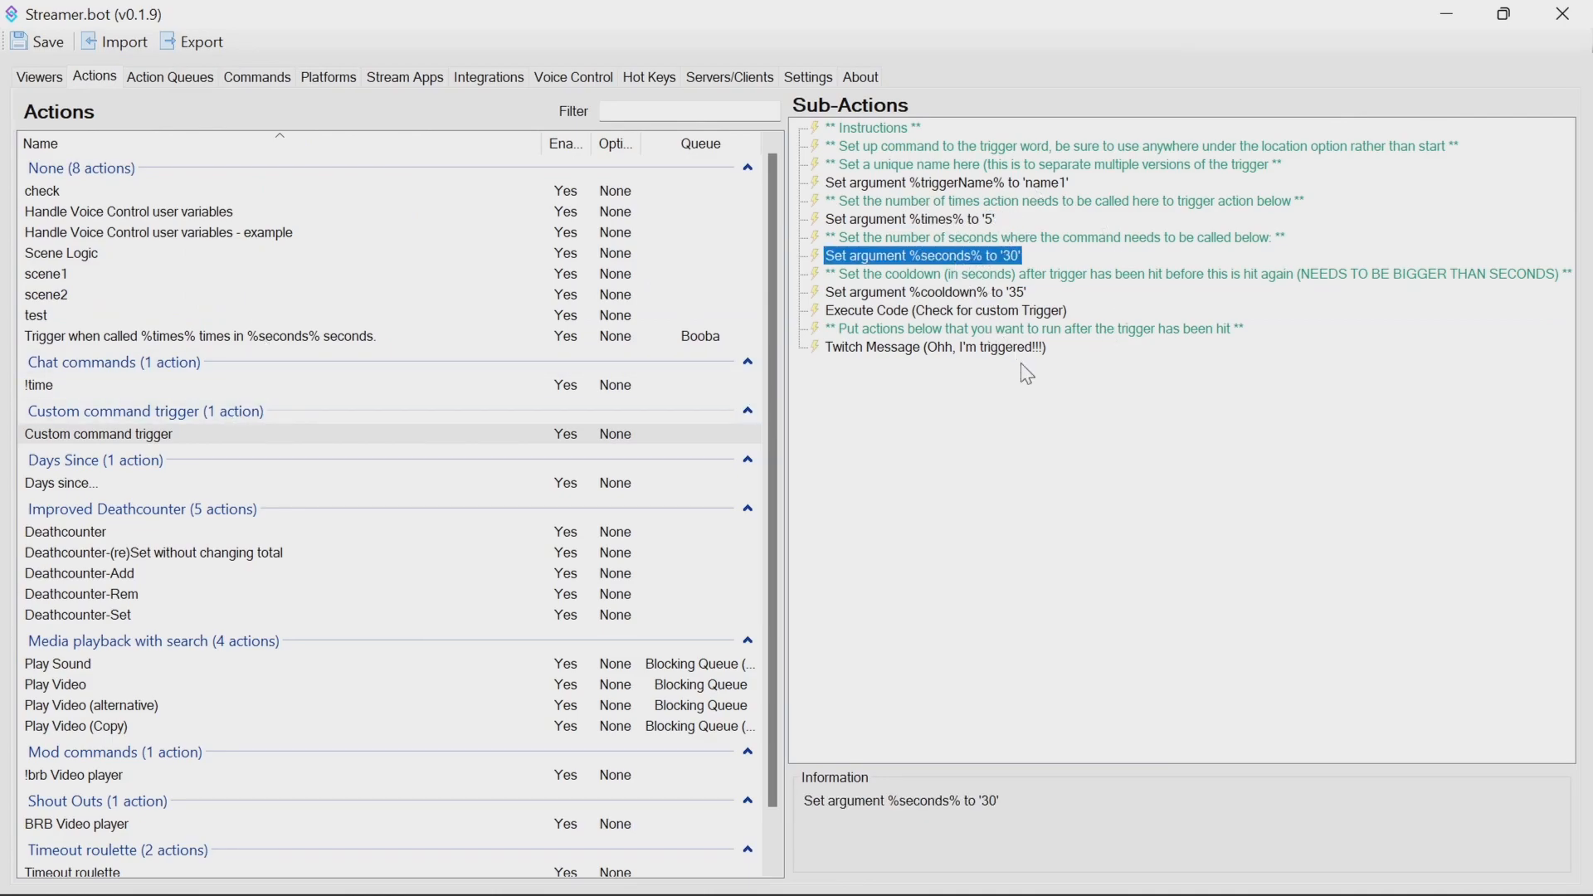
pyautogui.click(933, 347)
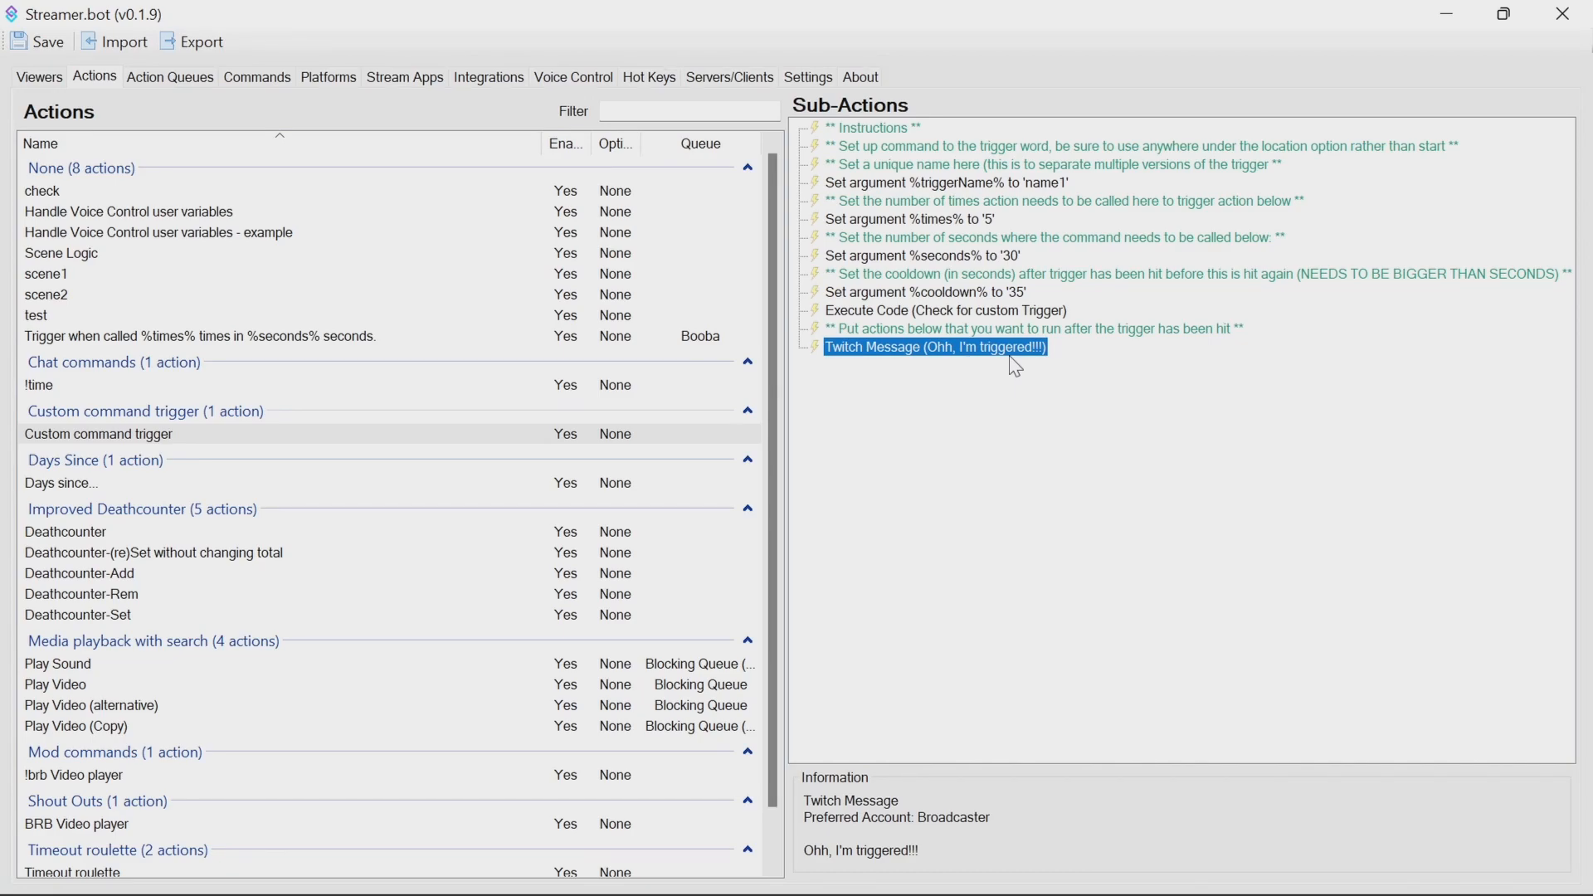
pyautogui.moveTo(1006, 371)
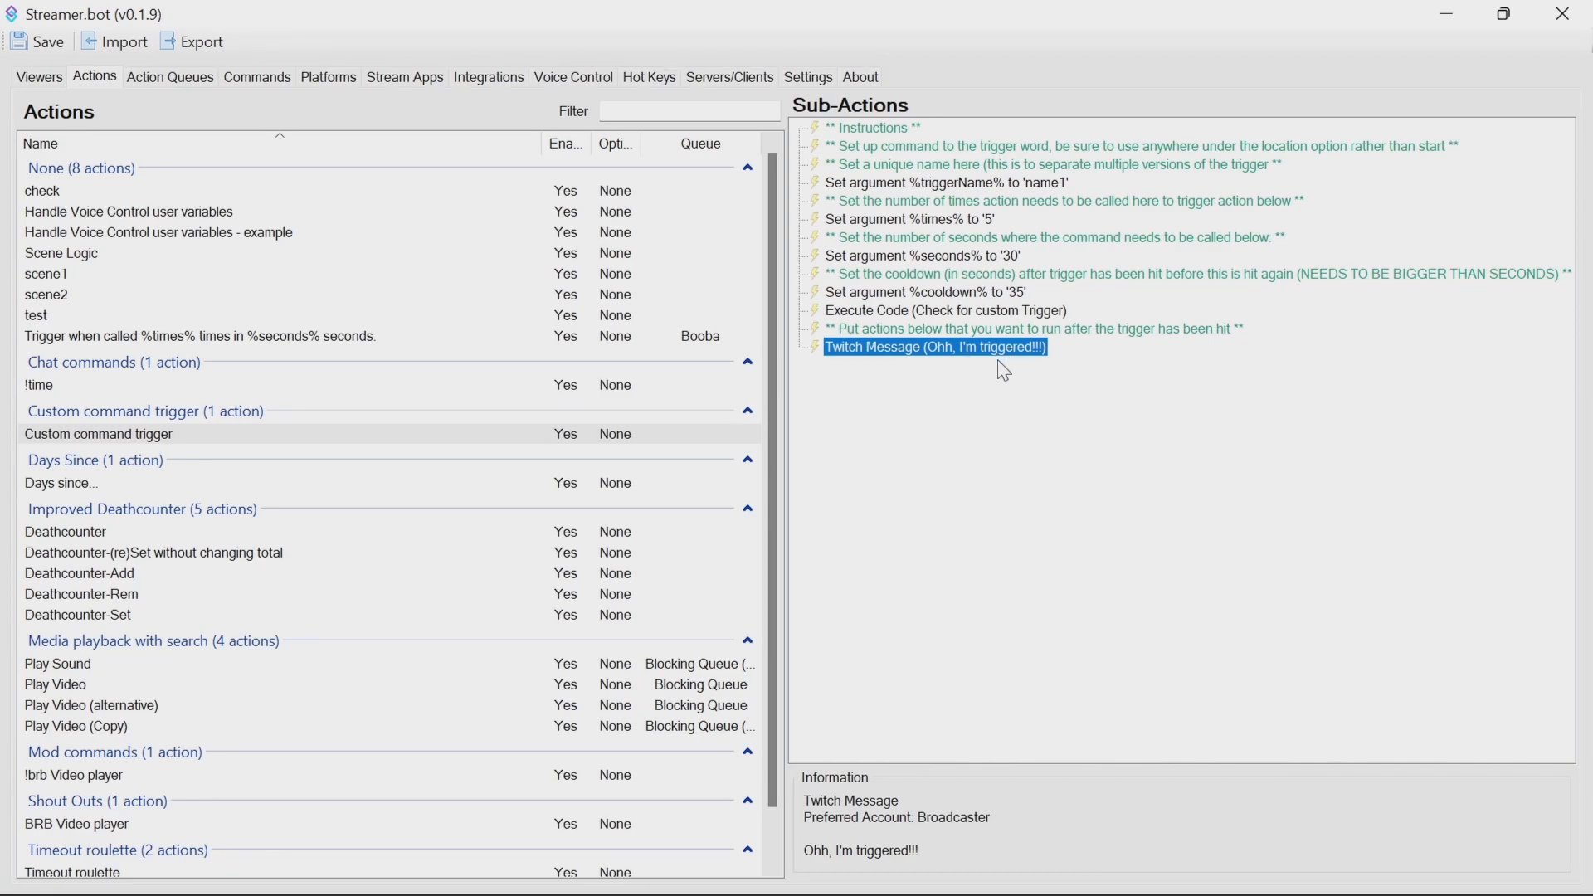
pyautogui.moveTo(936, 300)
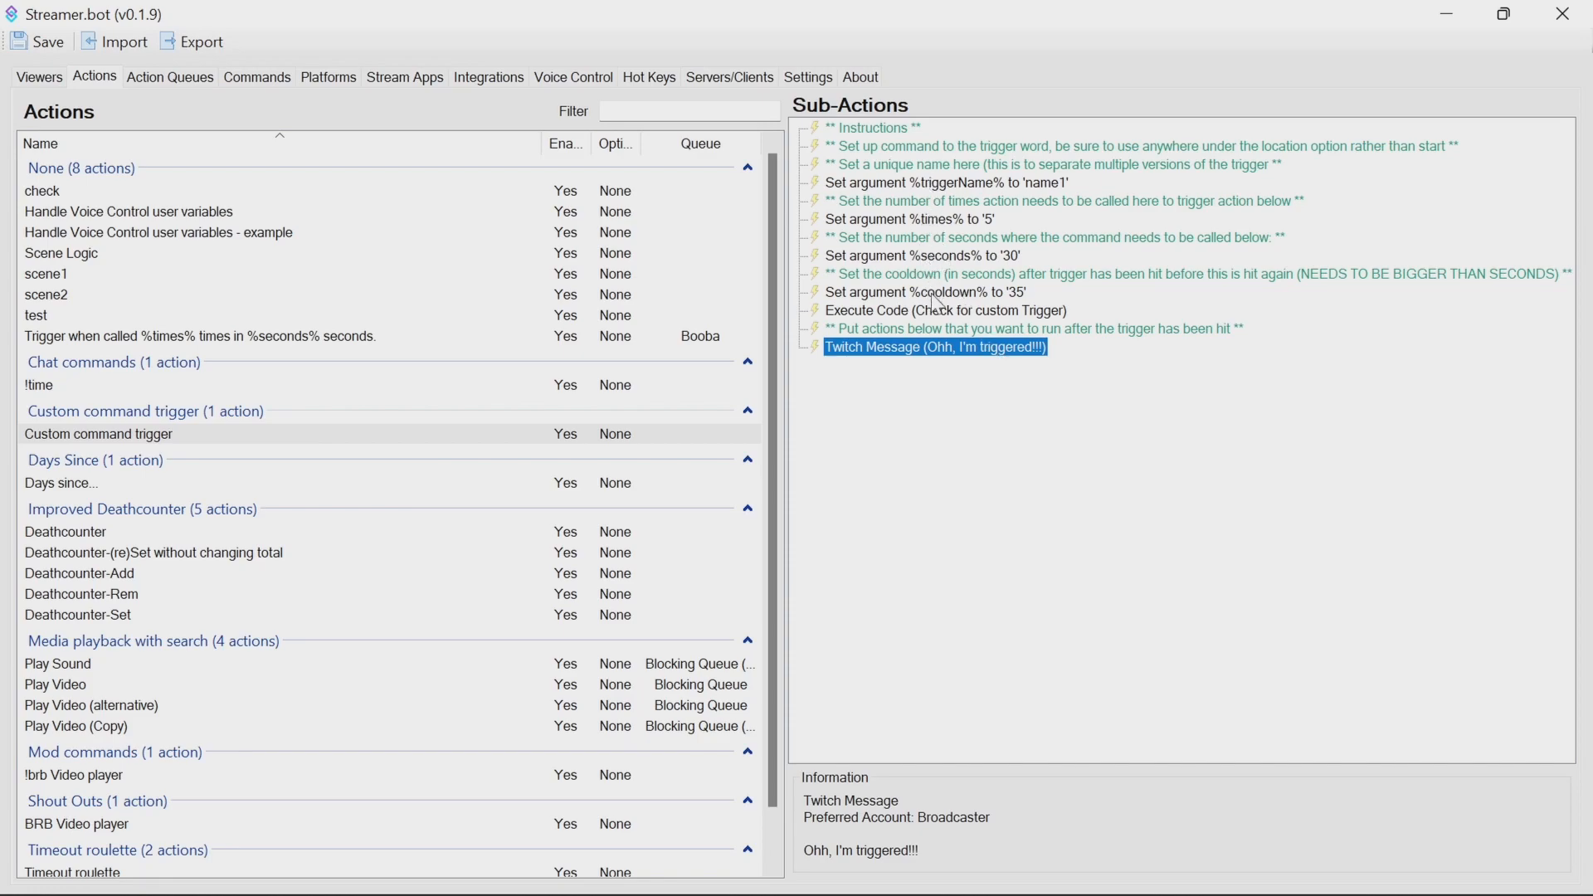
pyautogui.moveTo(960, 364)
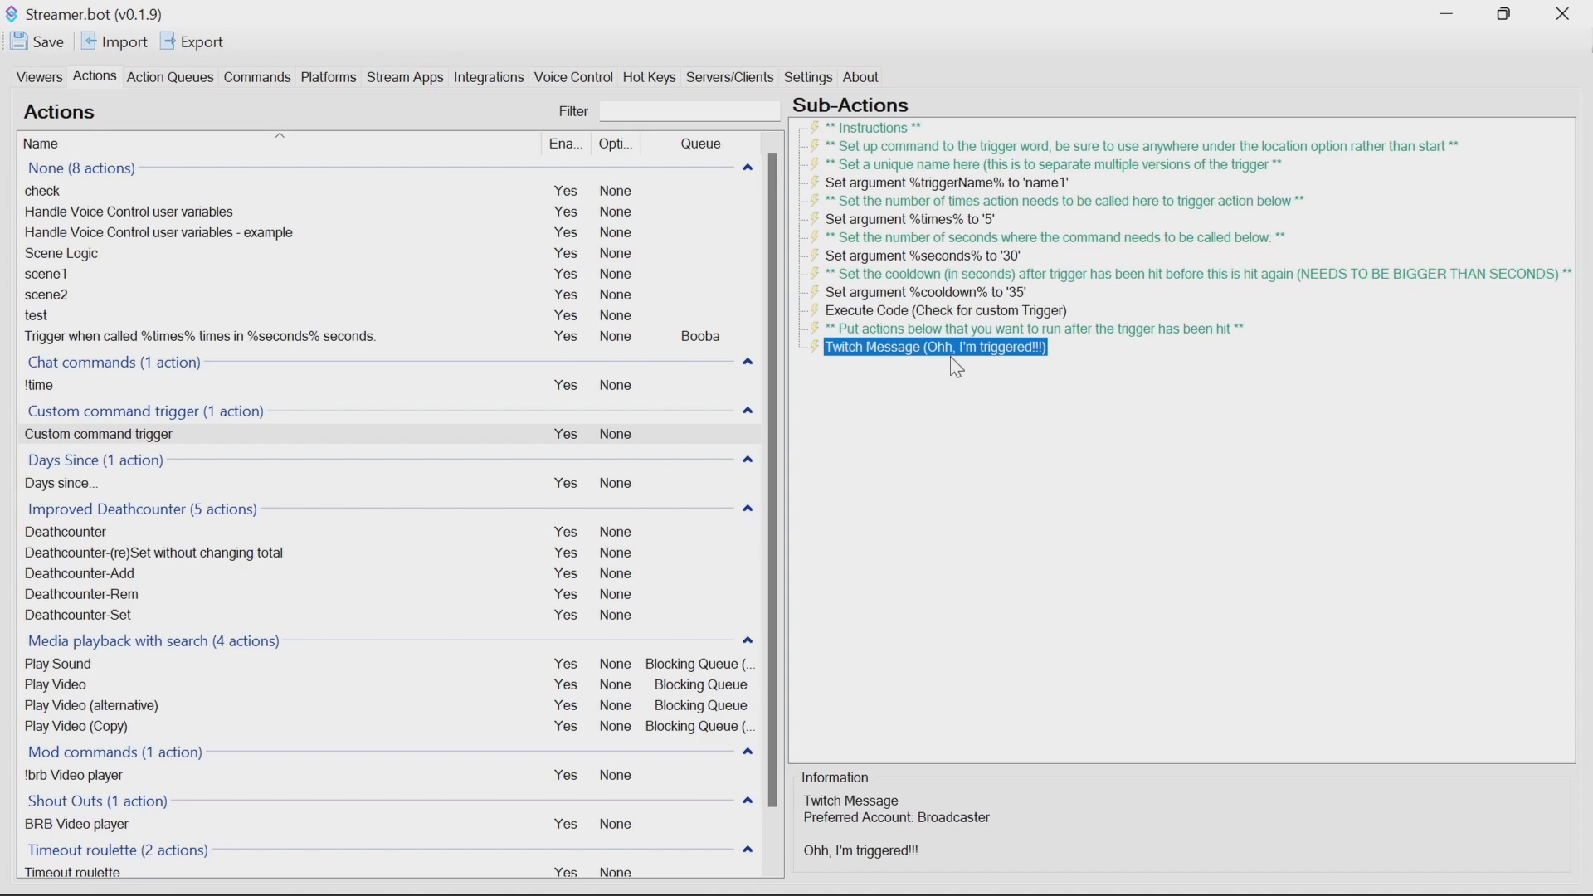
pyautogui.moveTo(927, 321)
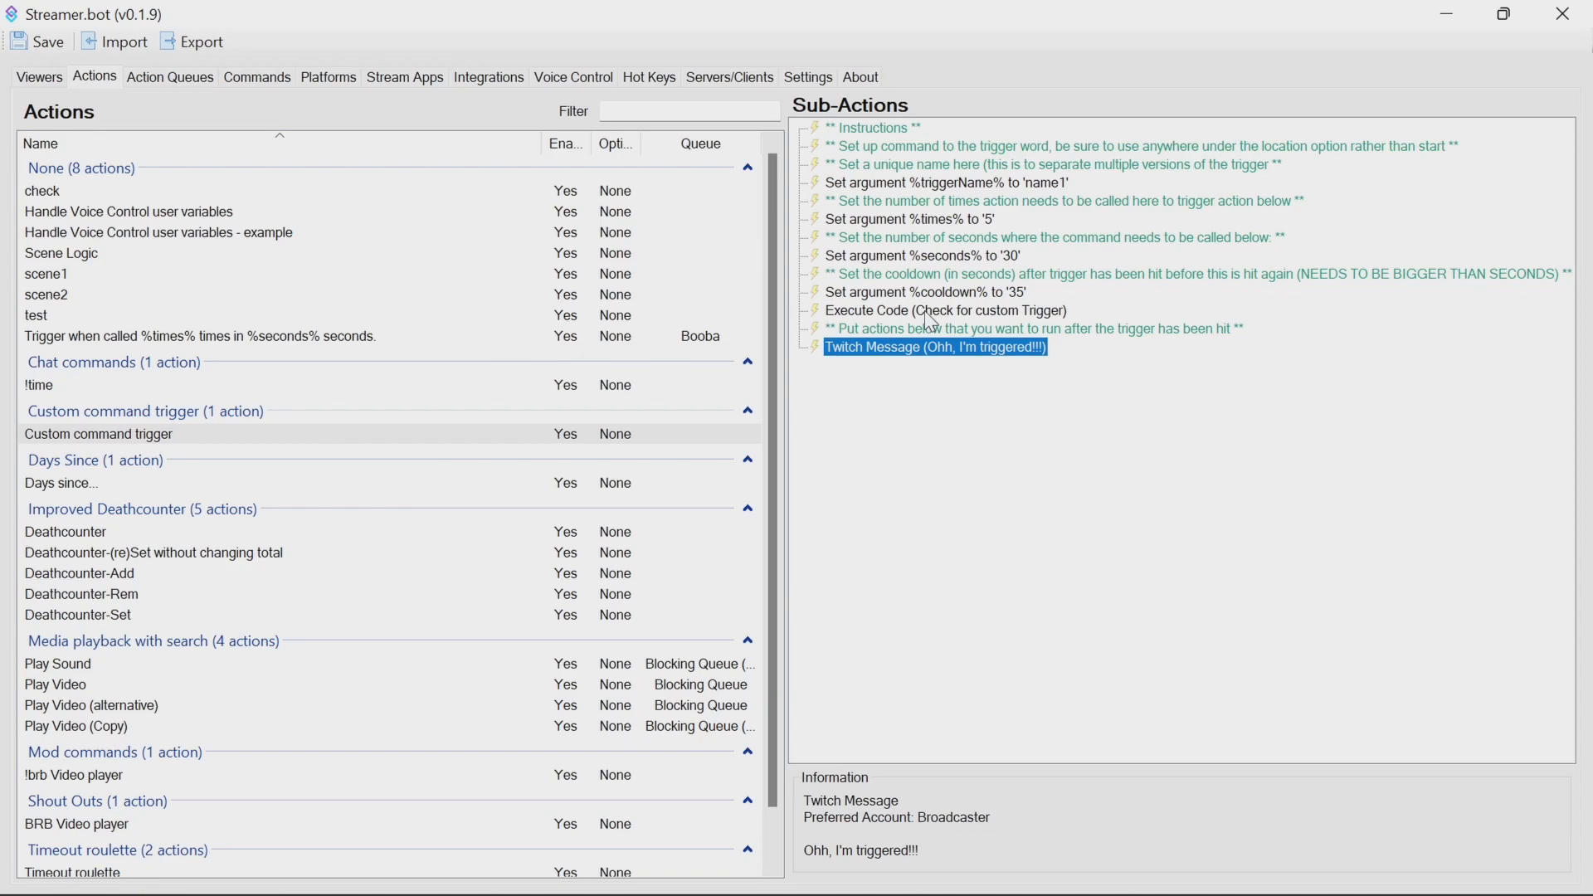
pyautogui.doubleClick(946, 309)
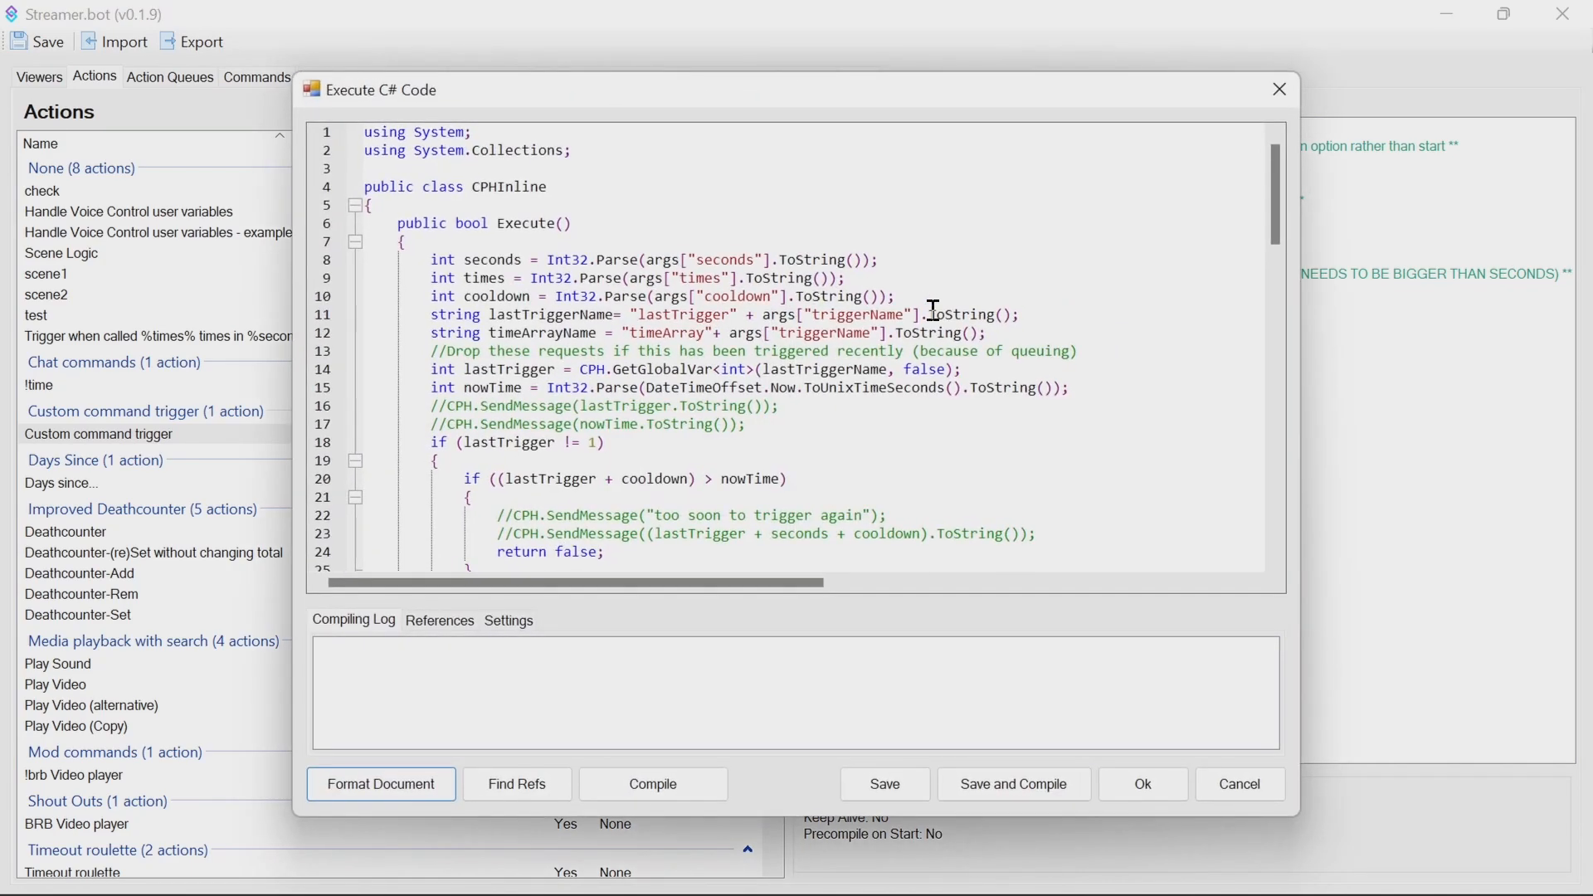
pyautogui.moveTo(679, 284)
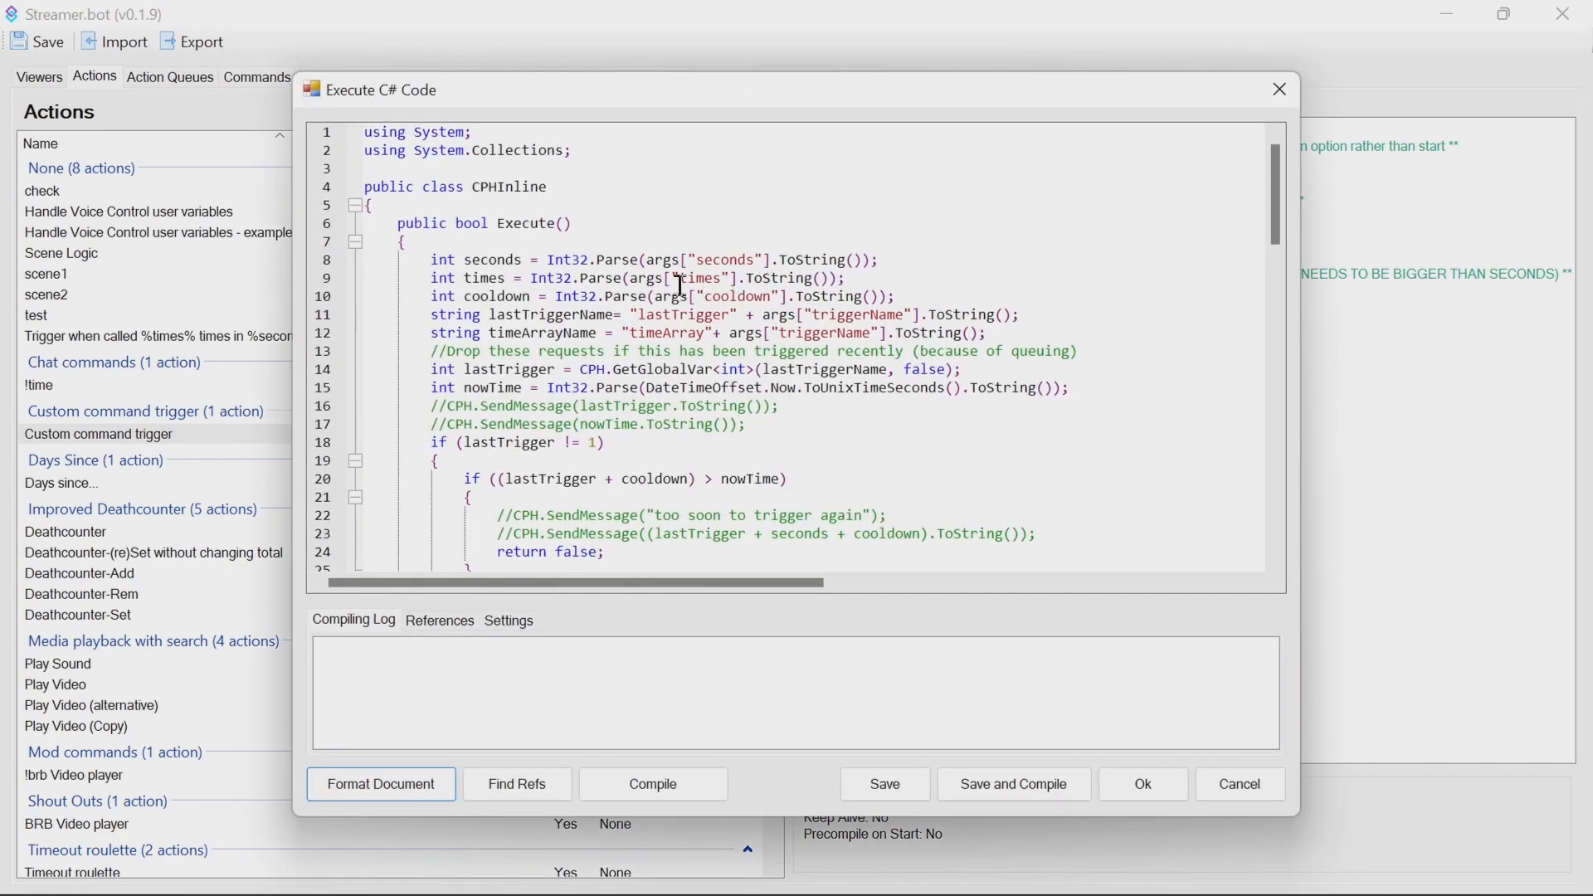
pyautogui.doubleClick(491, 259)
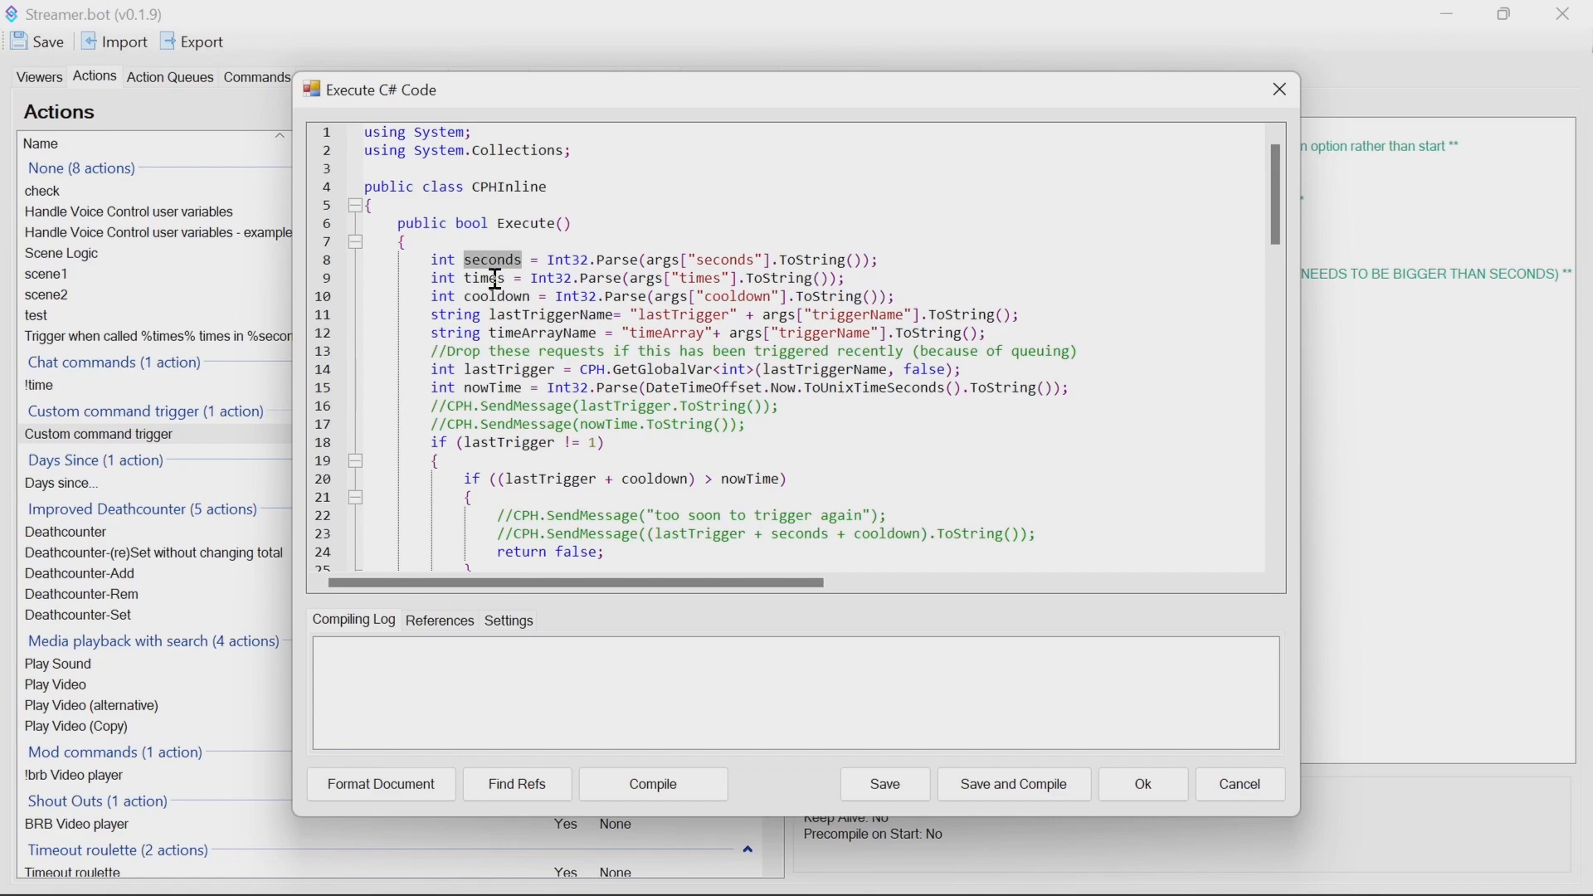
pyautogui.doubleClick(485, 277)
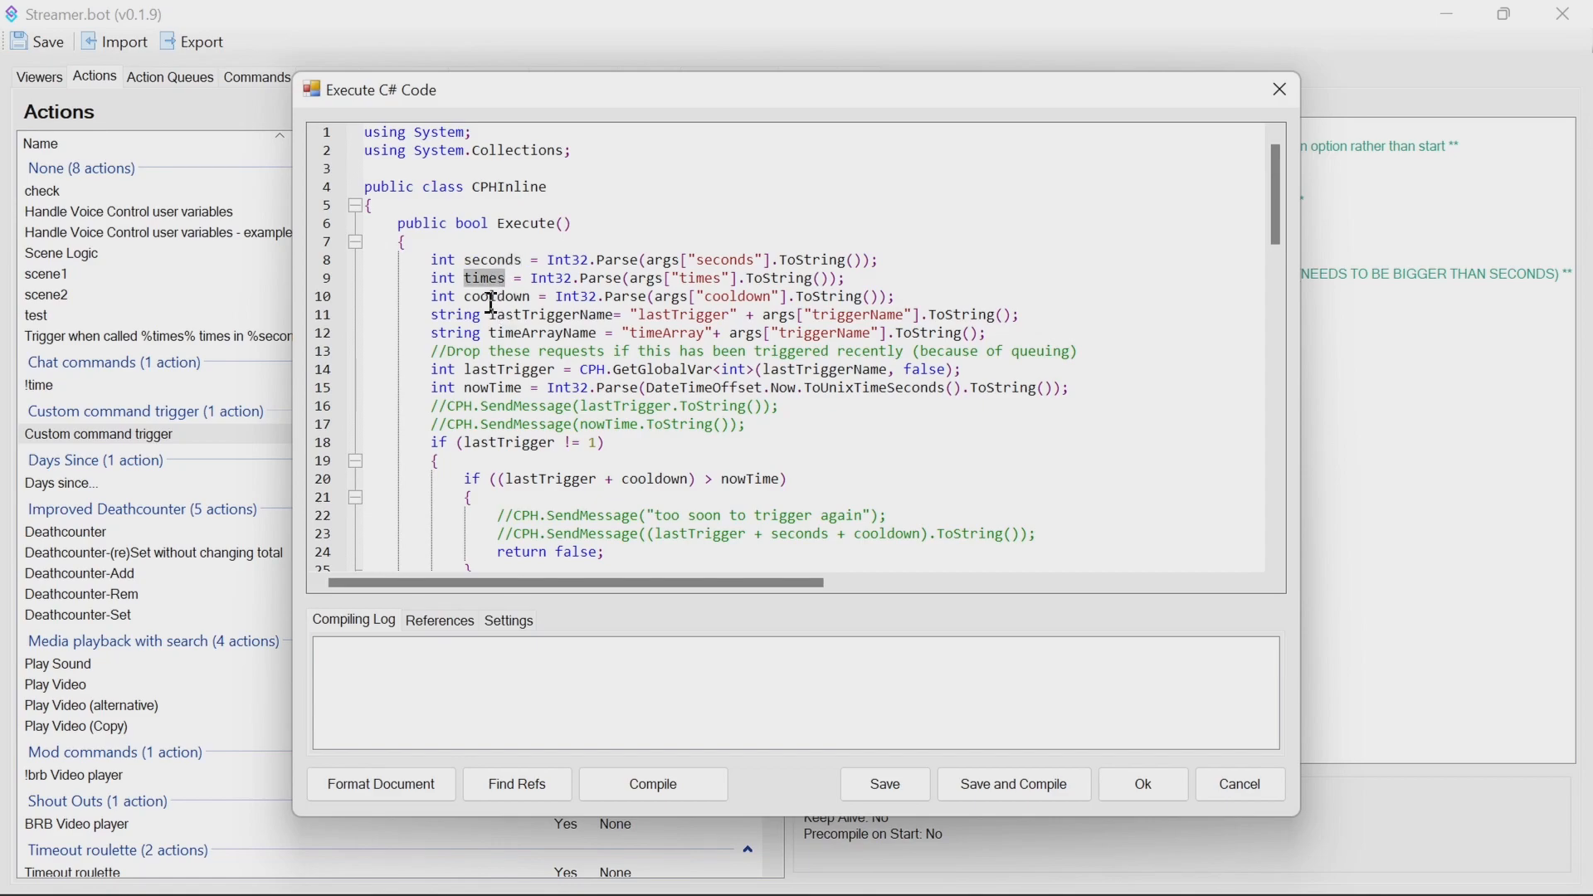
pyautogui.doubleClick(497, 296)
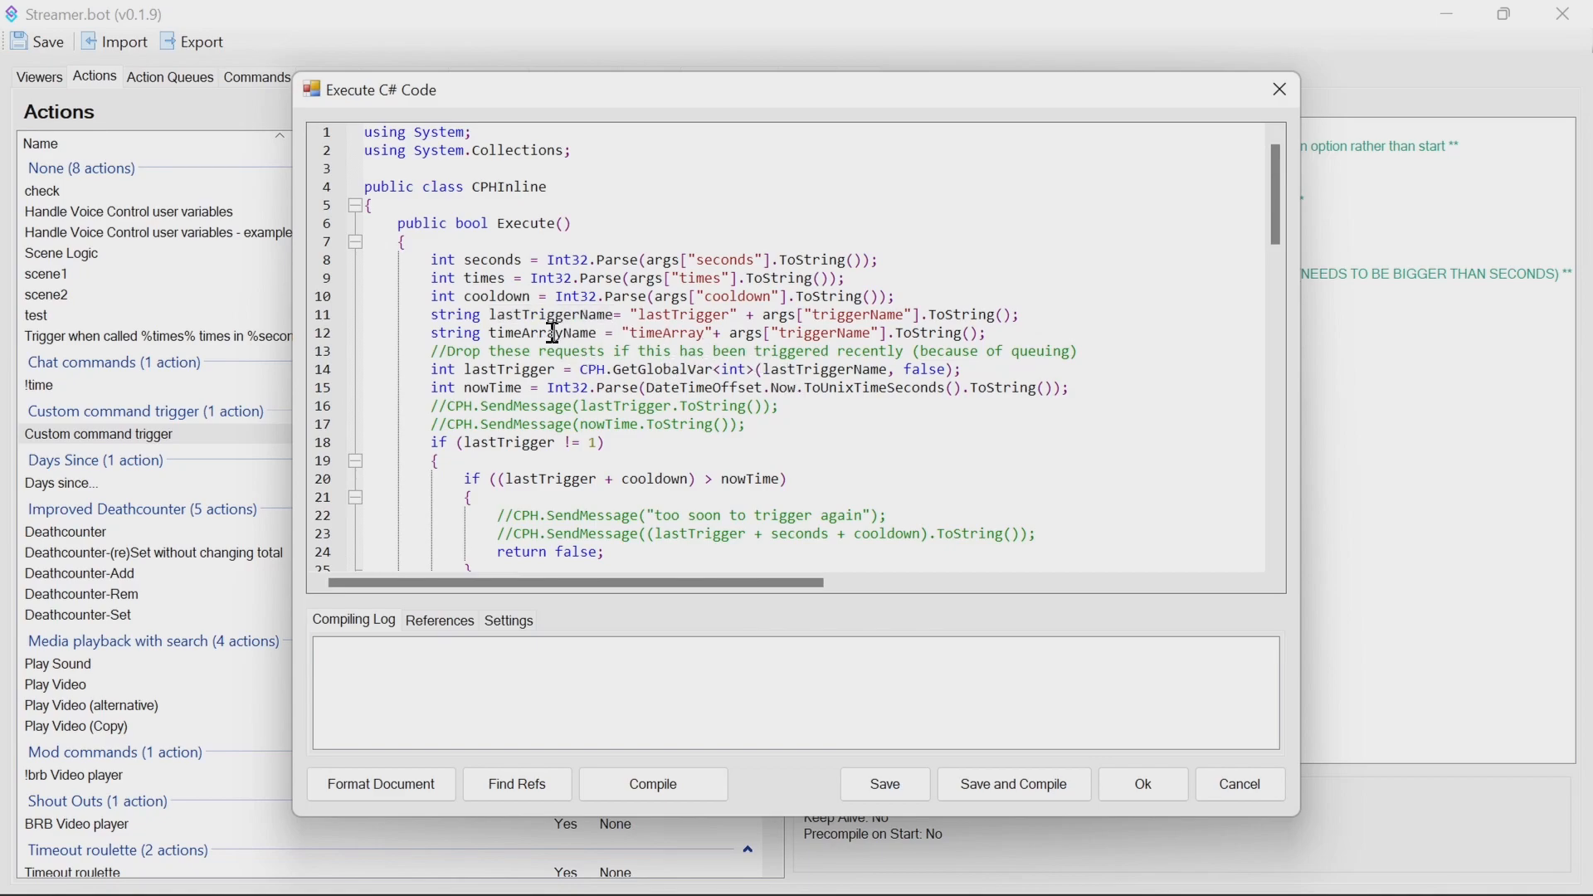
pyautogui.doubleClick(543, 332)
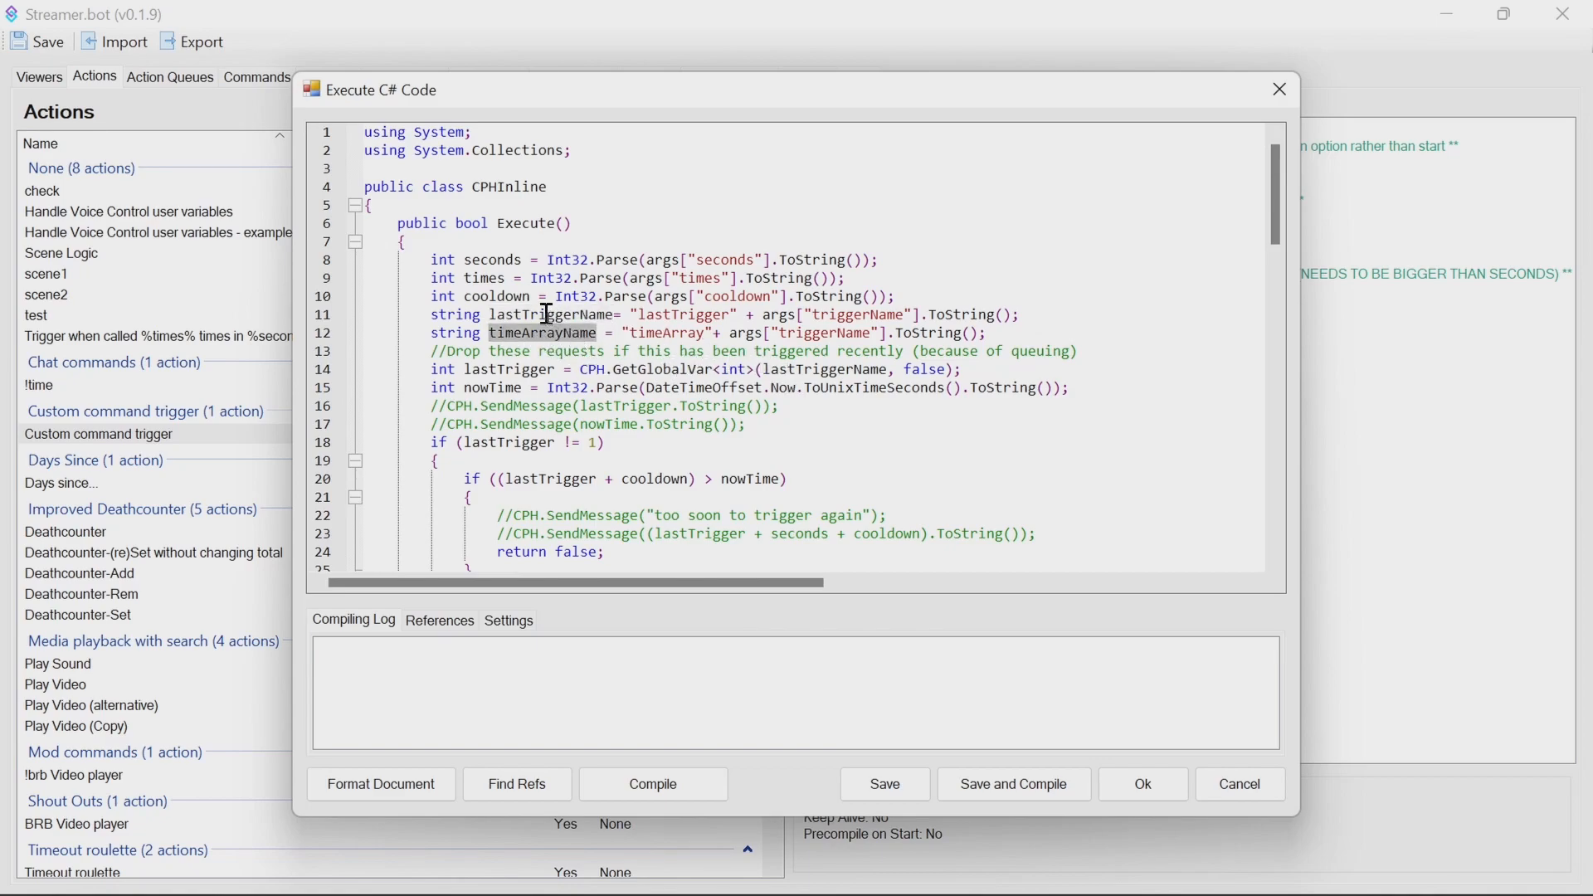
pyautogui.doubleClick(551, 314)
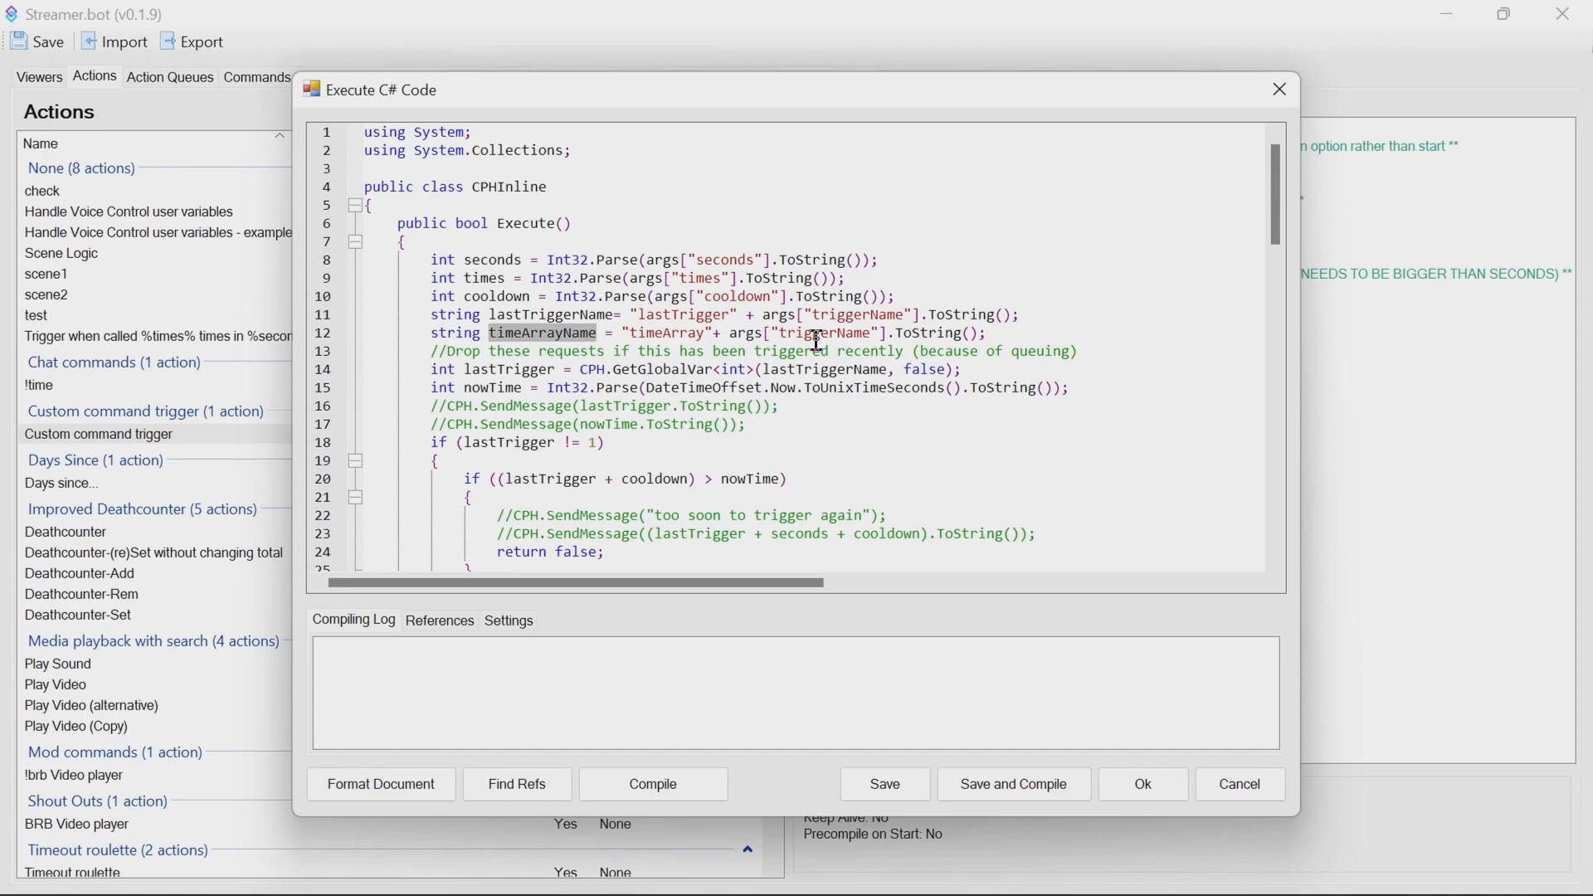
pyautogui.moveTo(813, 313)
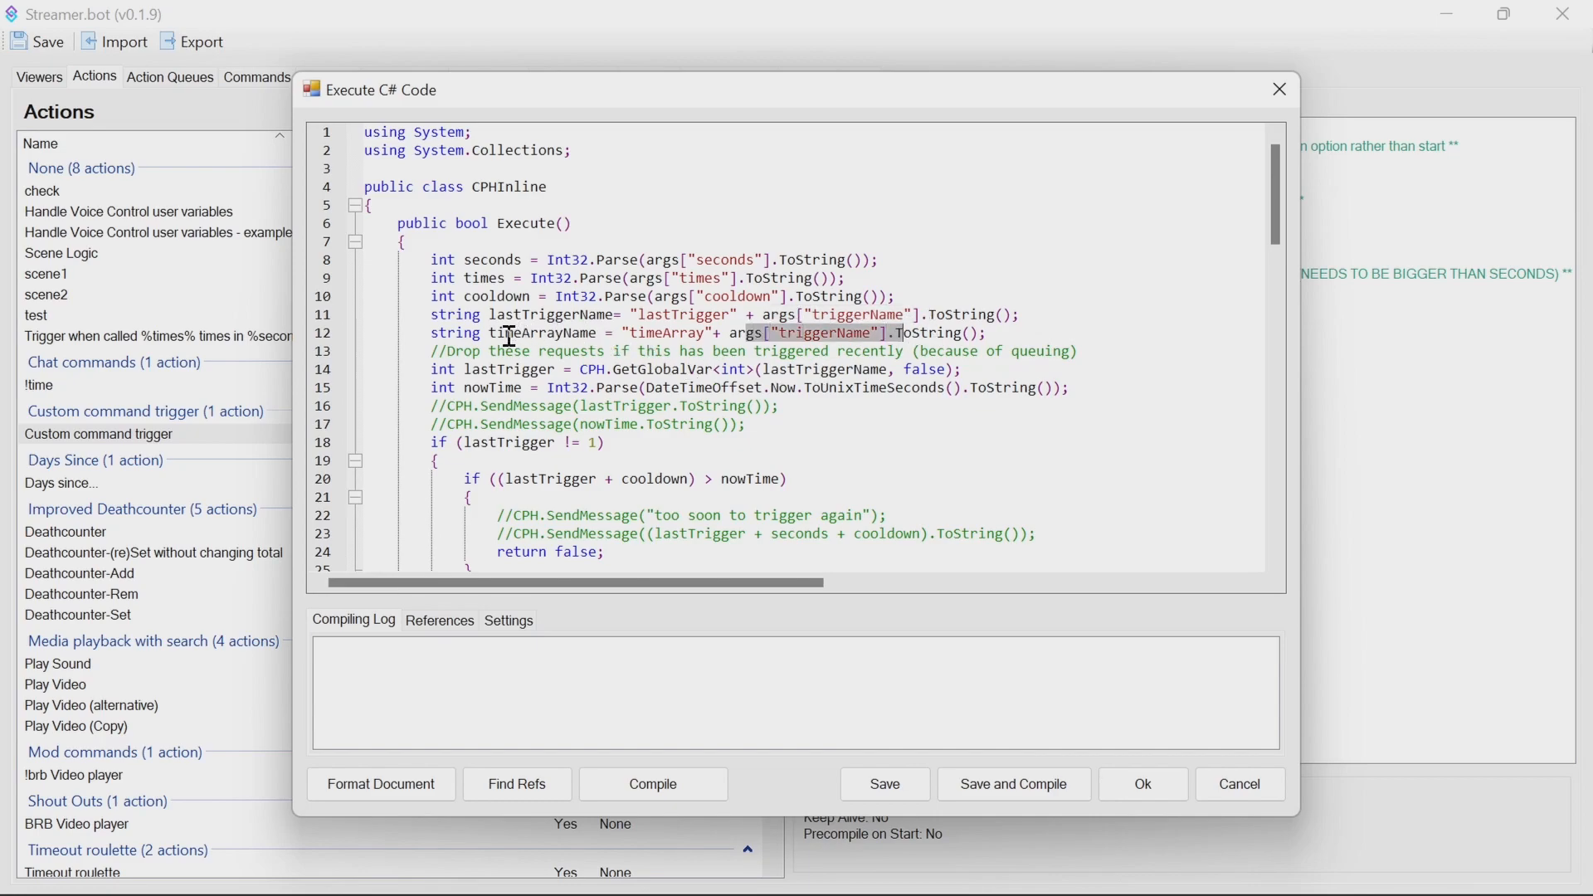
pyautogui.doubleClick(544, 332)
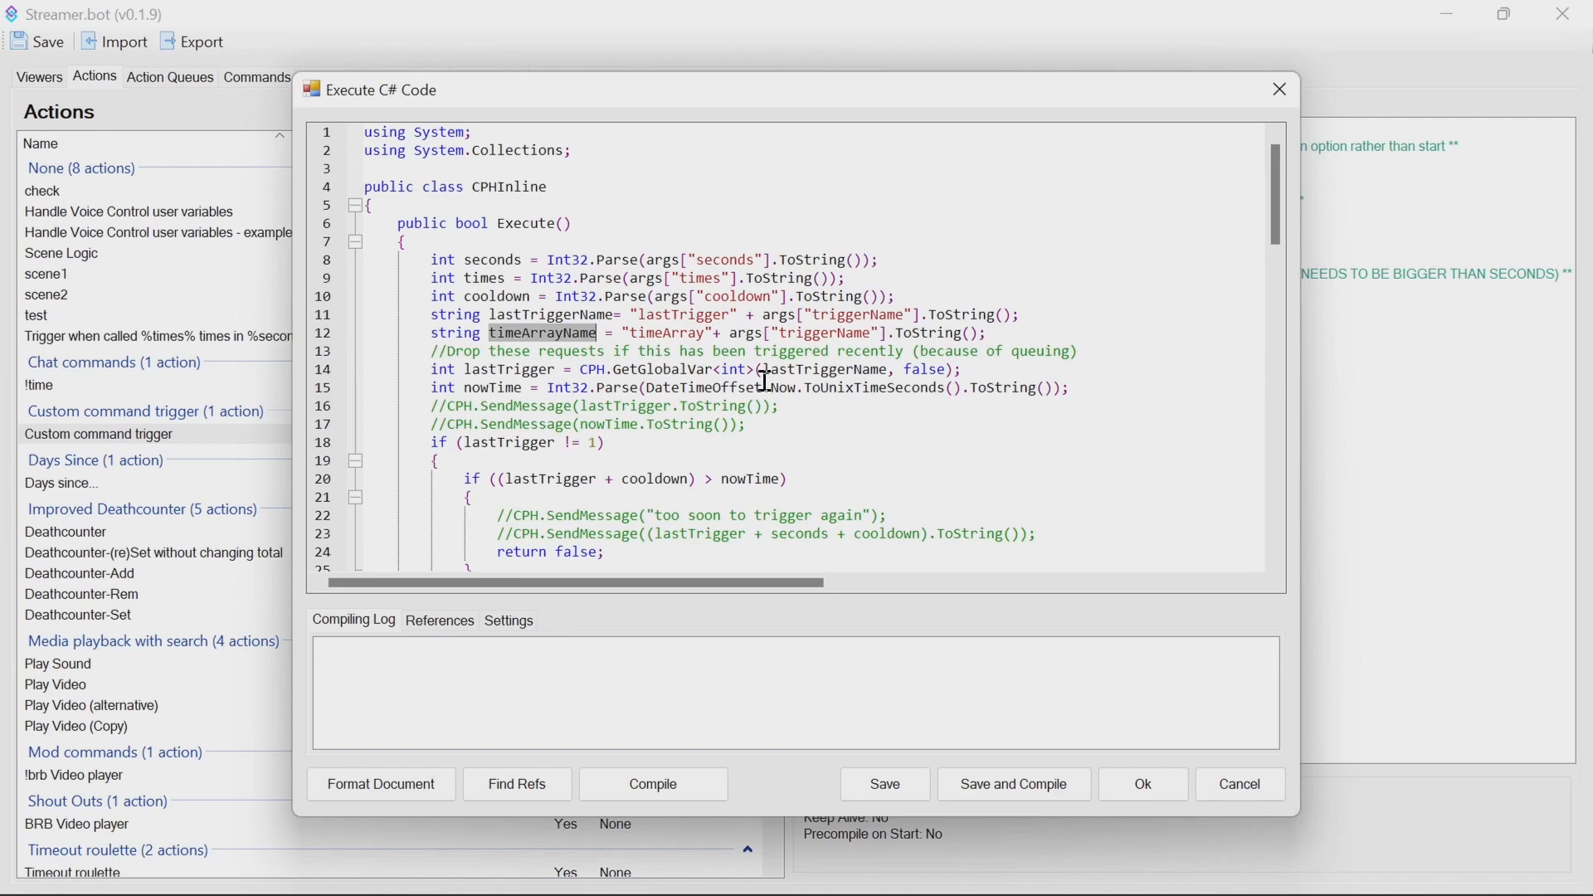
pyautogui.moveTo(665, 388)
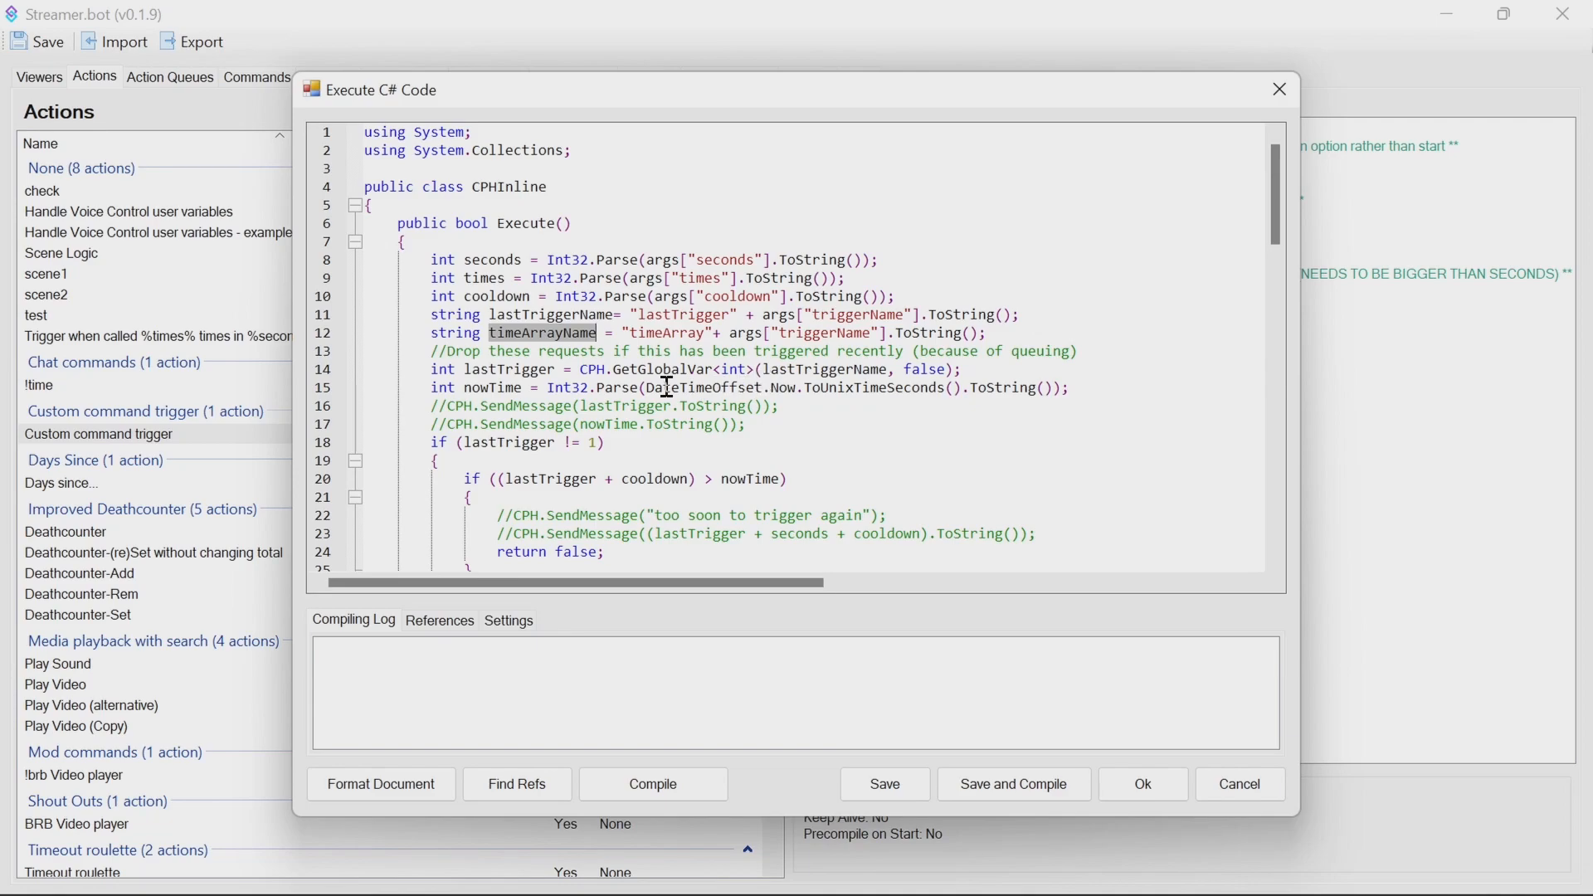
pyautogui.doubleClick(508, 369)
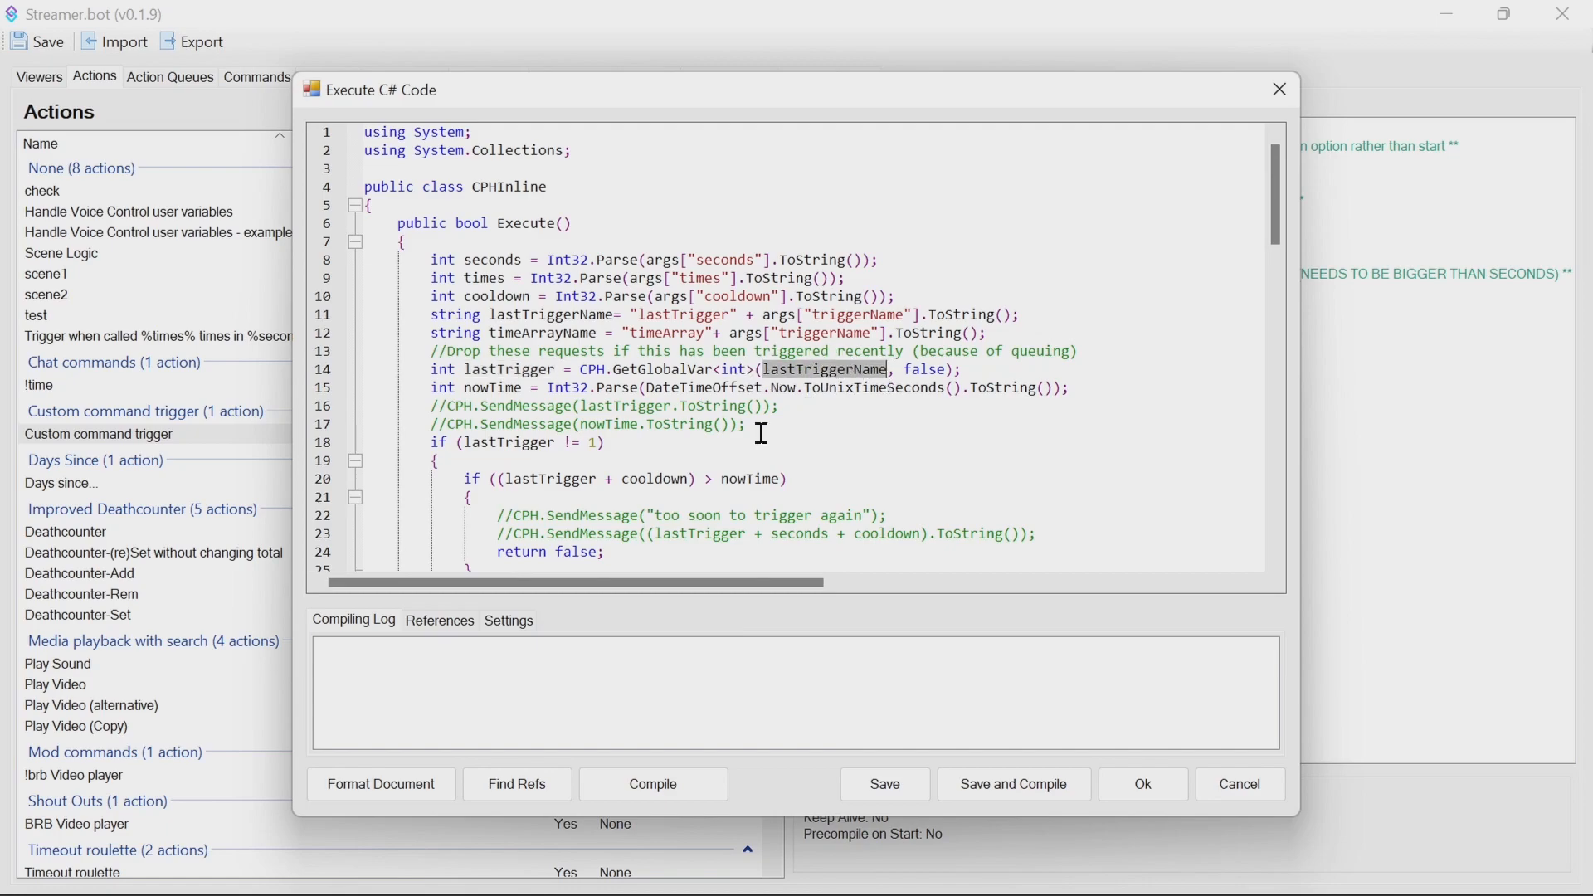
pyautogui.doubleClick(490, 388)
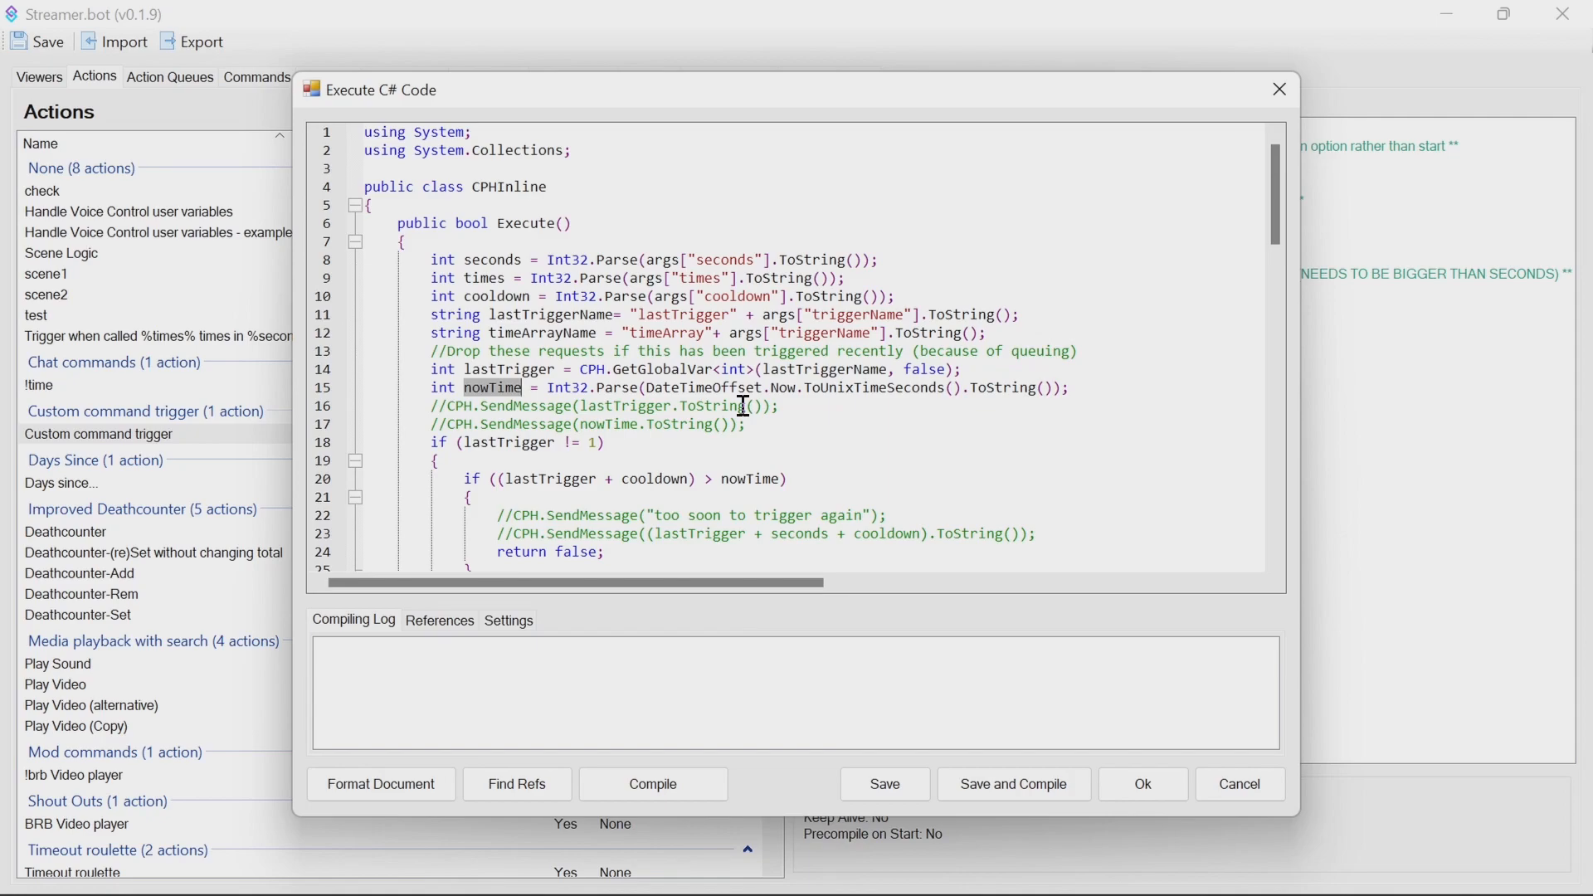
pyautogui.scroll(-3)
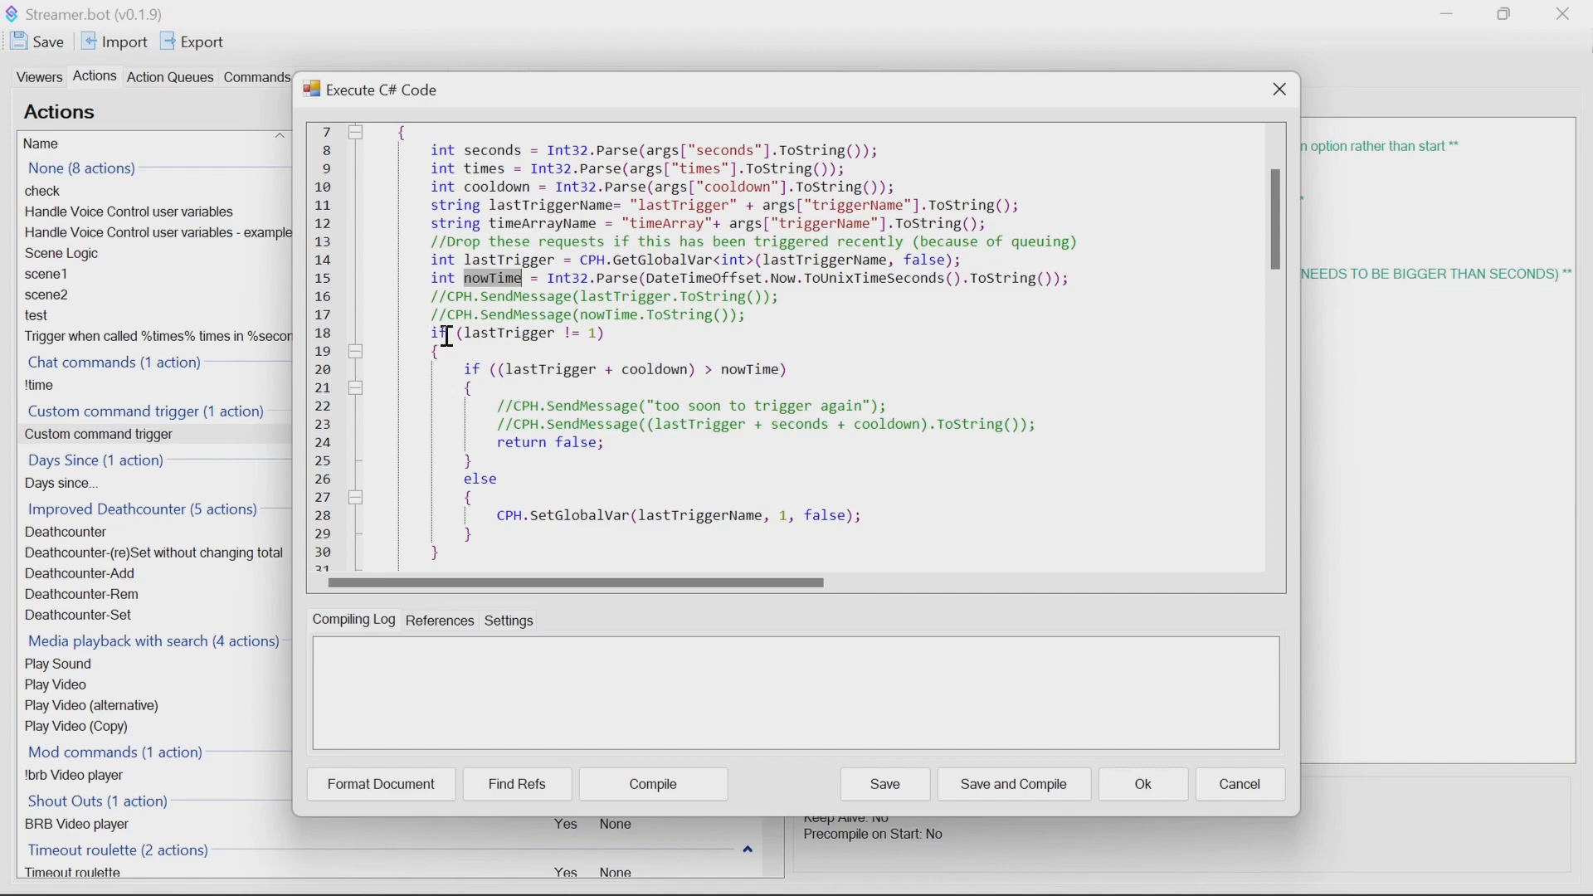
pyautogui.moveTo(598, 332)
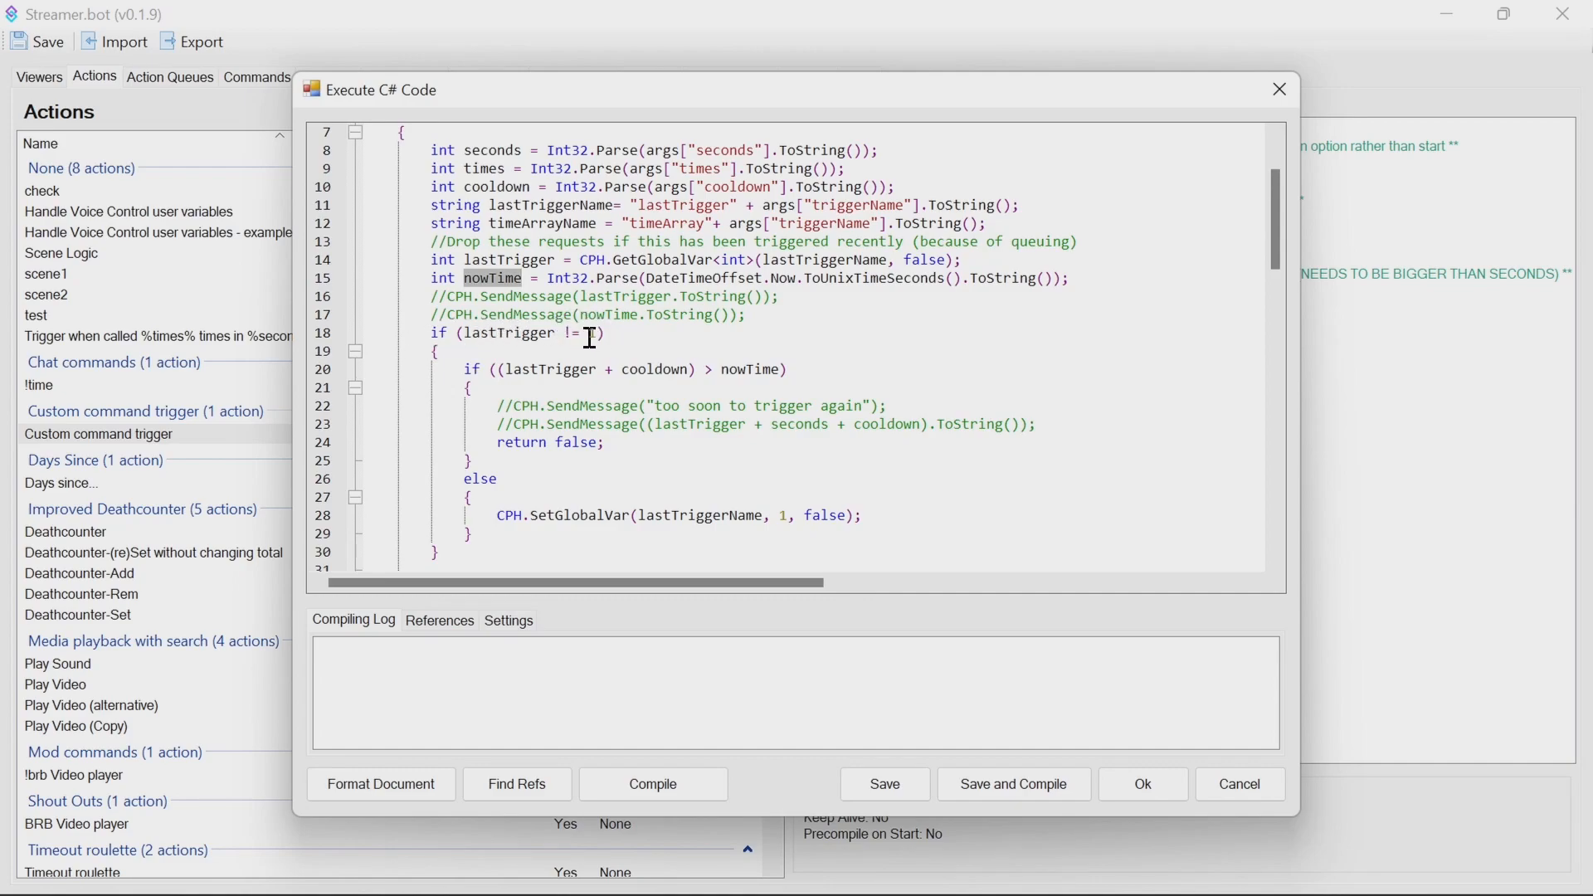
pyautogui.scroll(-3)
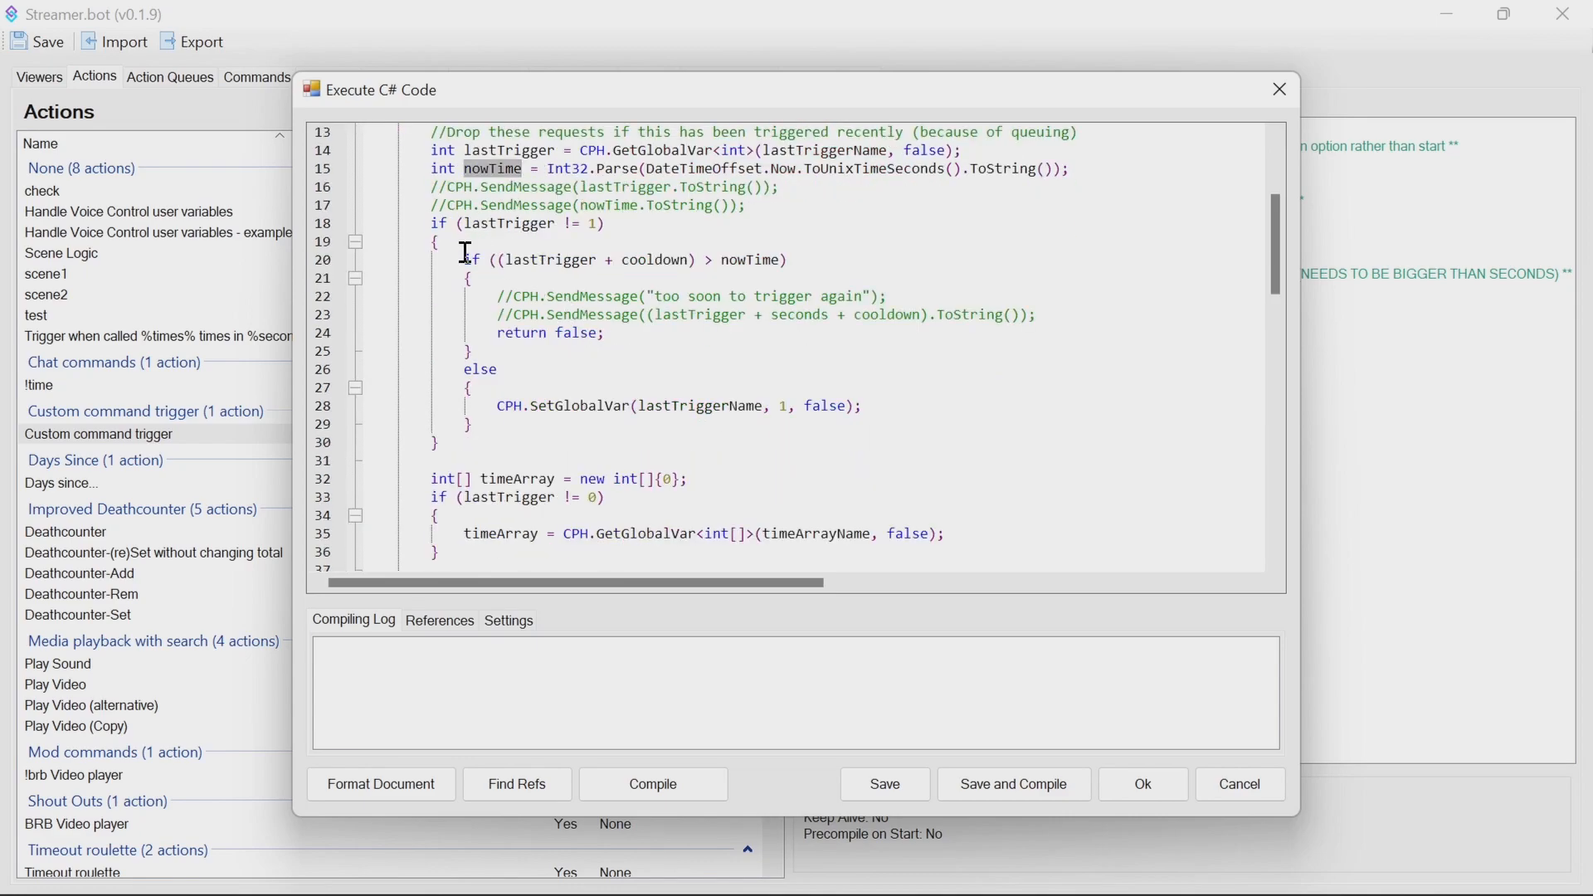
pyautogui.moveTo(708, 247)
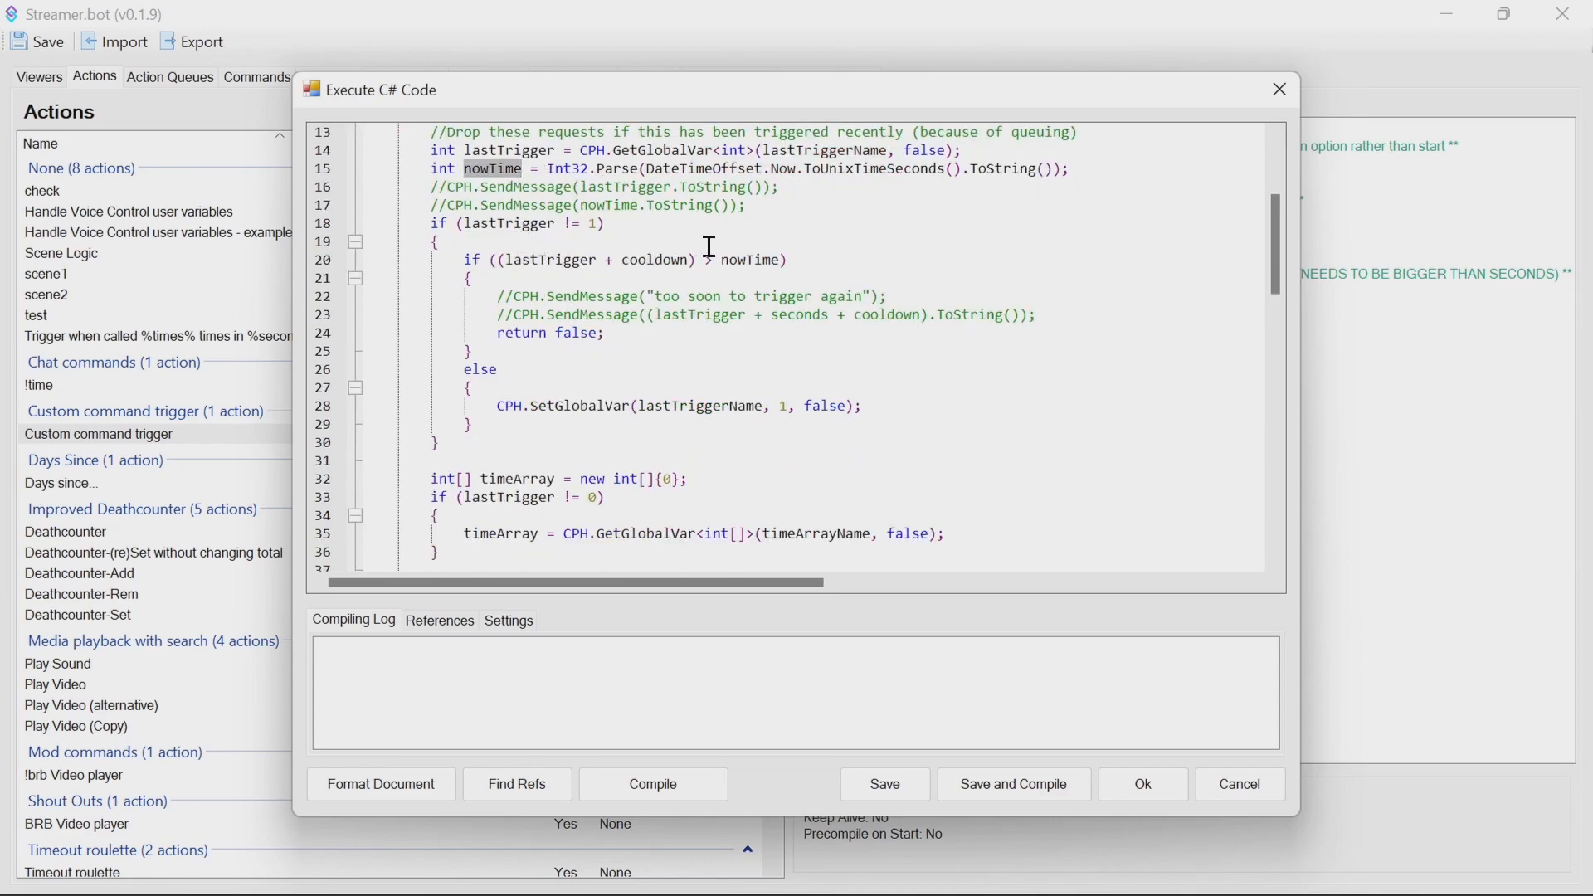
pyautogui.moveTo(650, 249)
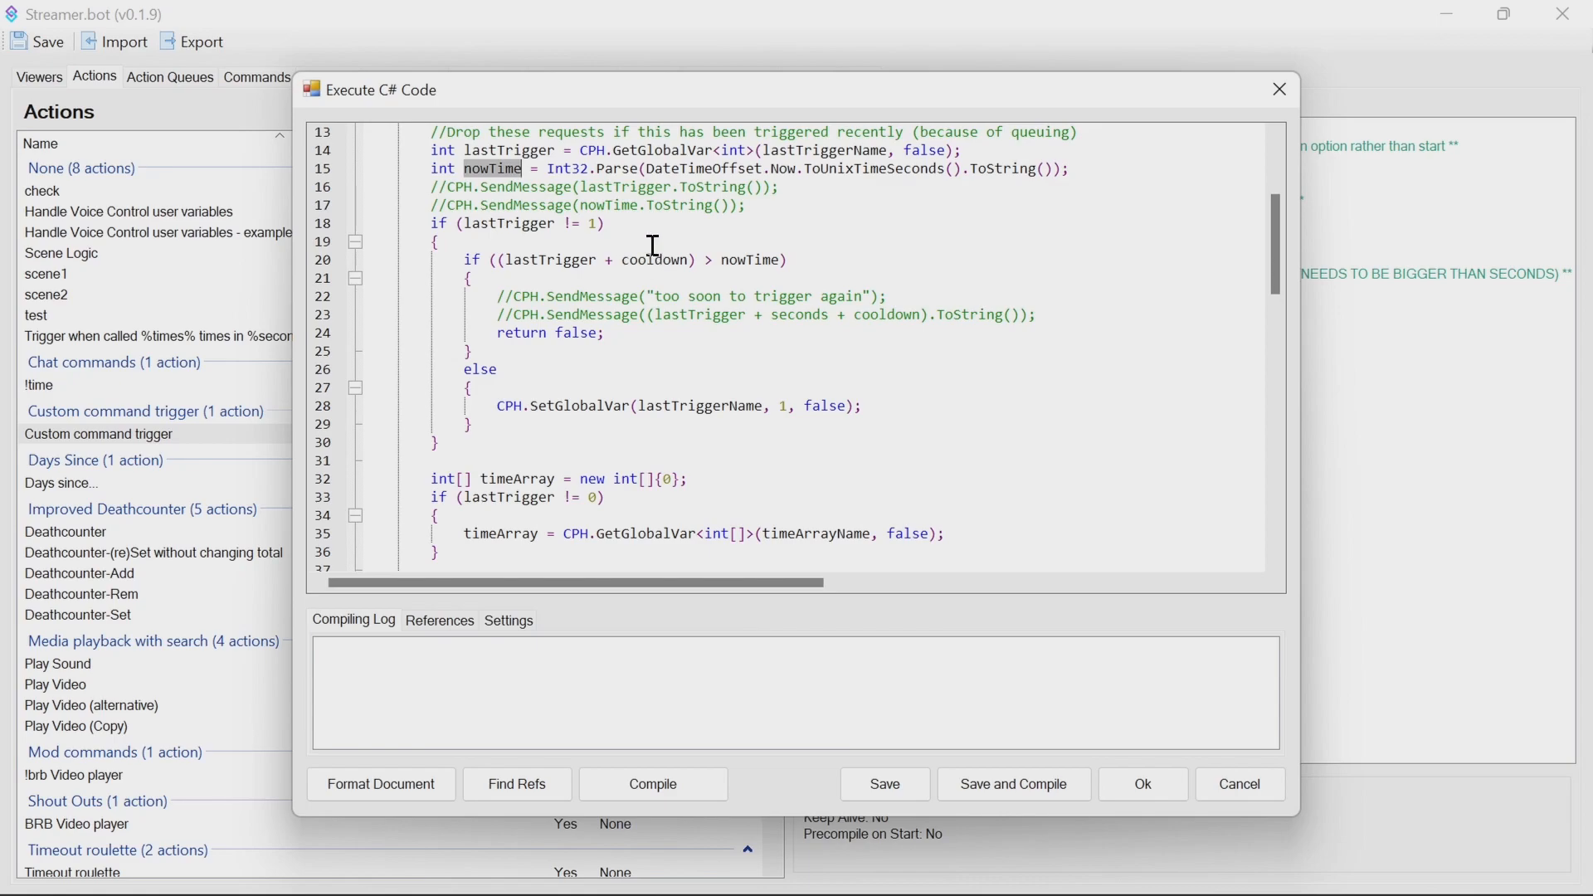
pyautogui.moveTo(759, 253)
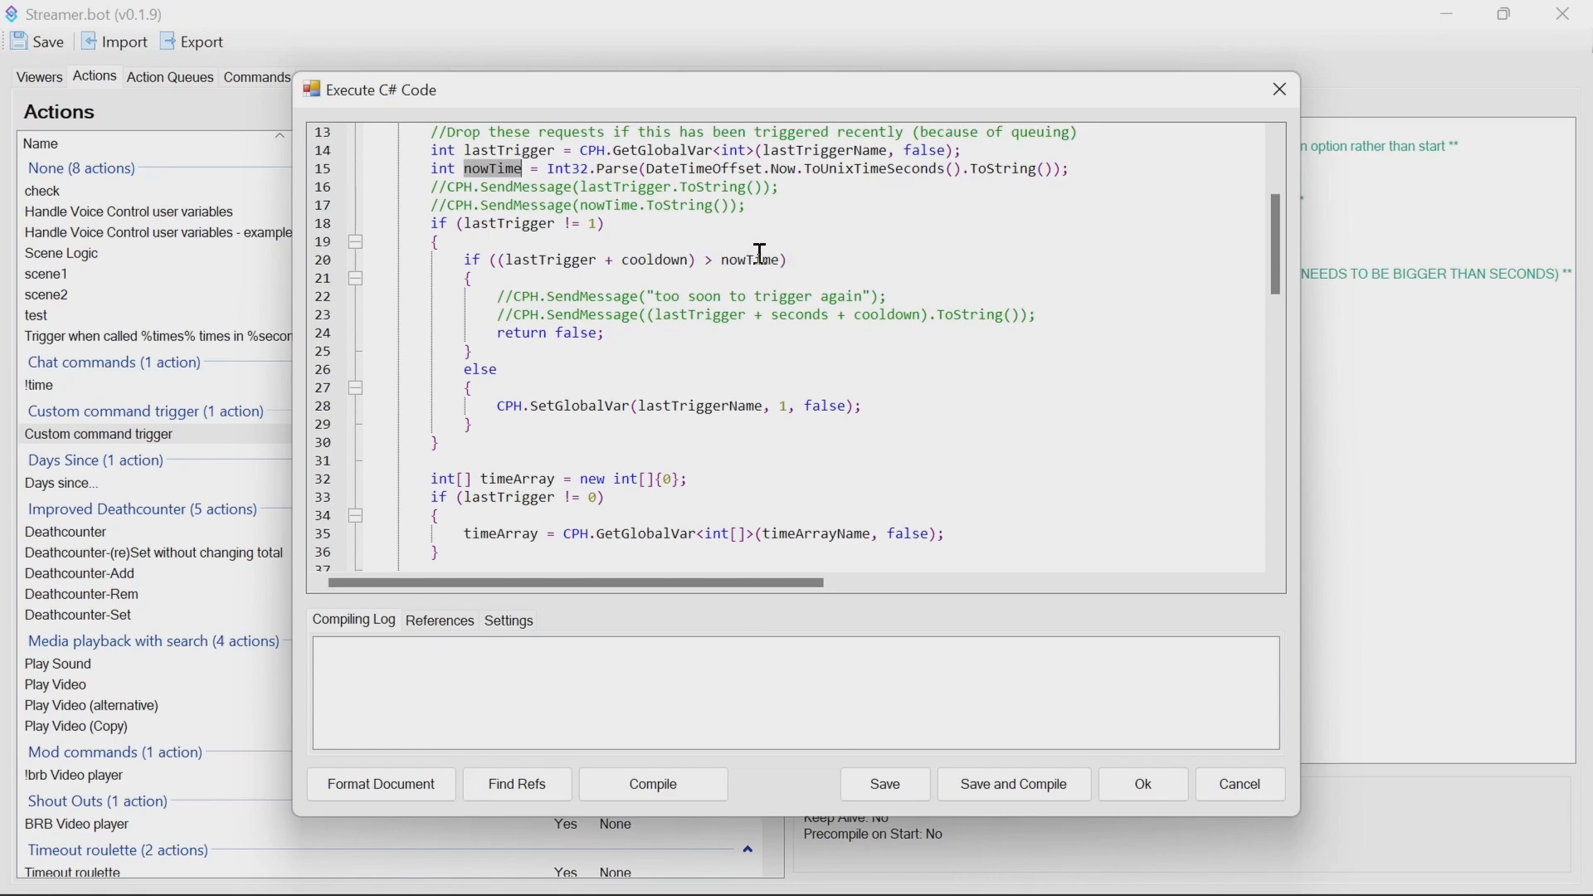
pyautogui.moveTo(582, 323)
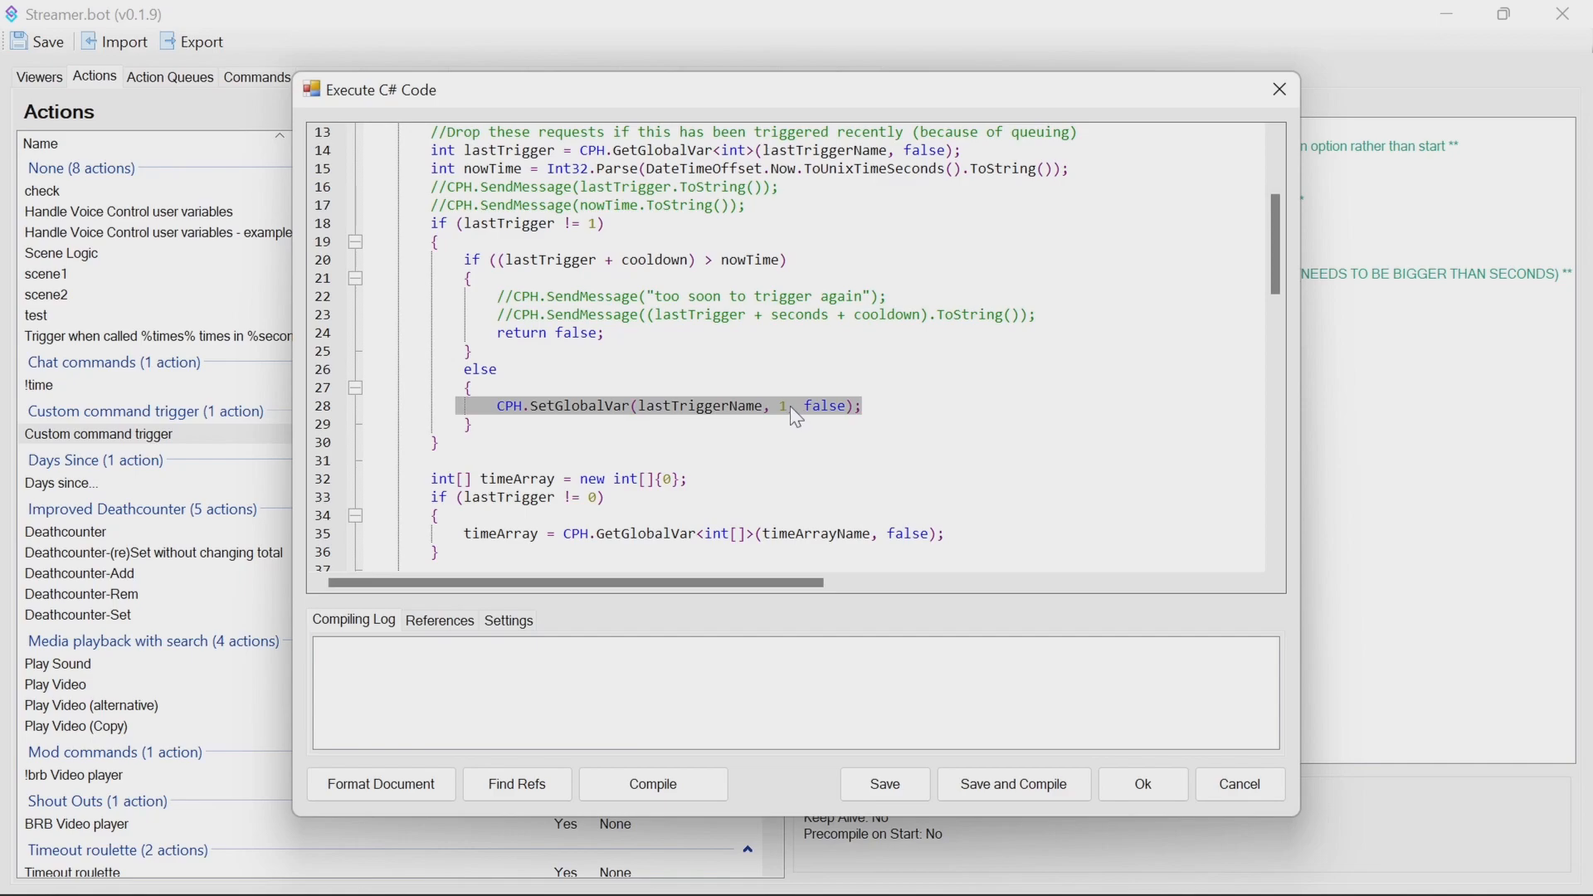
pyautogui.click(780, 406)
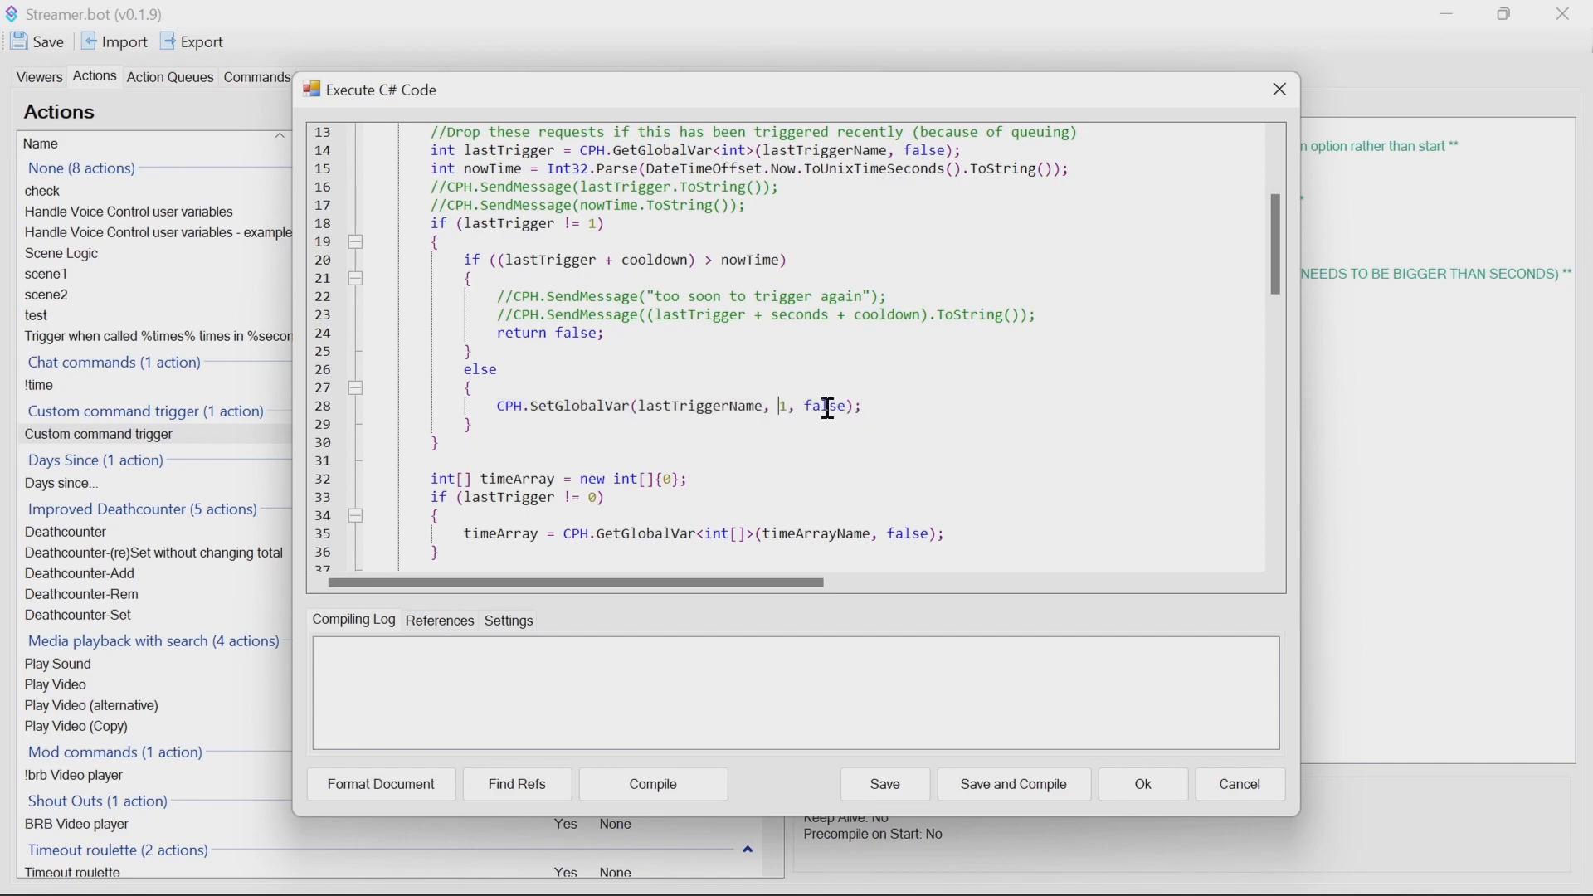
pyautogui.scroll(-3)
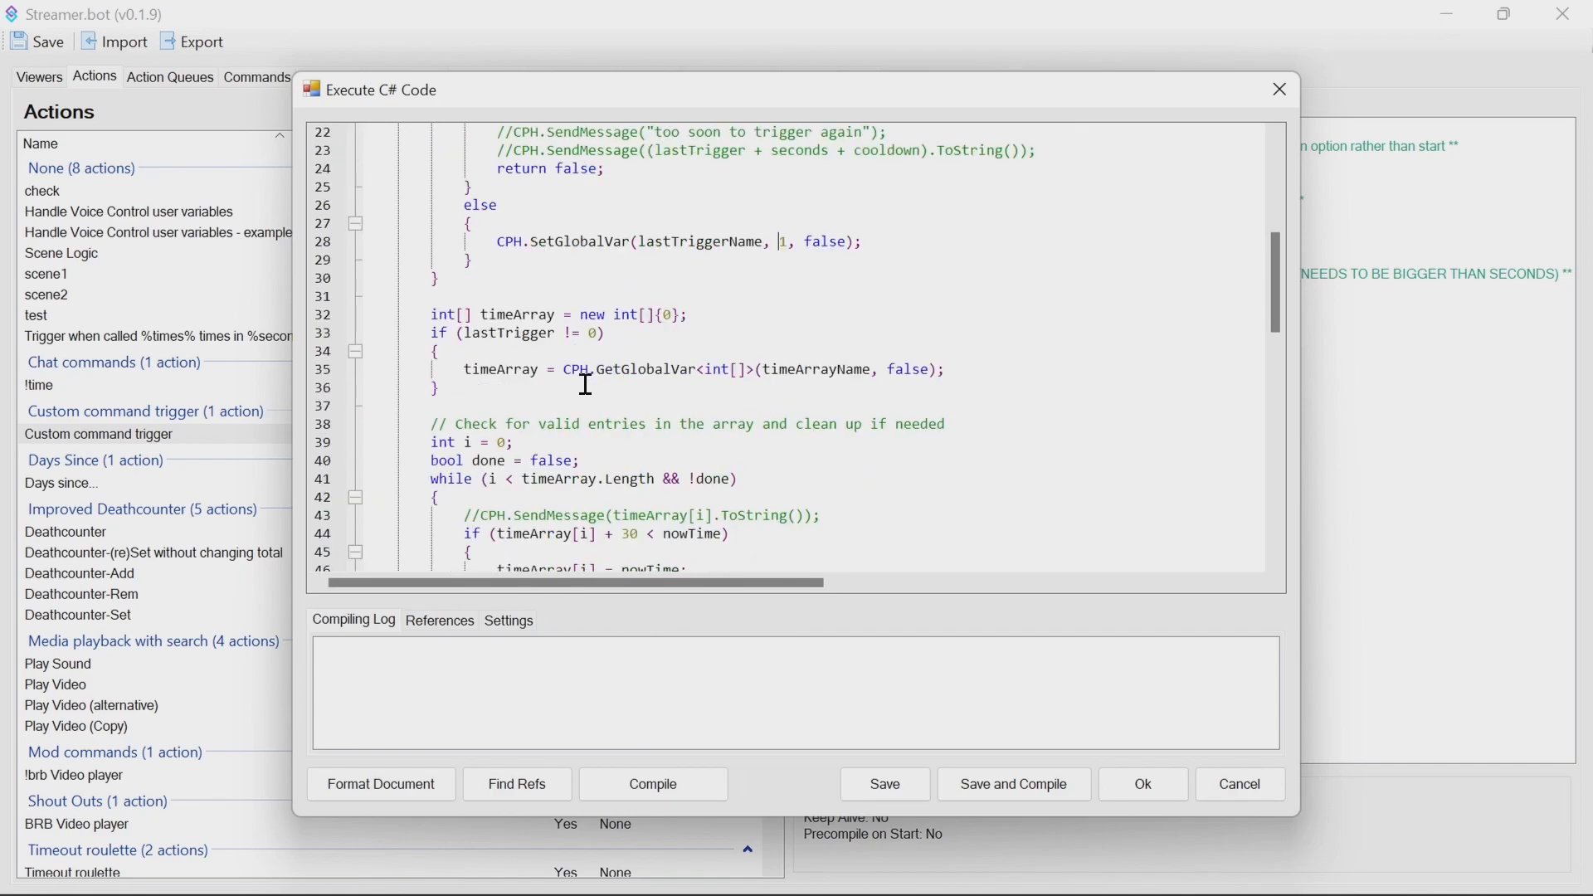
pyautogui.scroll(-3)
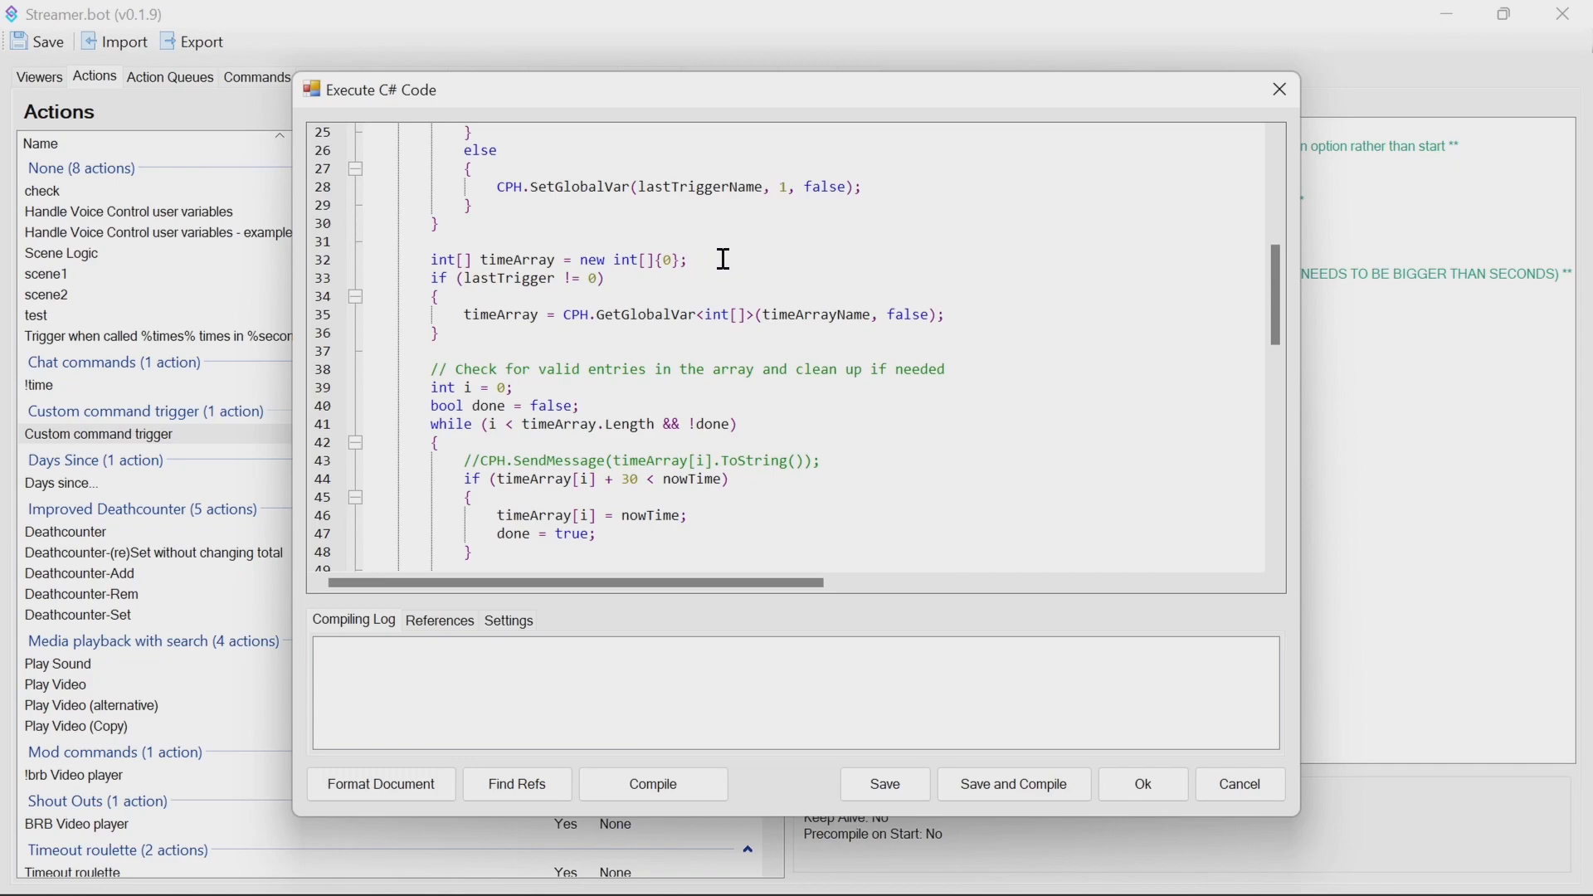
pyautogui.moveTo(429, 305)
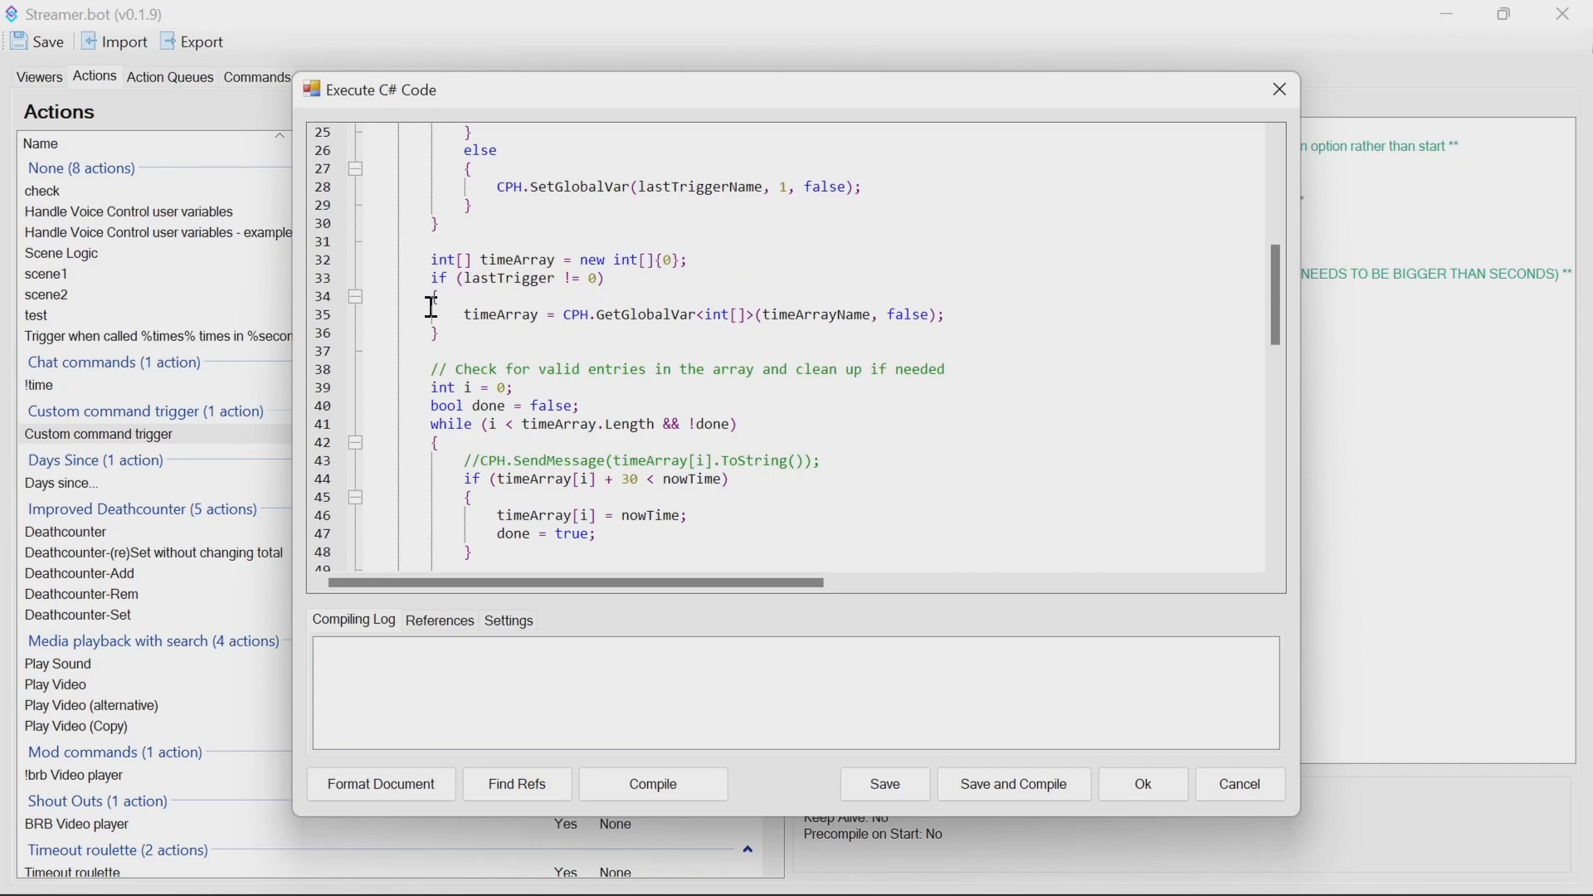
pyautogui.scroll(-3)
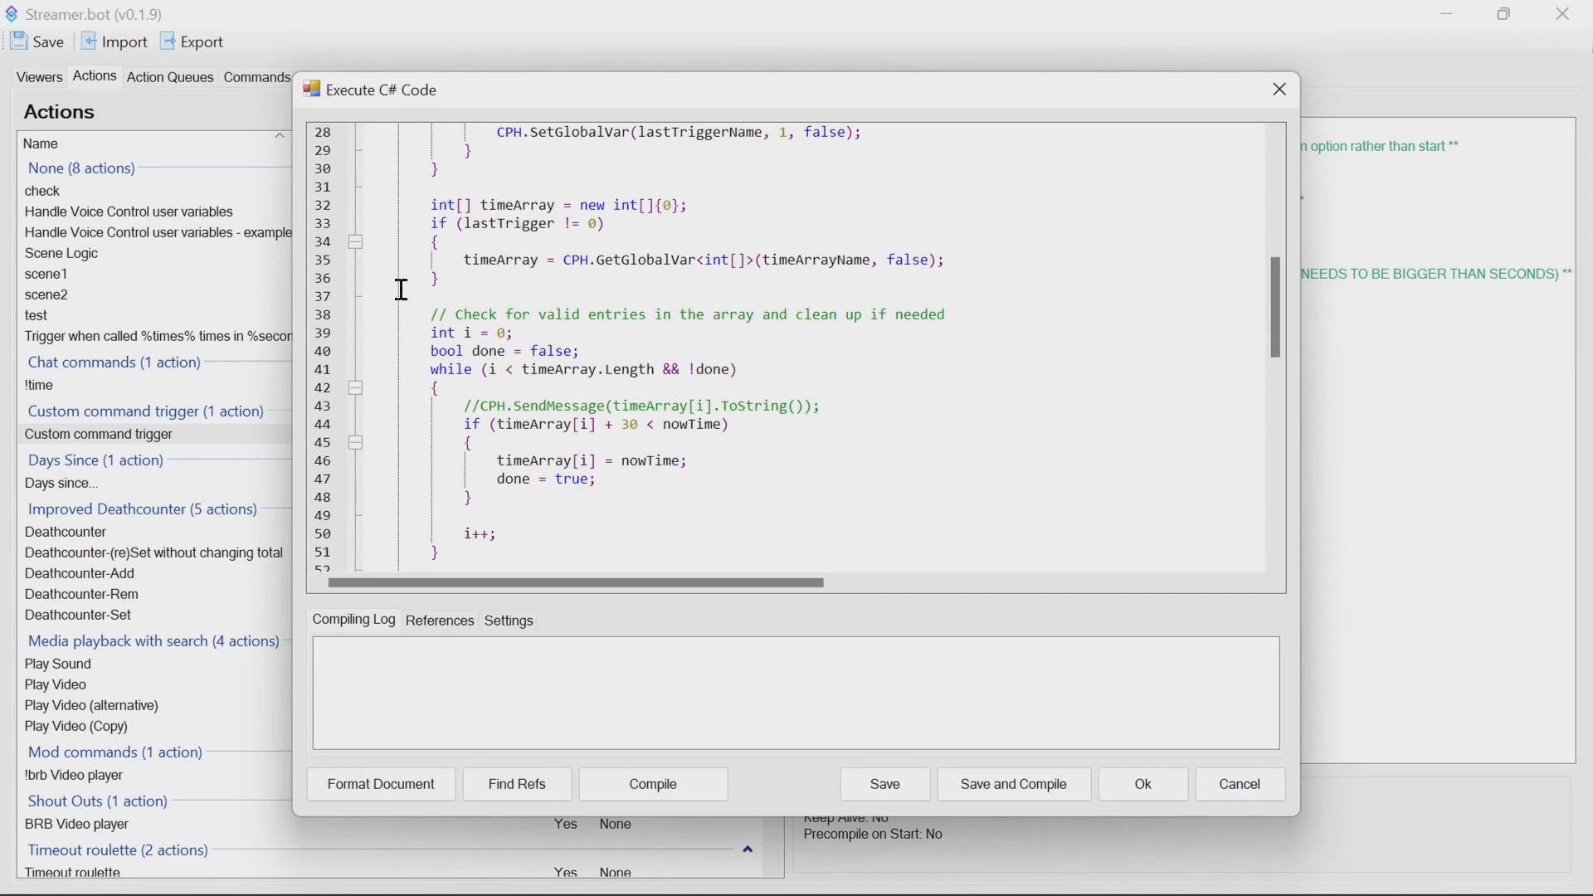
pyautogui.doubleClick(518, 223)
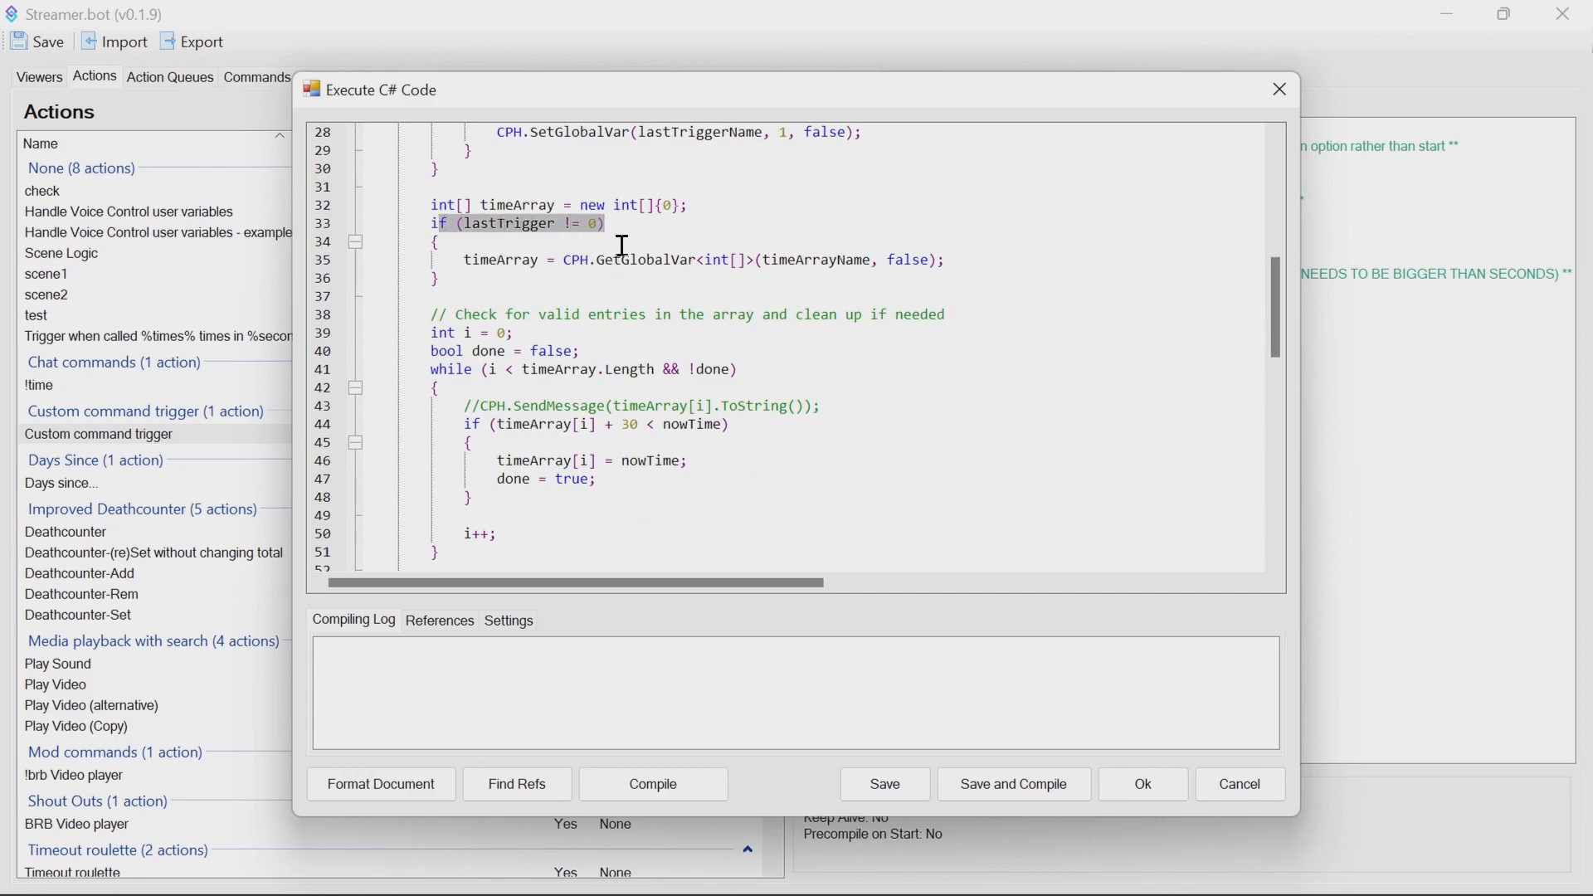
pyautogui.moveTo(572, 275)
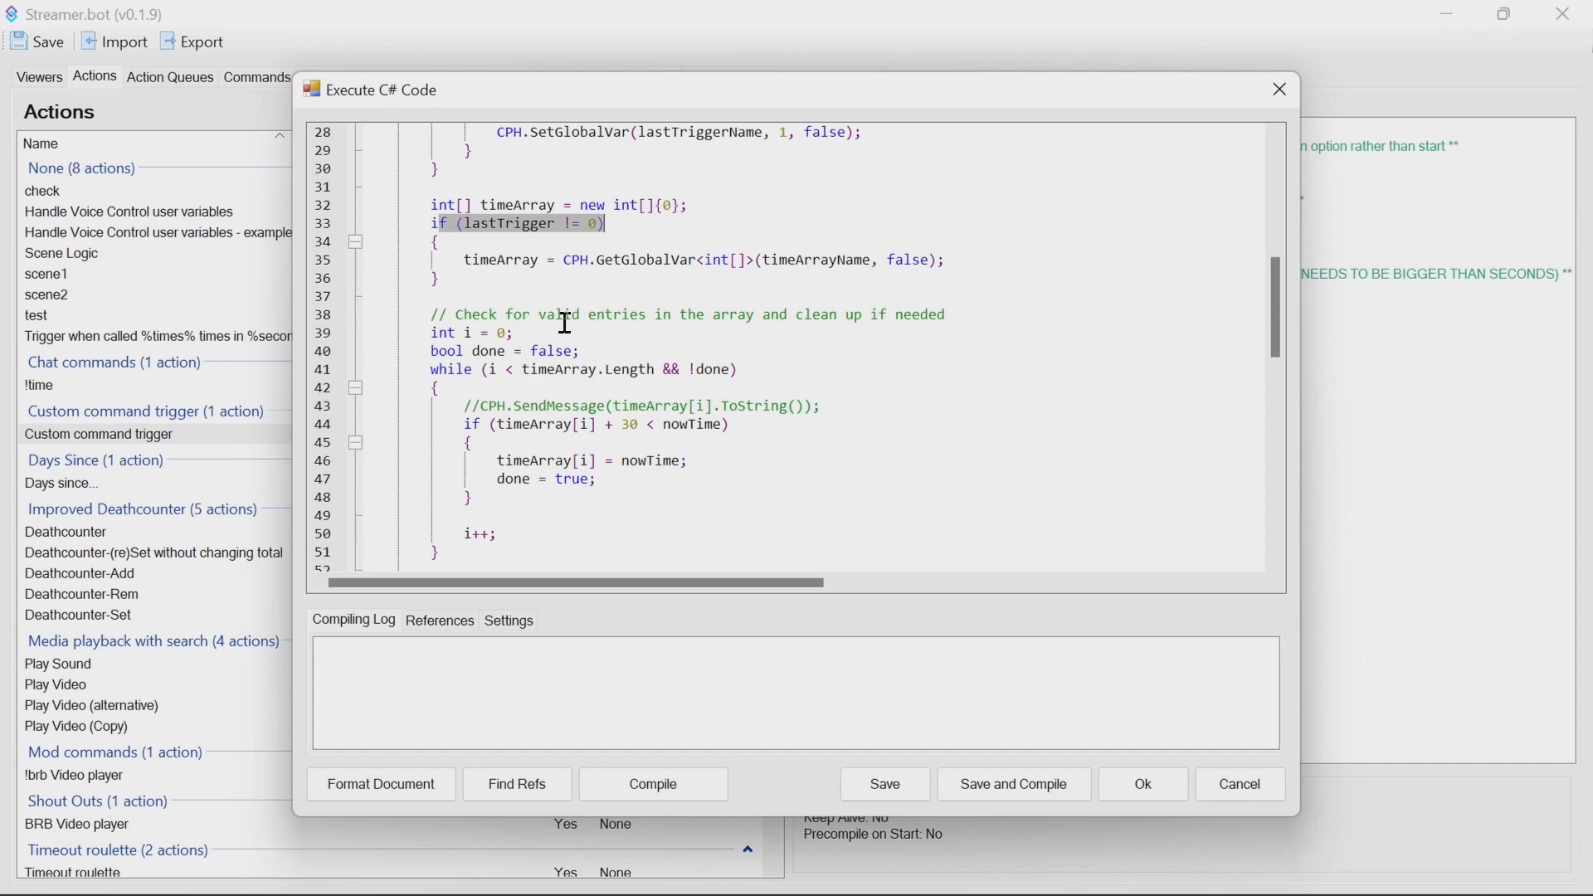
pyautogui.scroll(-3)
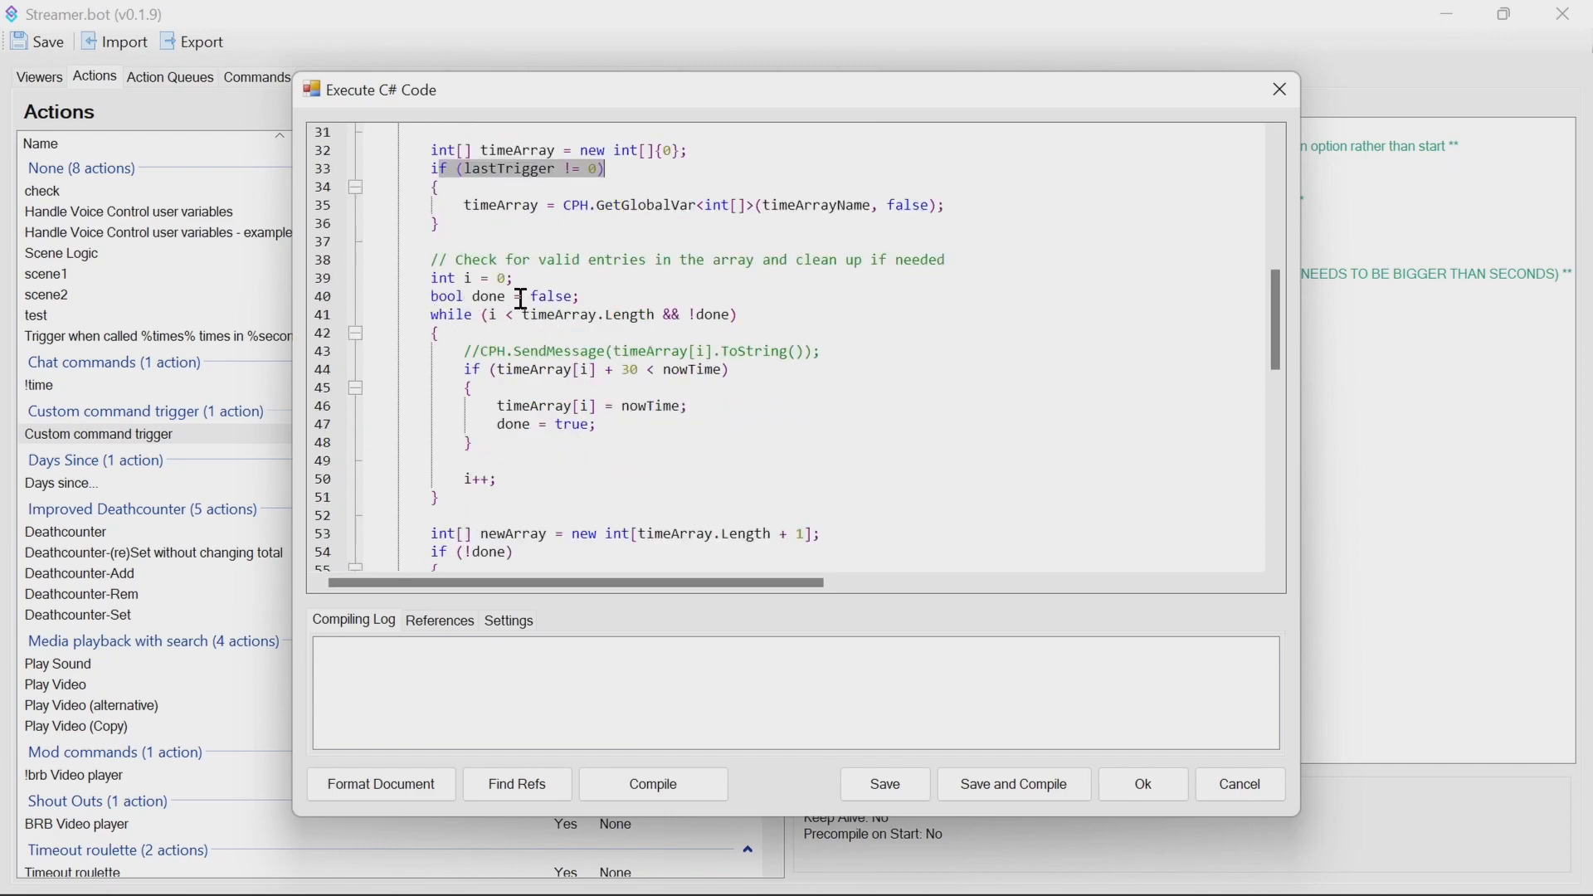
pyautogui.doubleClick(488, 295)
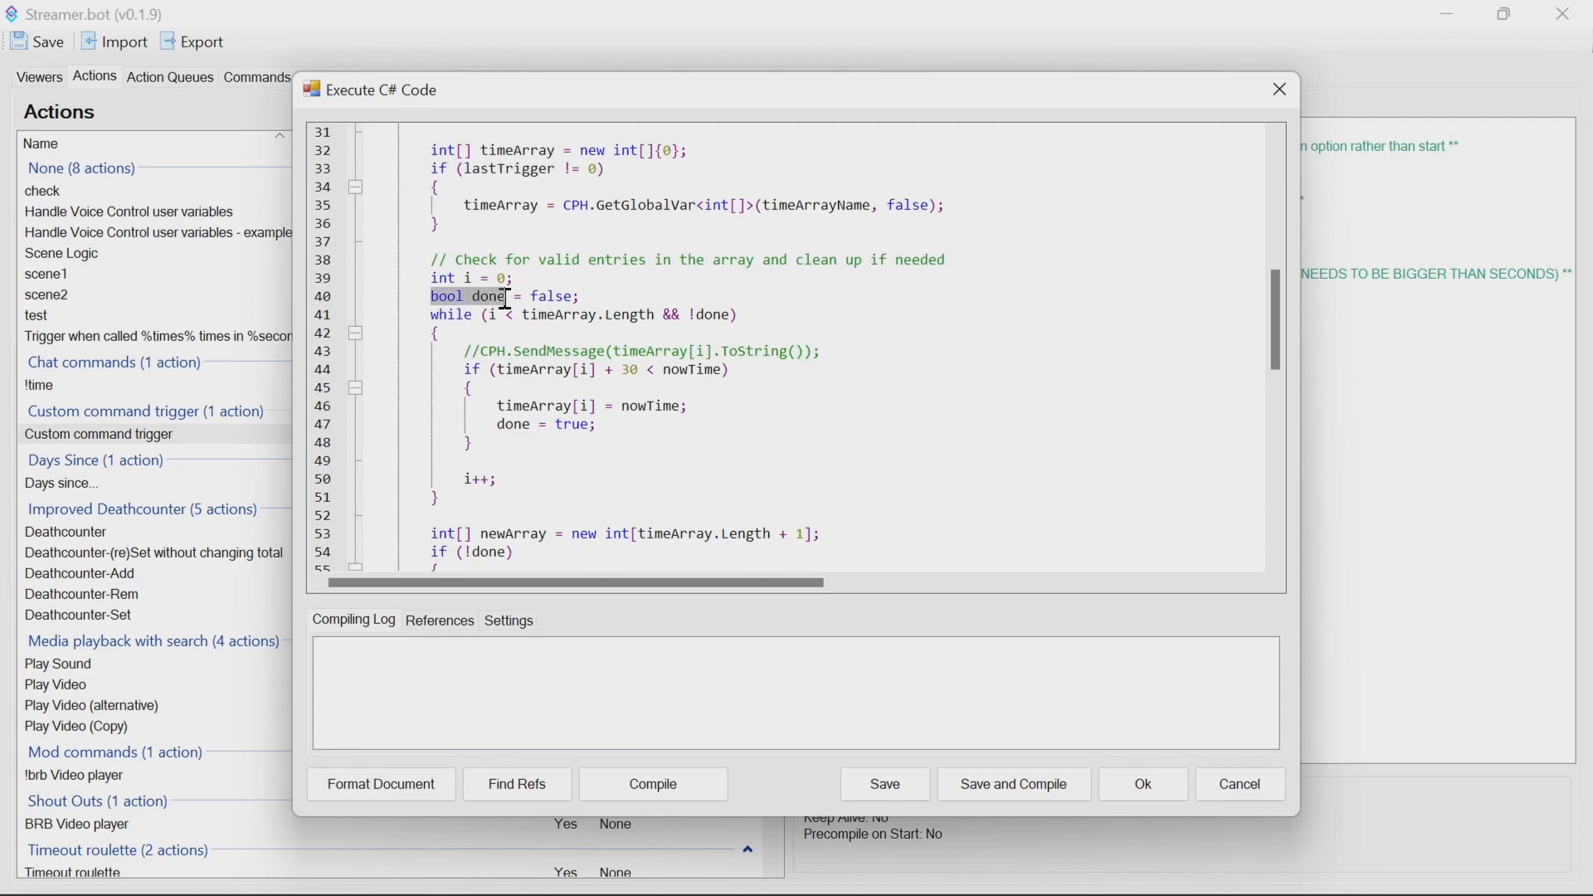
pyautogui.doubleClick(552, 295)
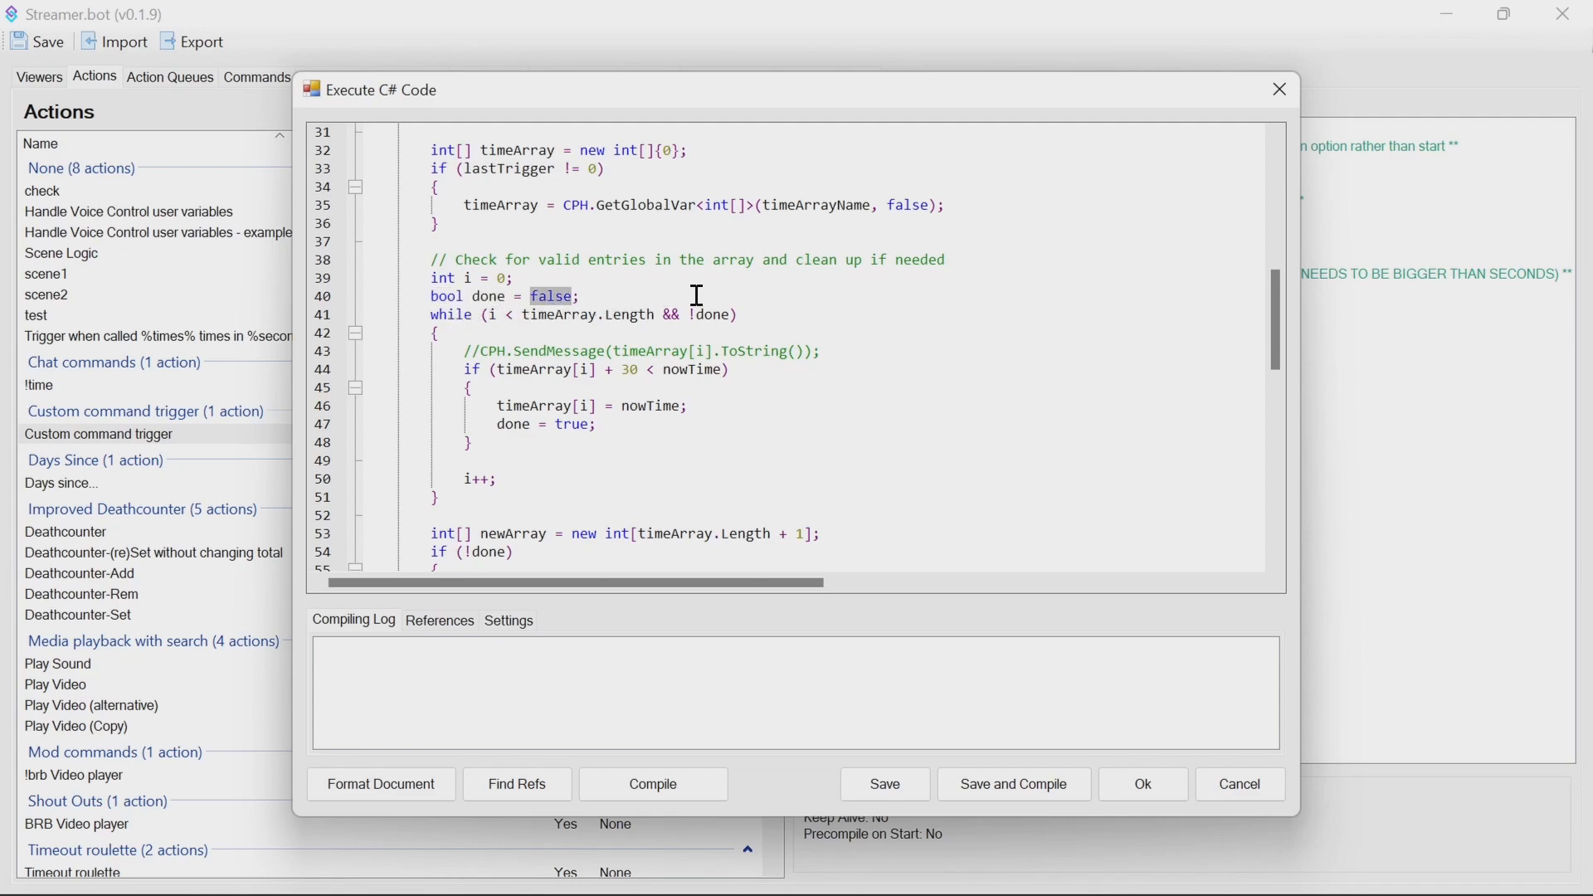
pyautogui.moveTo(658, 310)
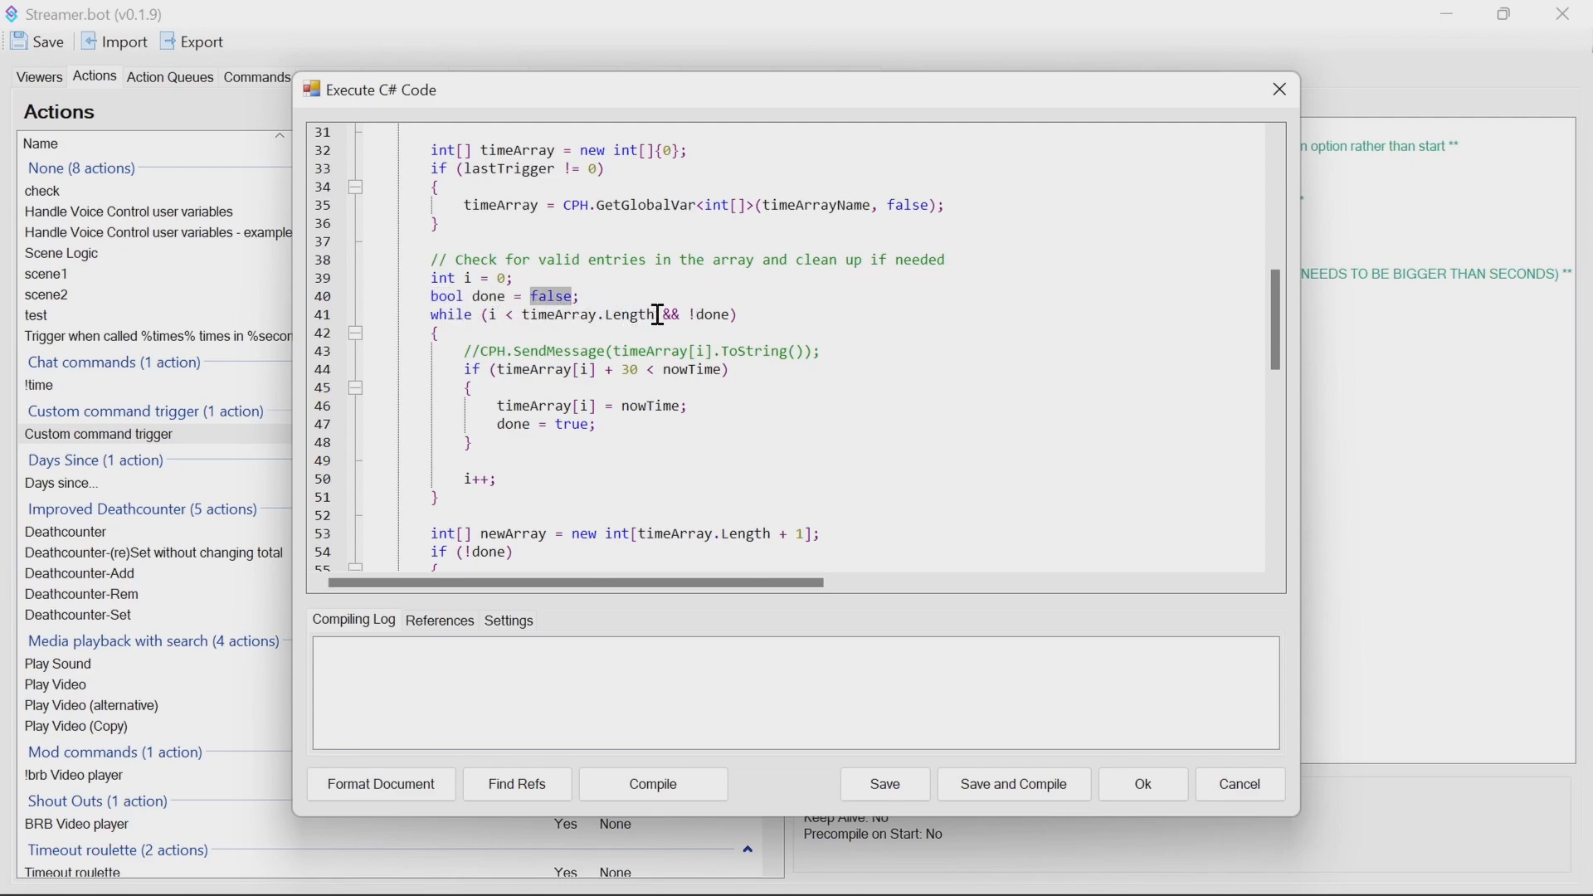
pyautogui.doubleClick(584, 314)
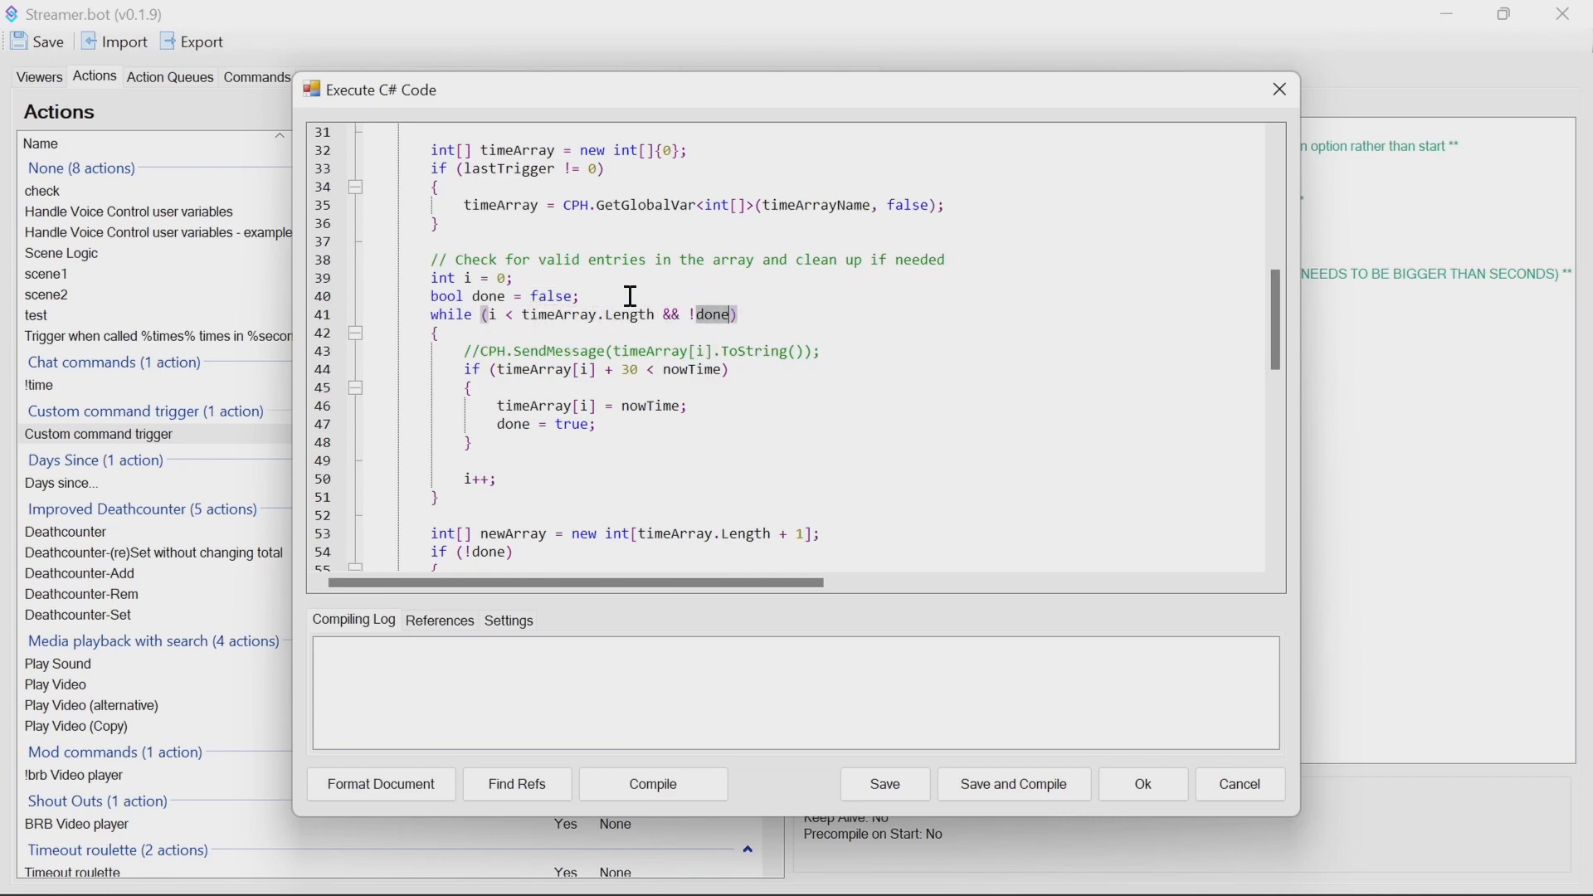
pyautogui.moveTo(719, 316)
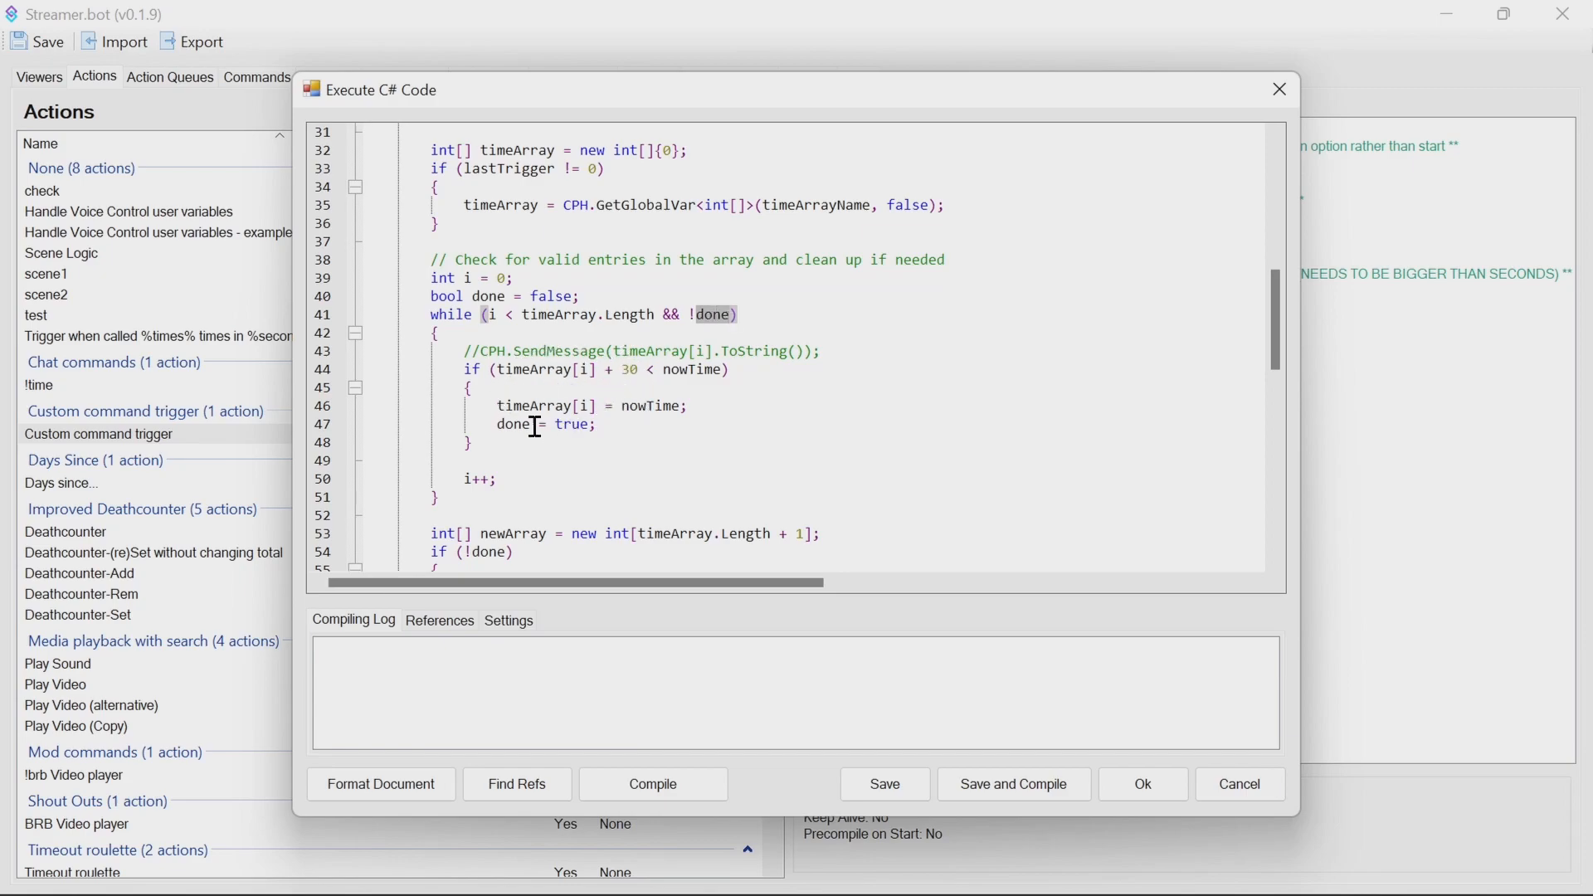
pyautogui.scroll(-3)
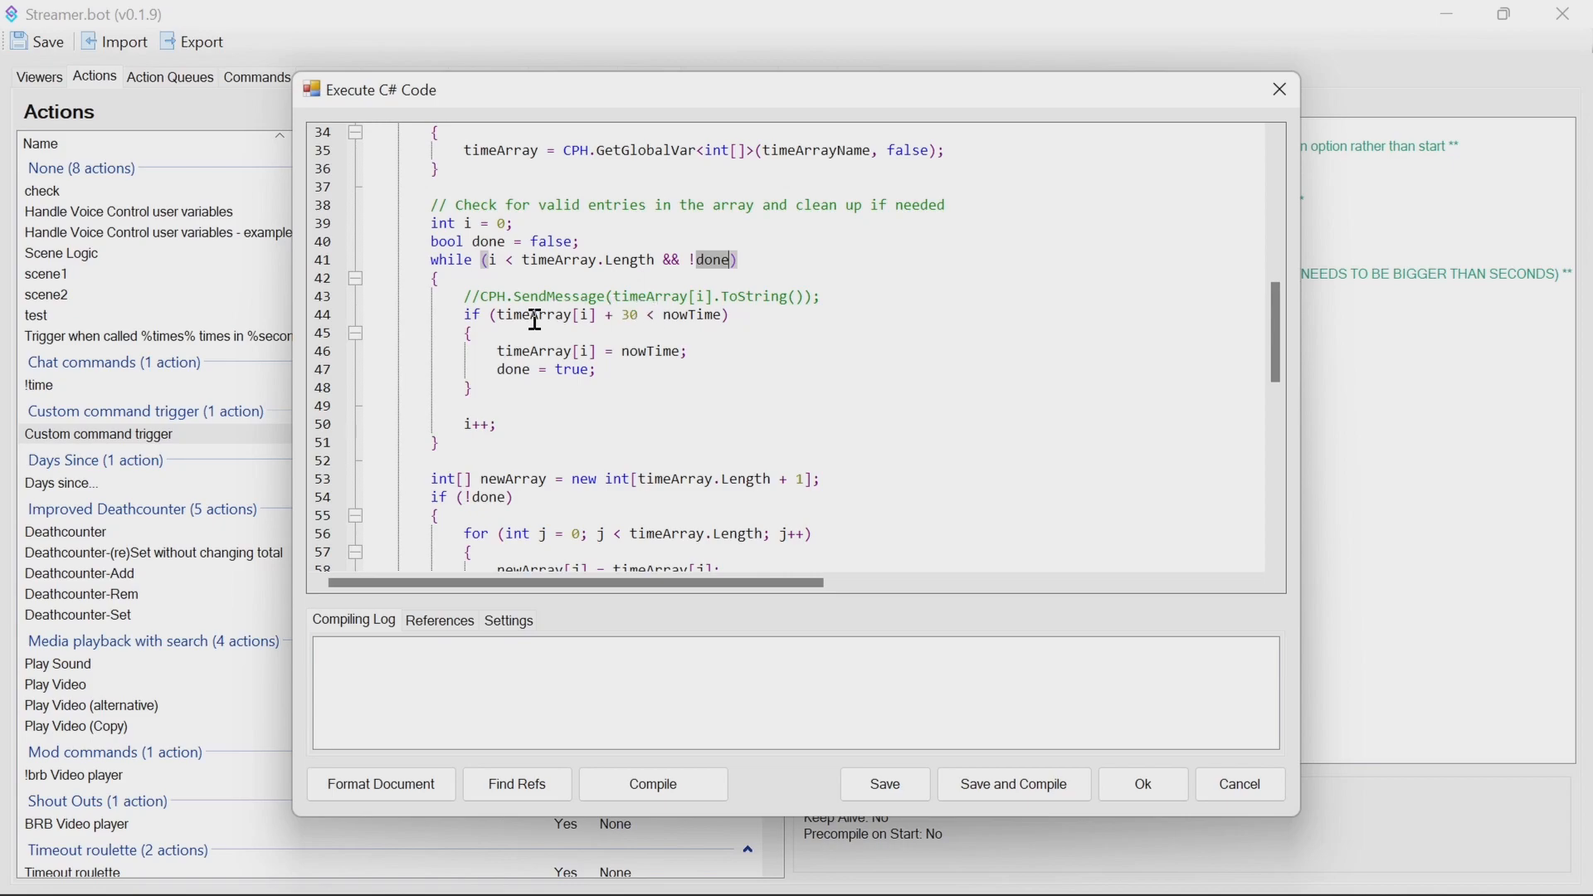
pyautogui.doubleClick(627, 313)
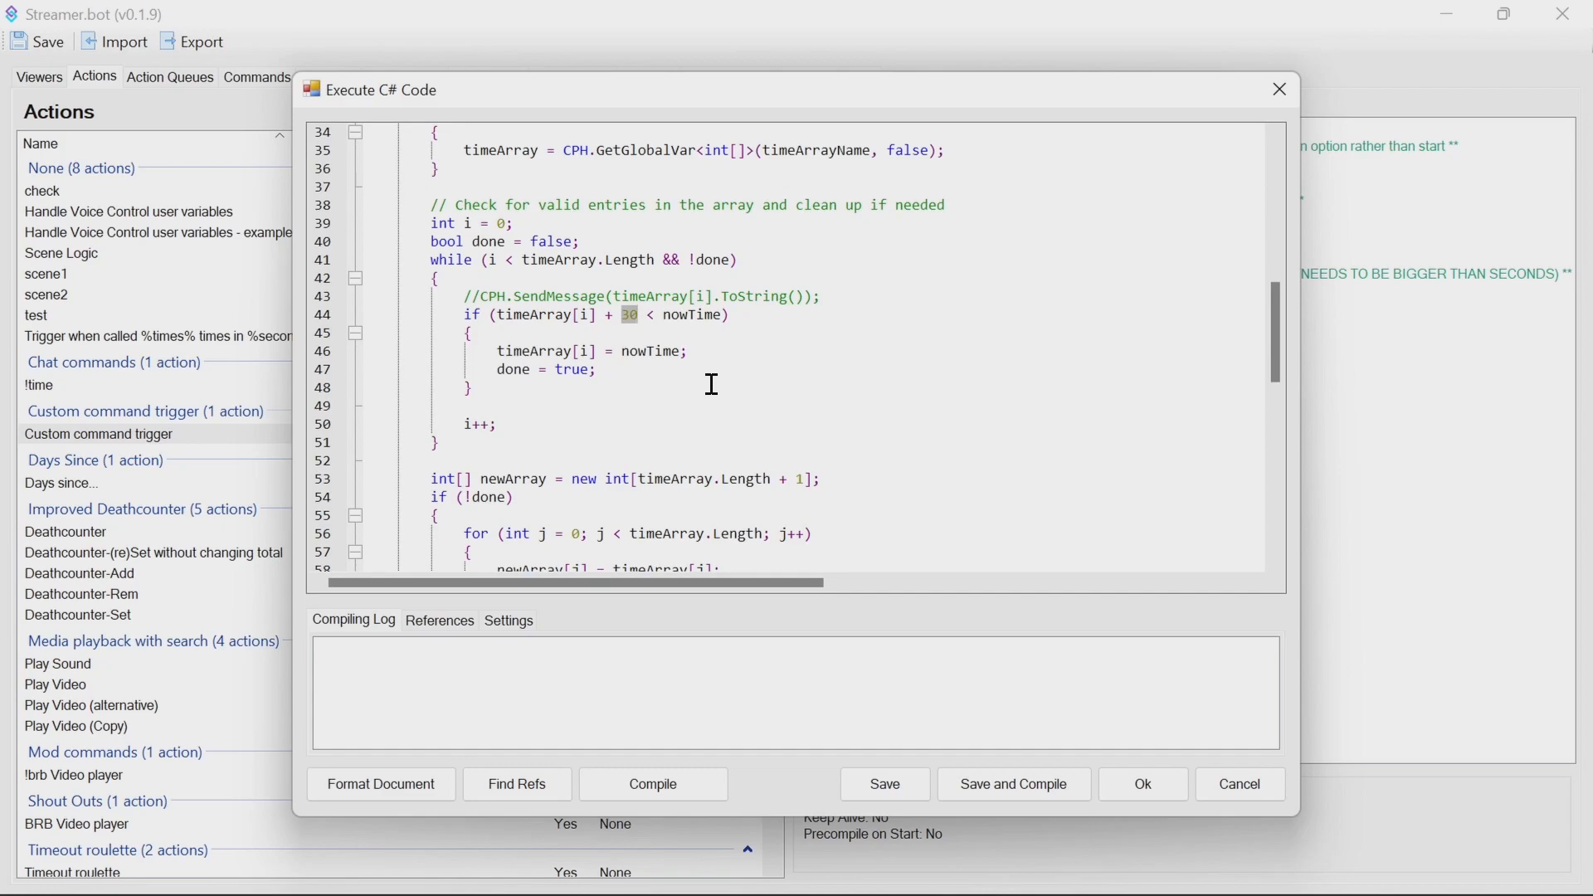
# - Replace the hardcoded 30 on line 44 with 'seconds', then scroll to the !done branch
pyautogui.doubleClick(686, 316)
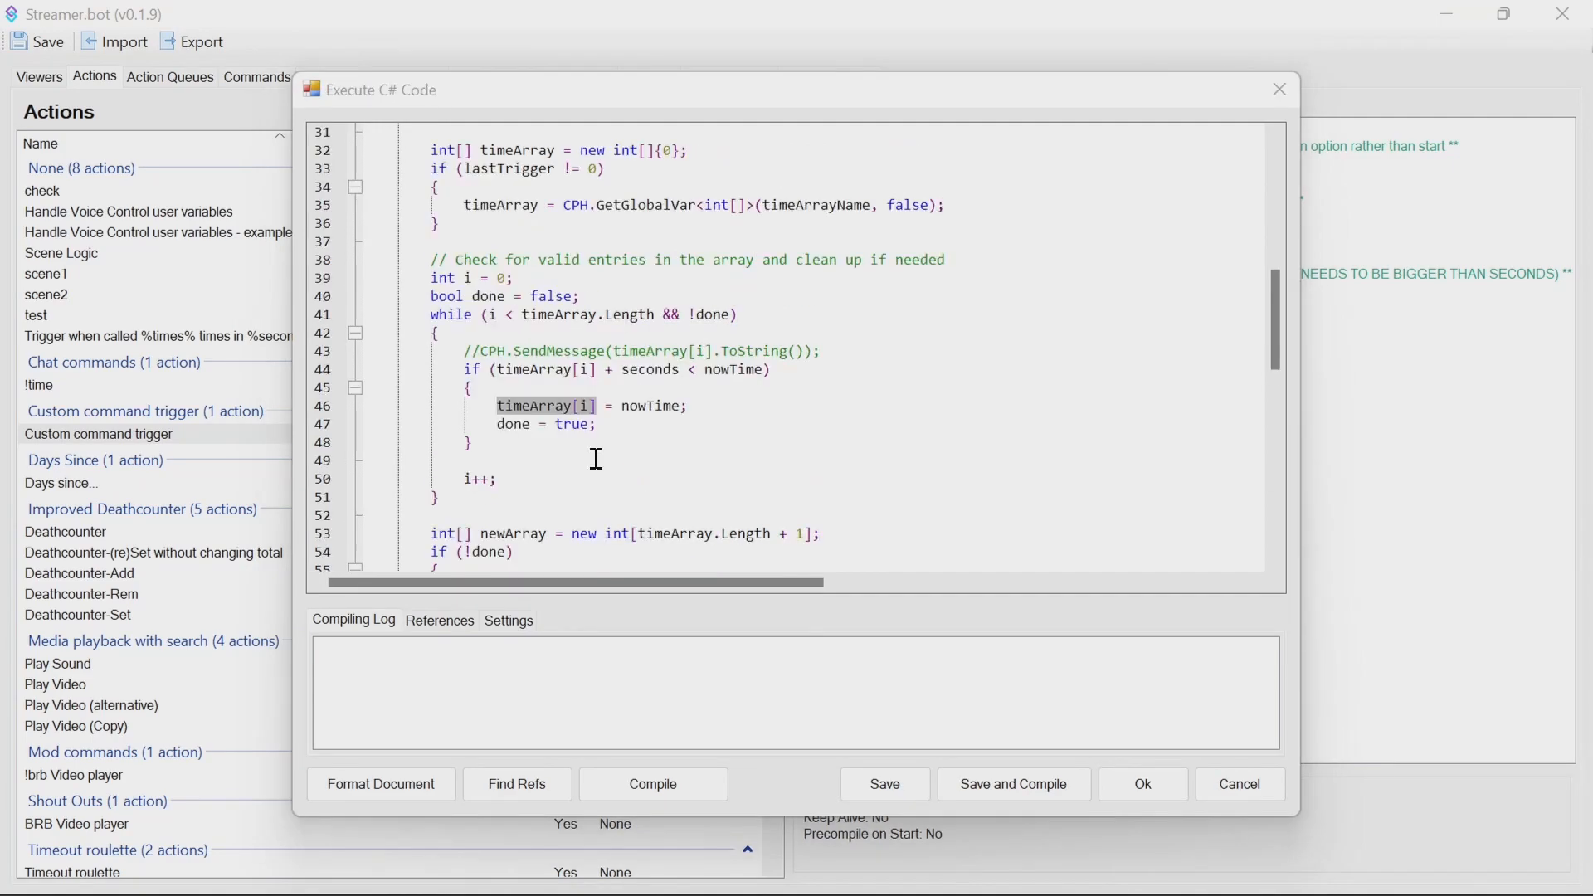
pyautogui.moveTo(583, 427)
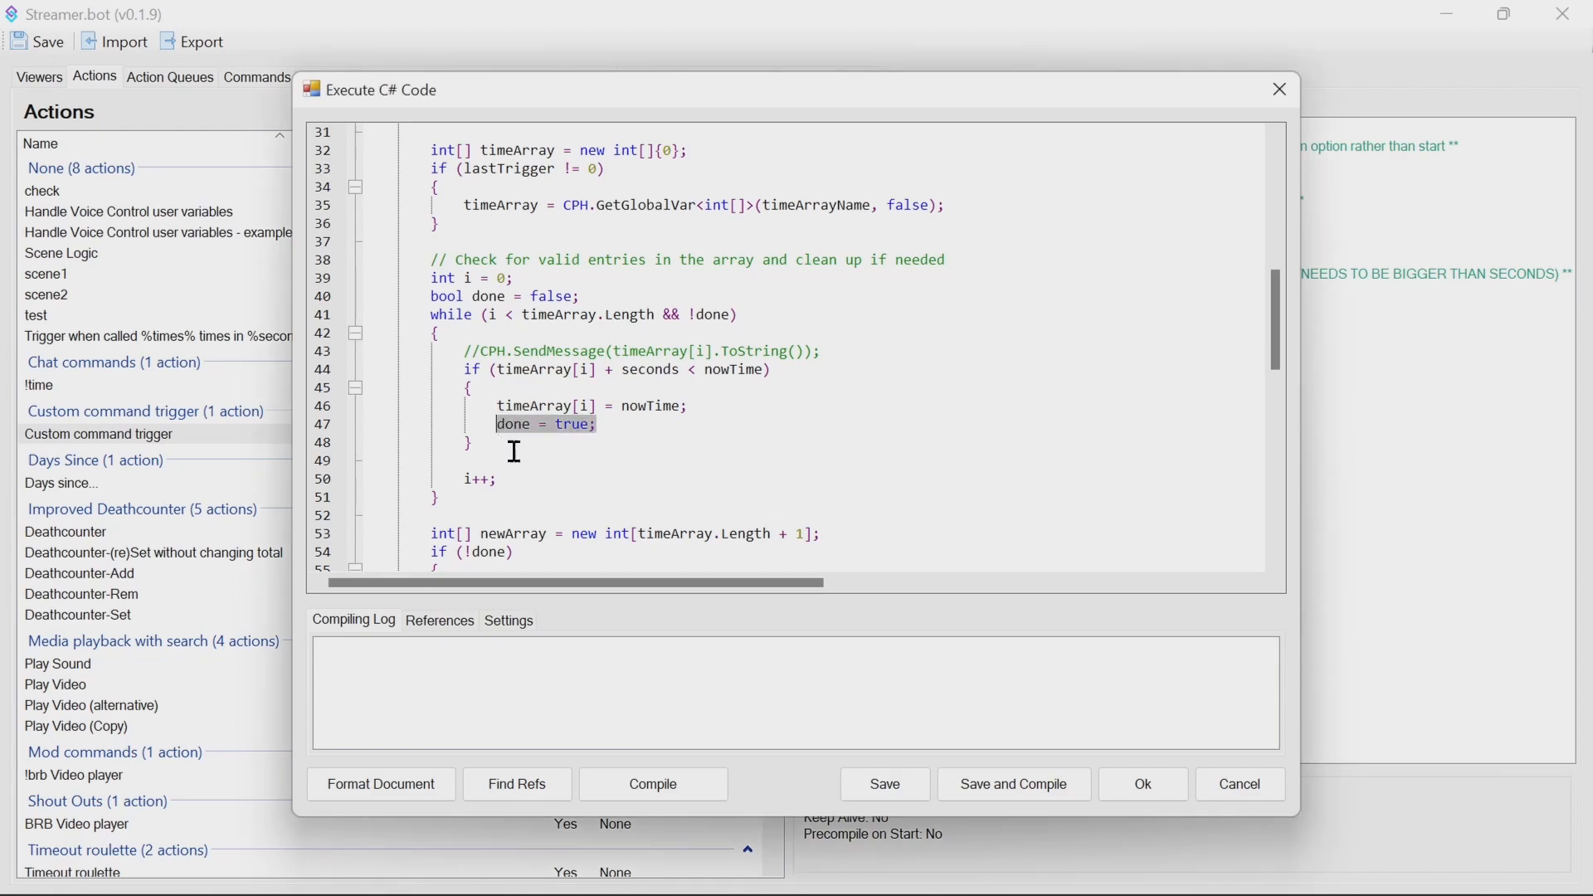
pyautogui.moveTo(570, 465)
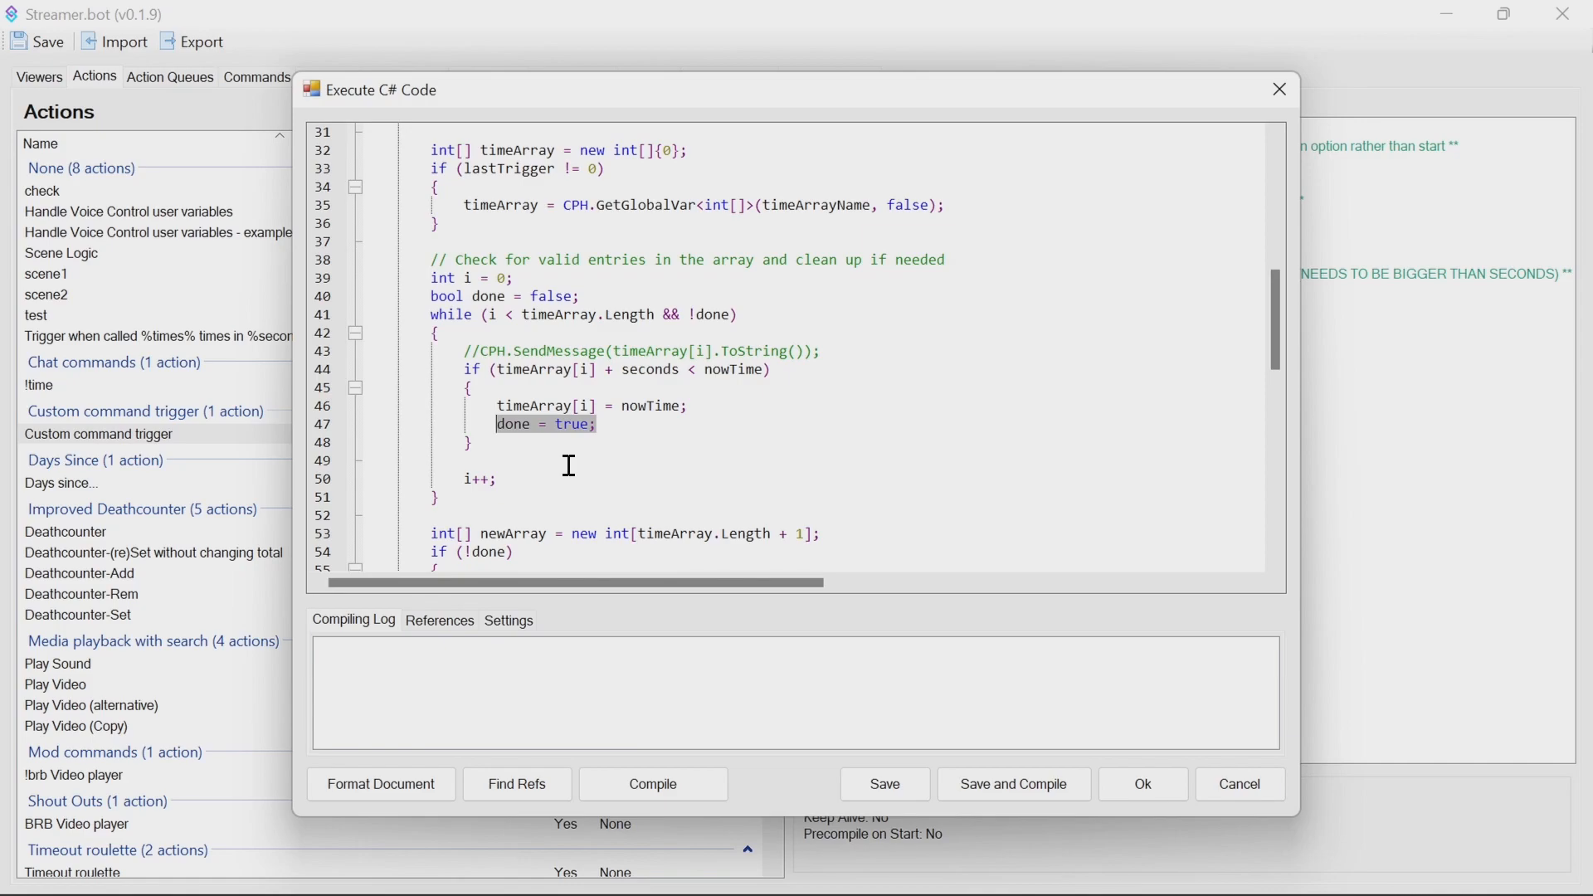
pyautogui.moveTo(588, 434)
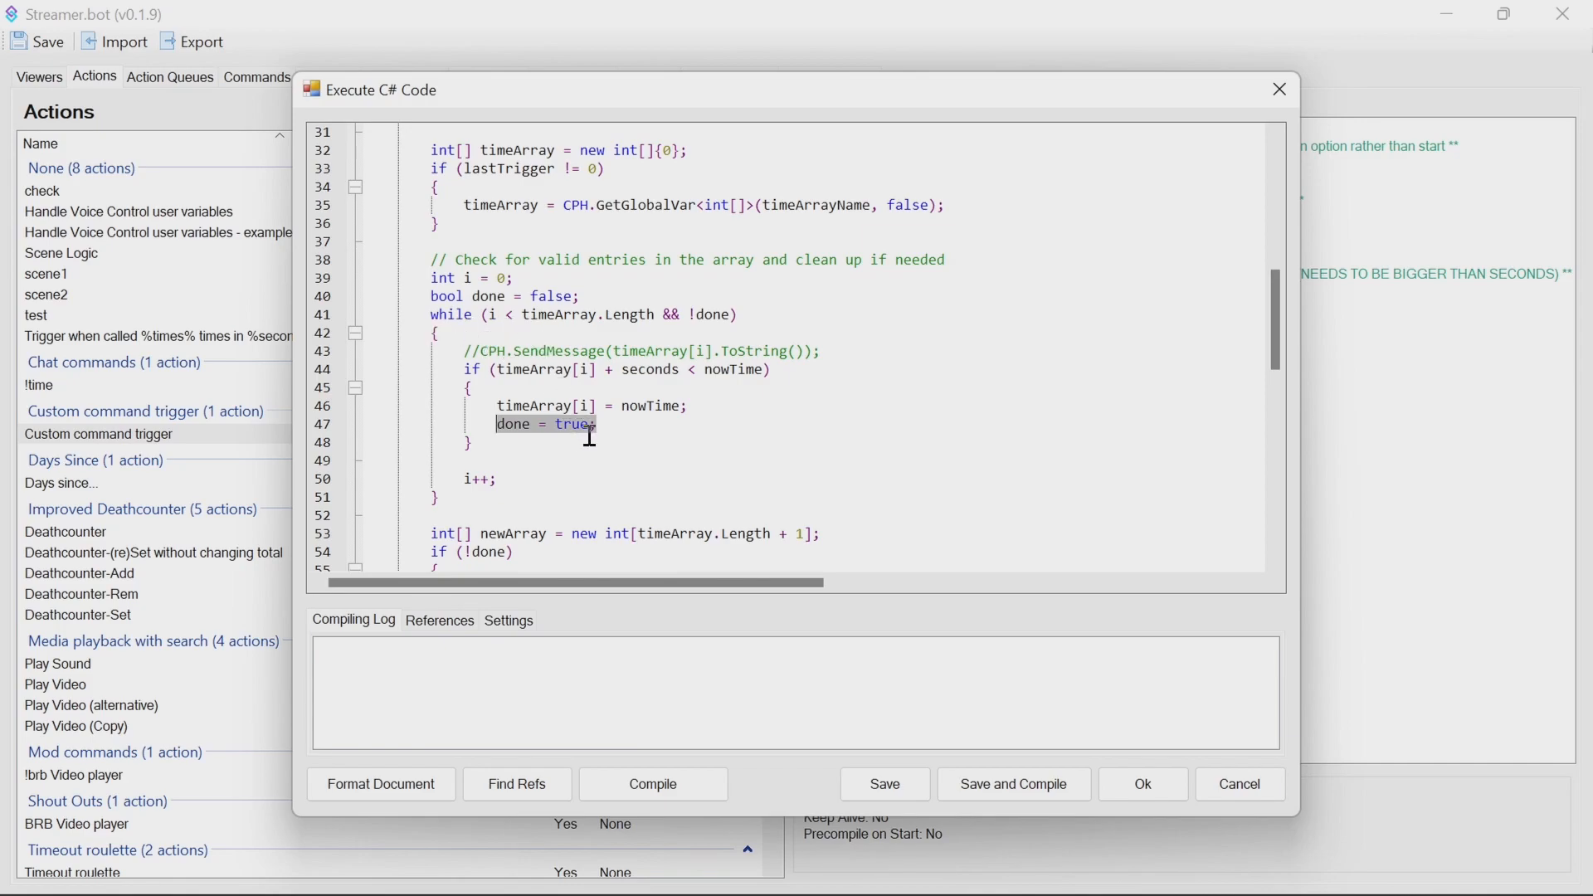
pyautogui.scroll(-3)
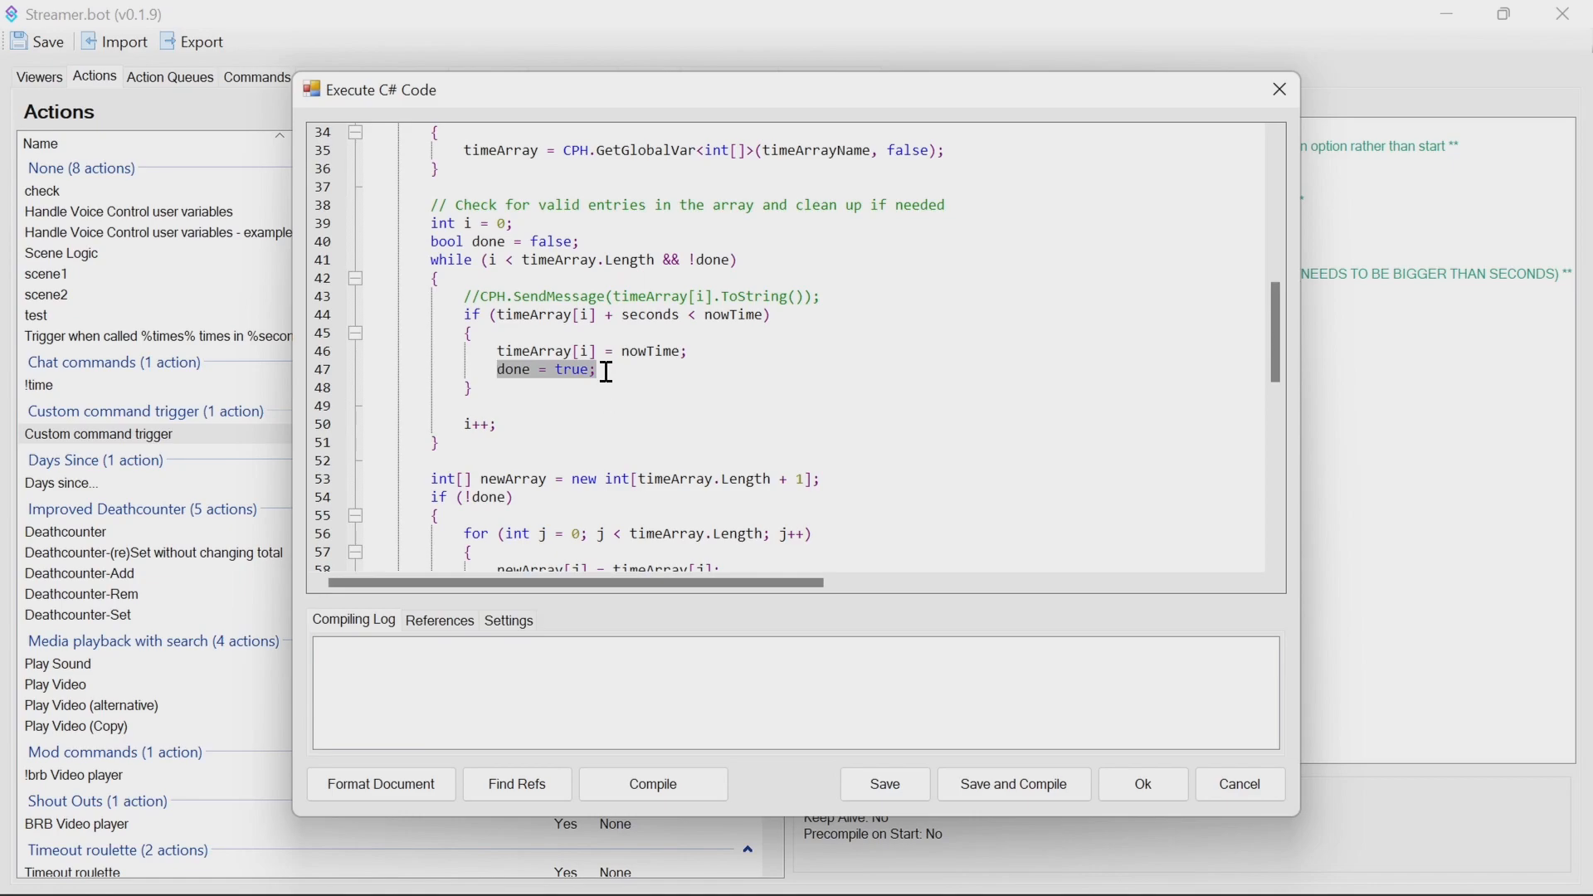
pyautogui.scroll(-3)
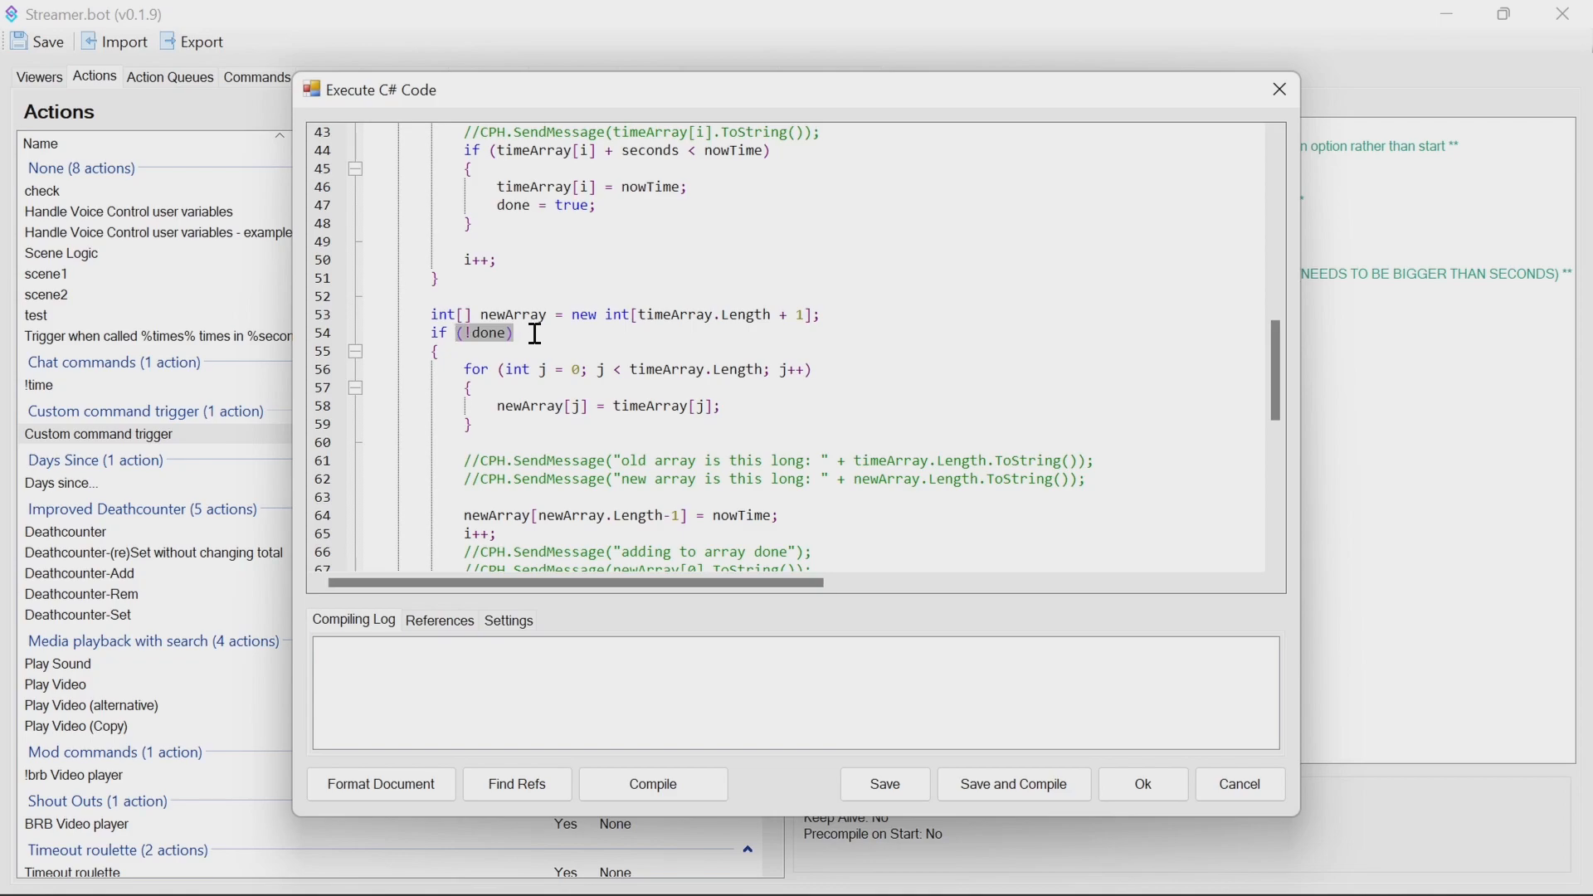
pyautogui.moveTo(558, 381)
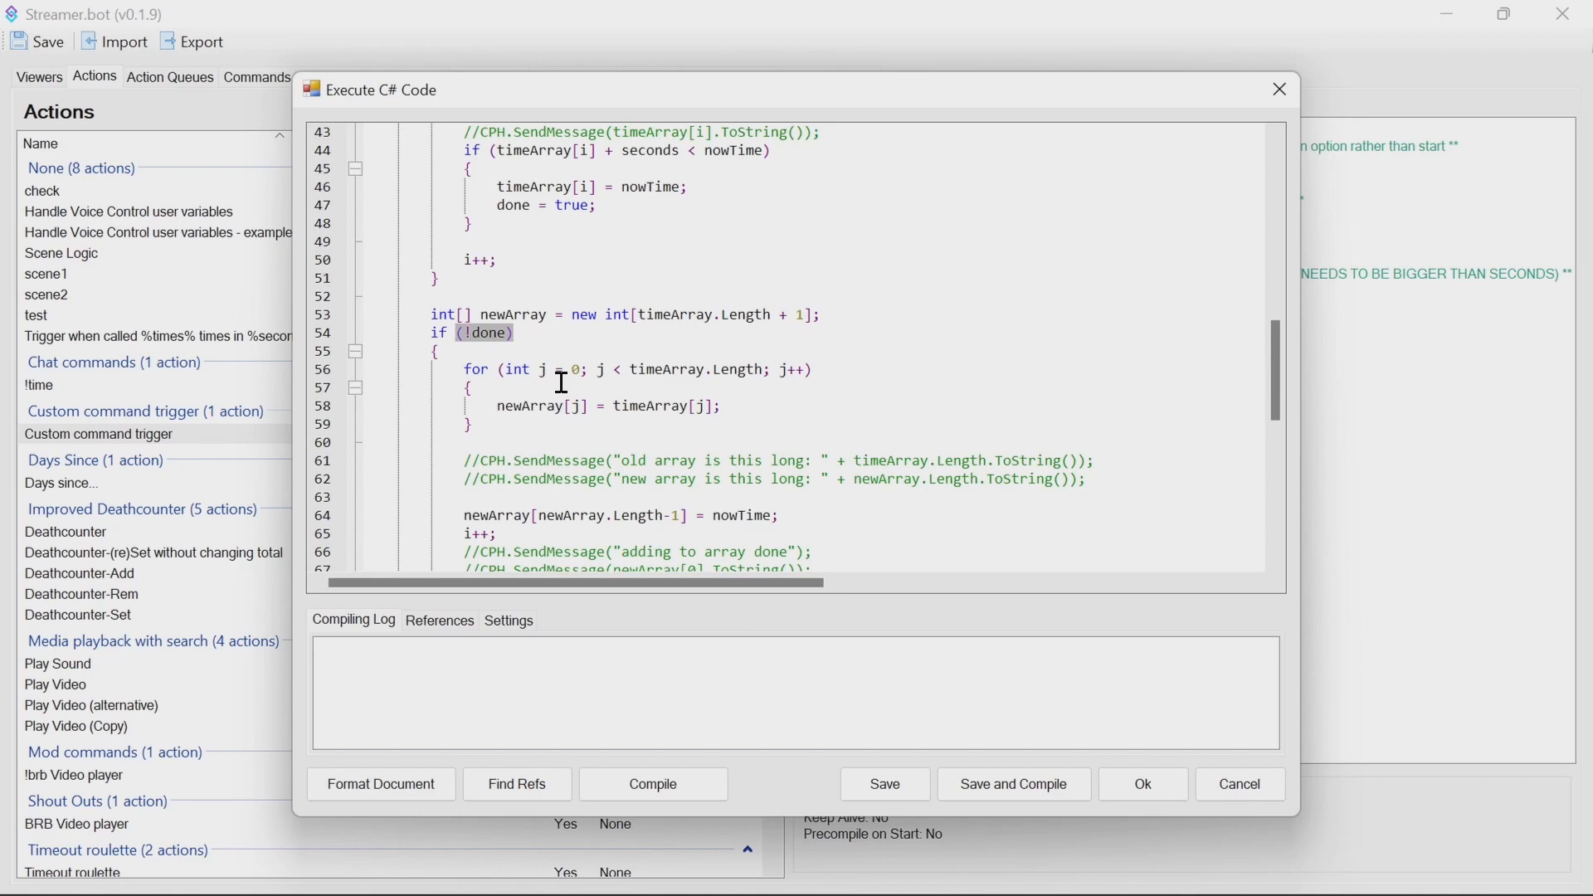
pyautogui.moveTo(526, 397)
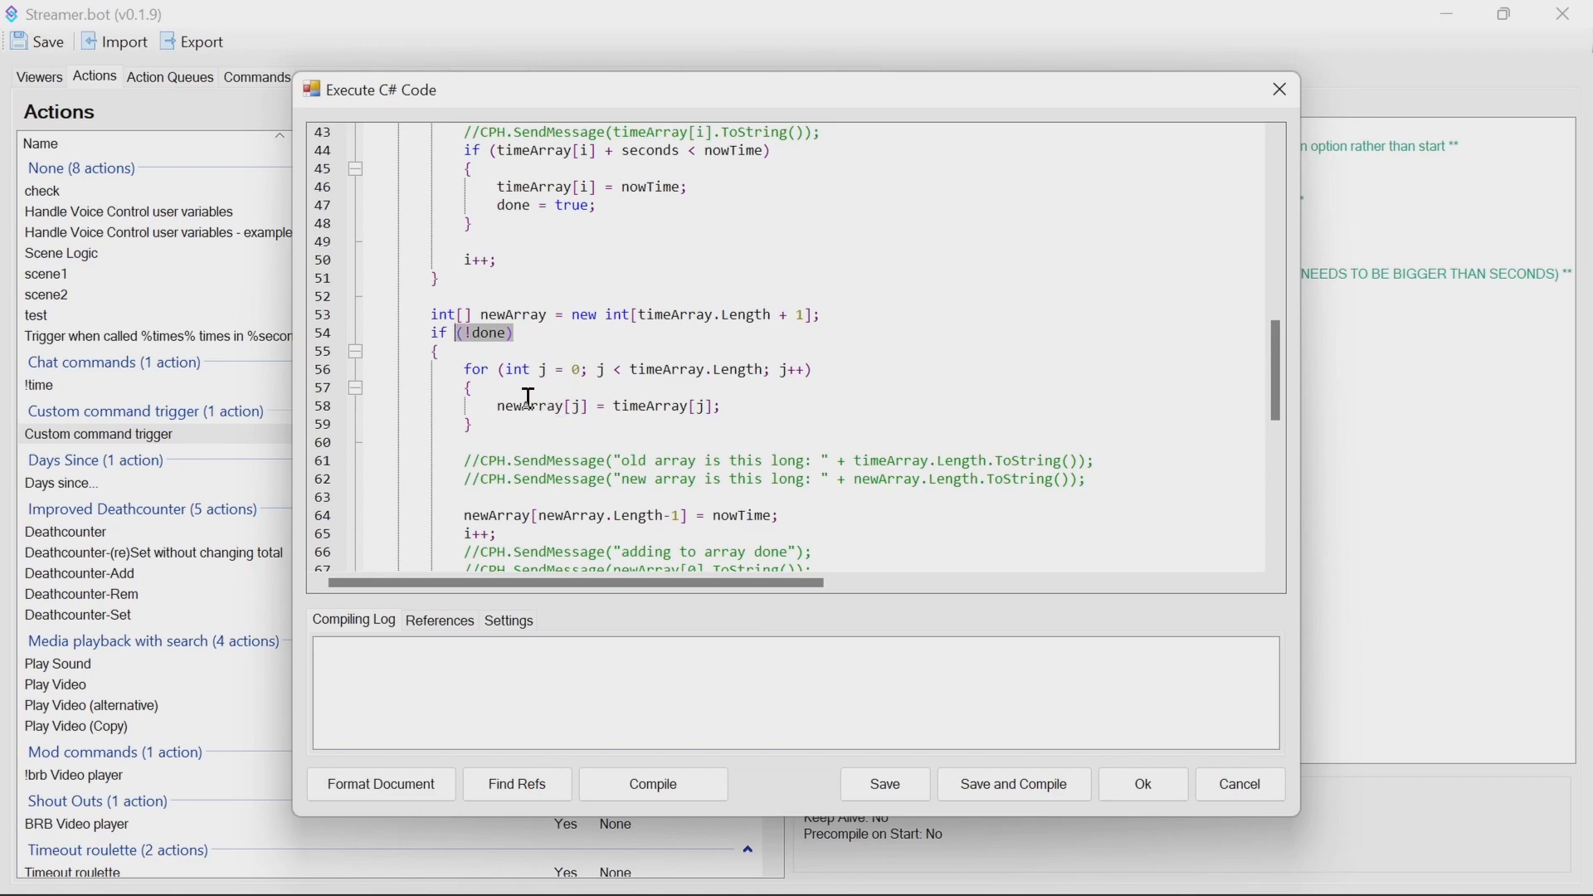
pyautogui.scroll(-3)
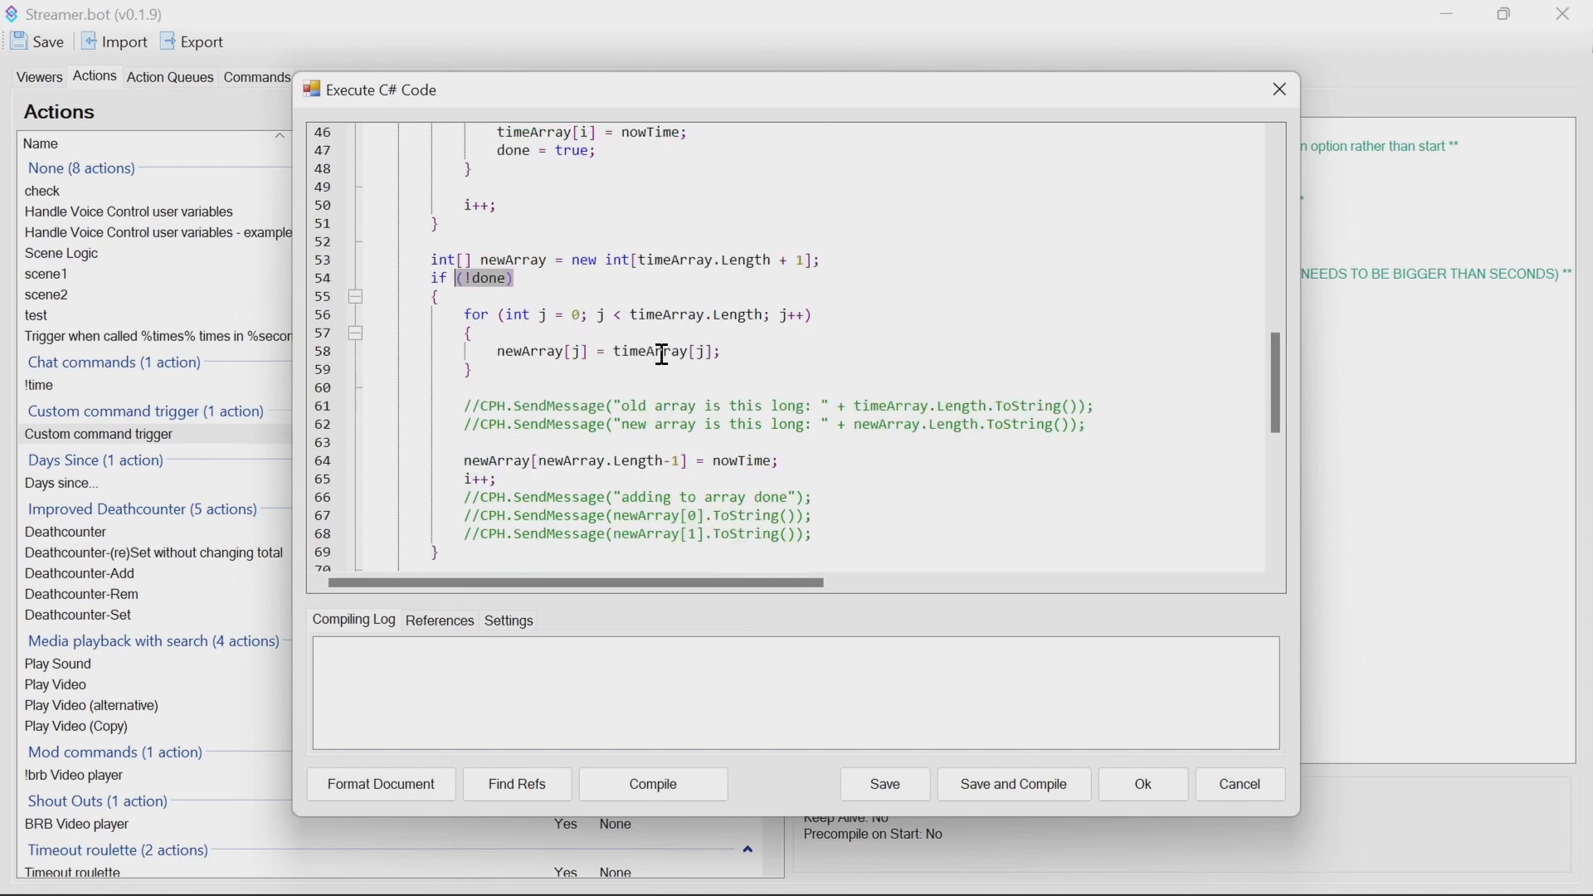
pyautogui.moveTo(523, 471)
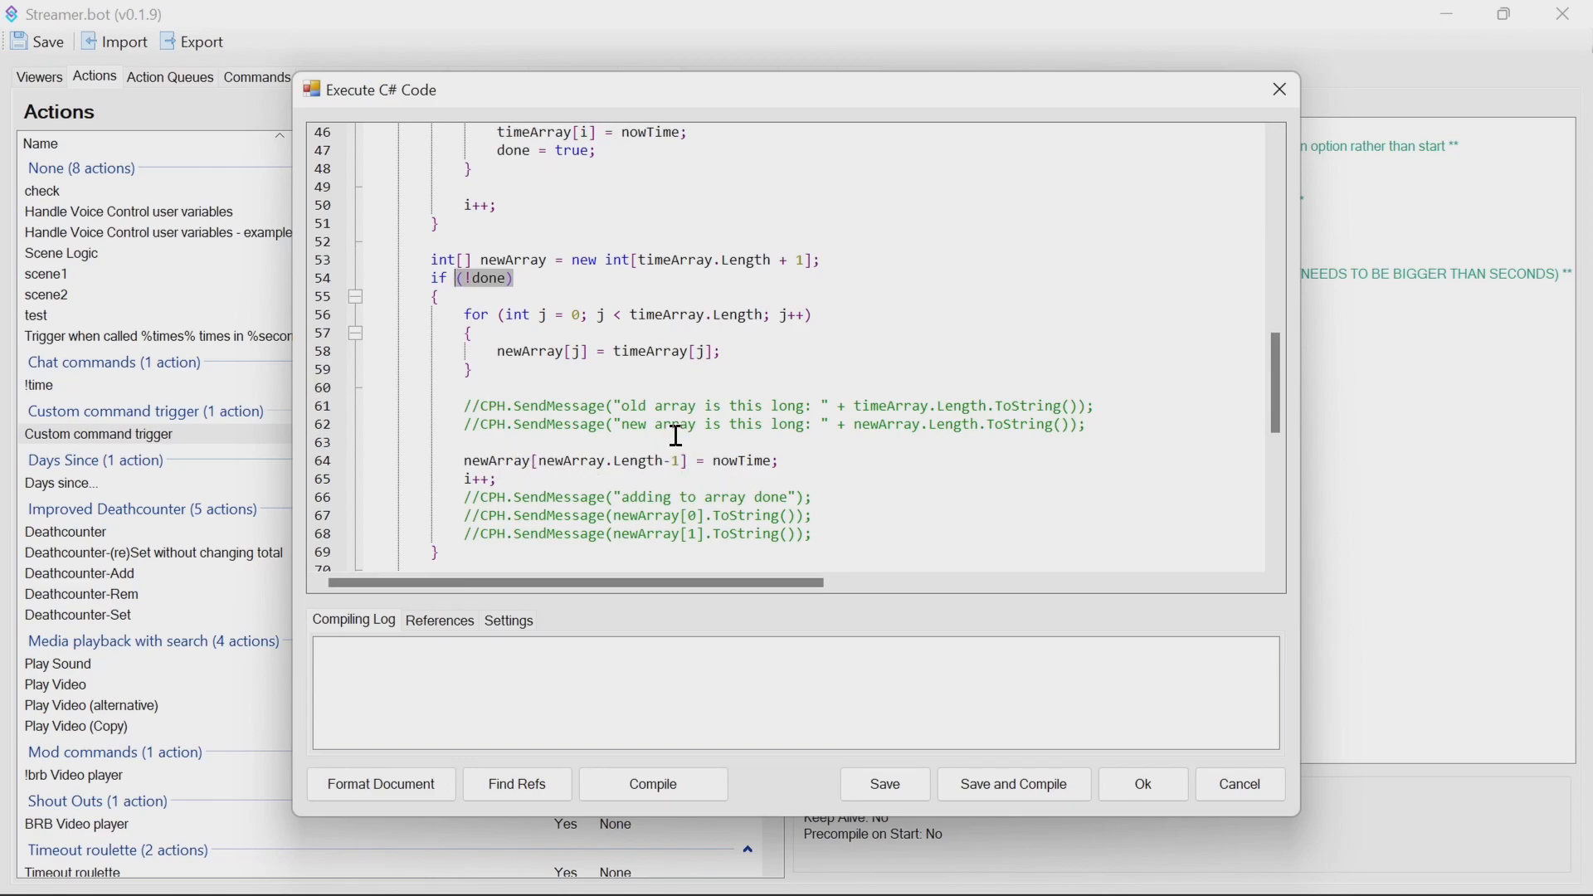
pyautogui.scroll(-3)
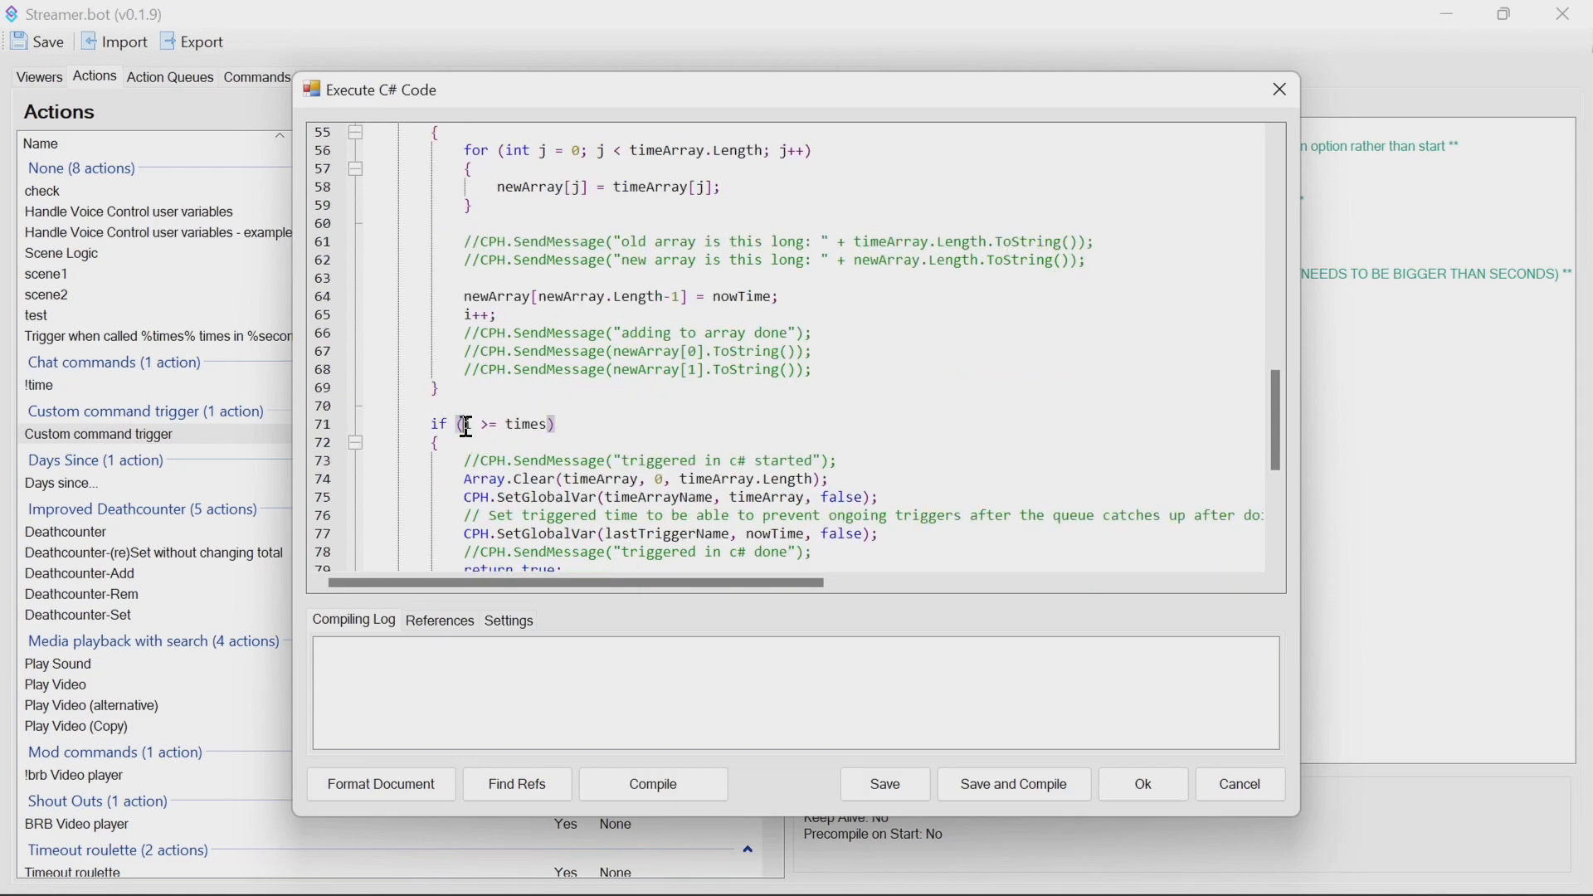
pyautogui.doubleClick(508, 424)
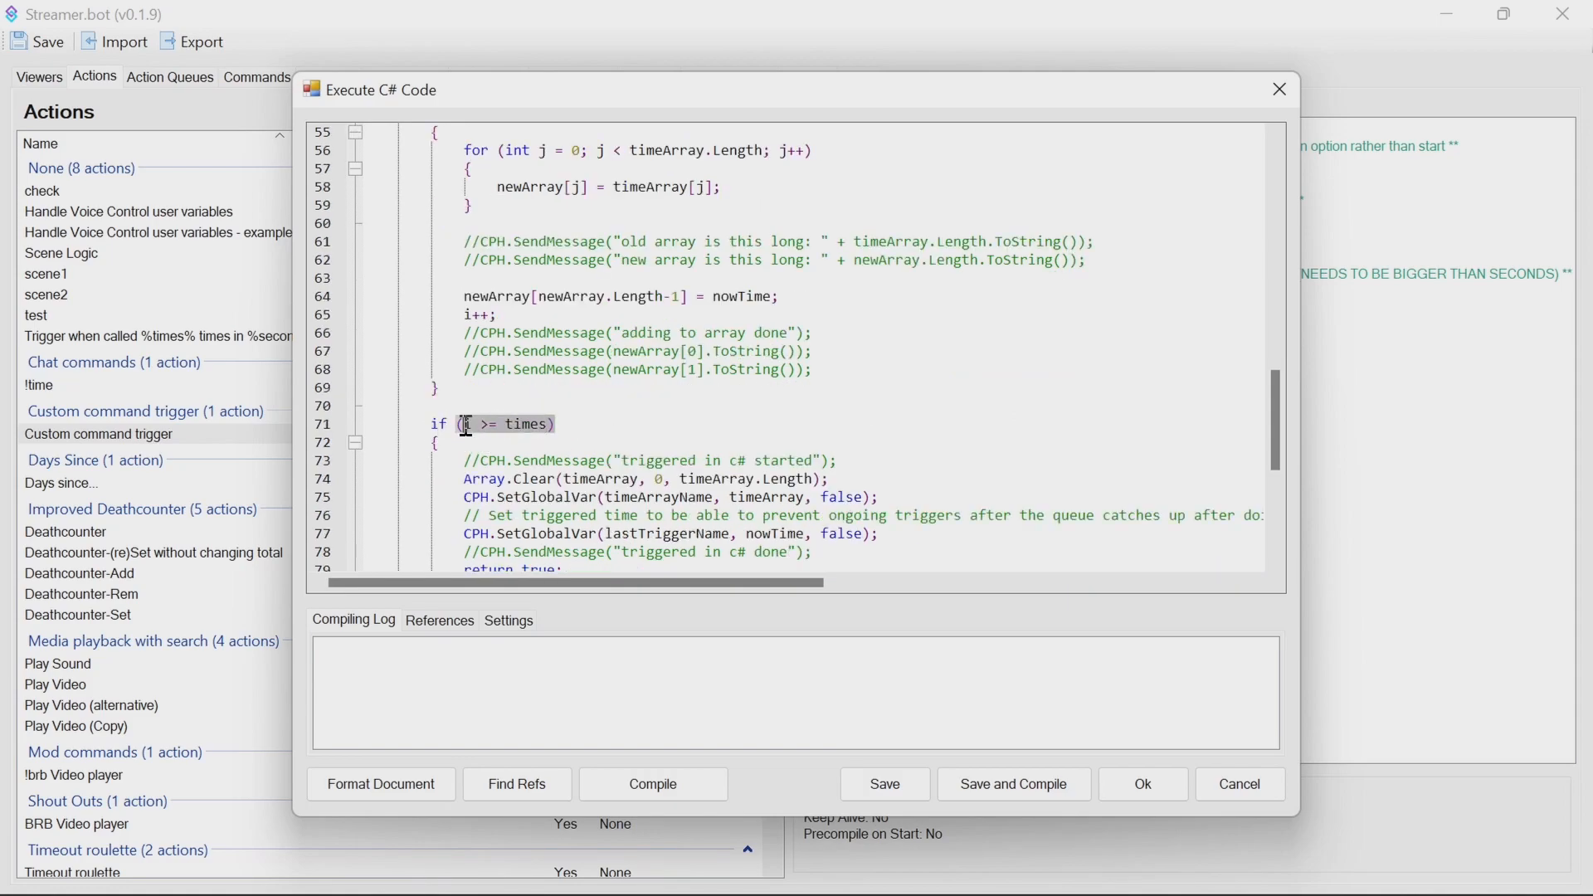
pyautogui.scroll(-3)
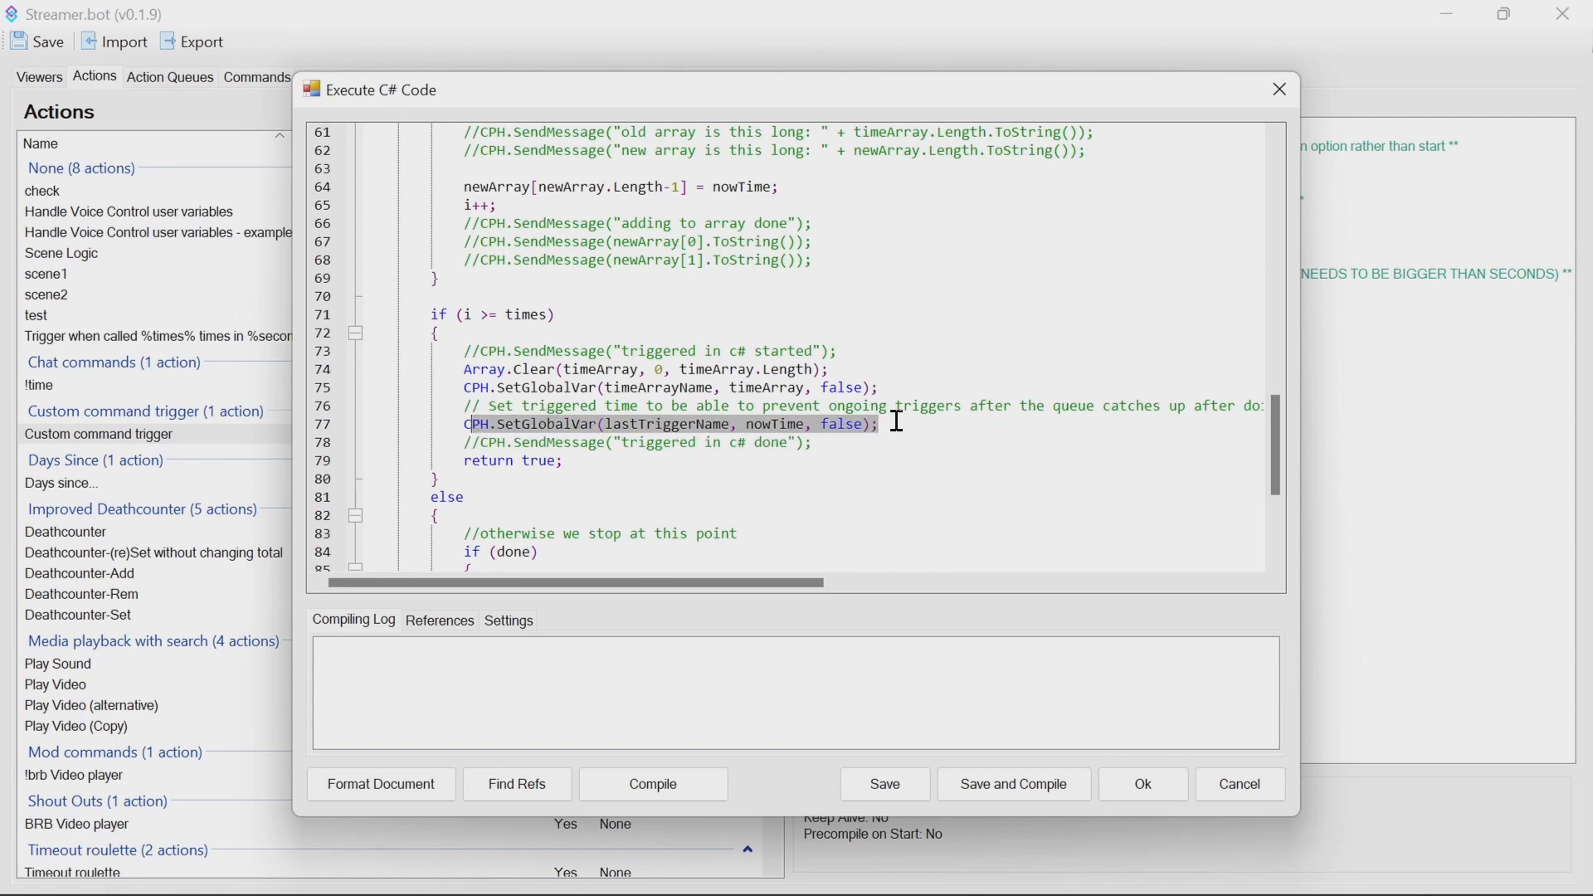
pyautogui.scroll(-3)
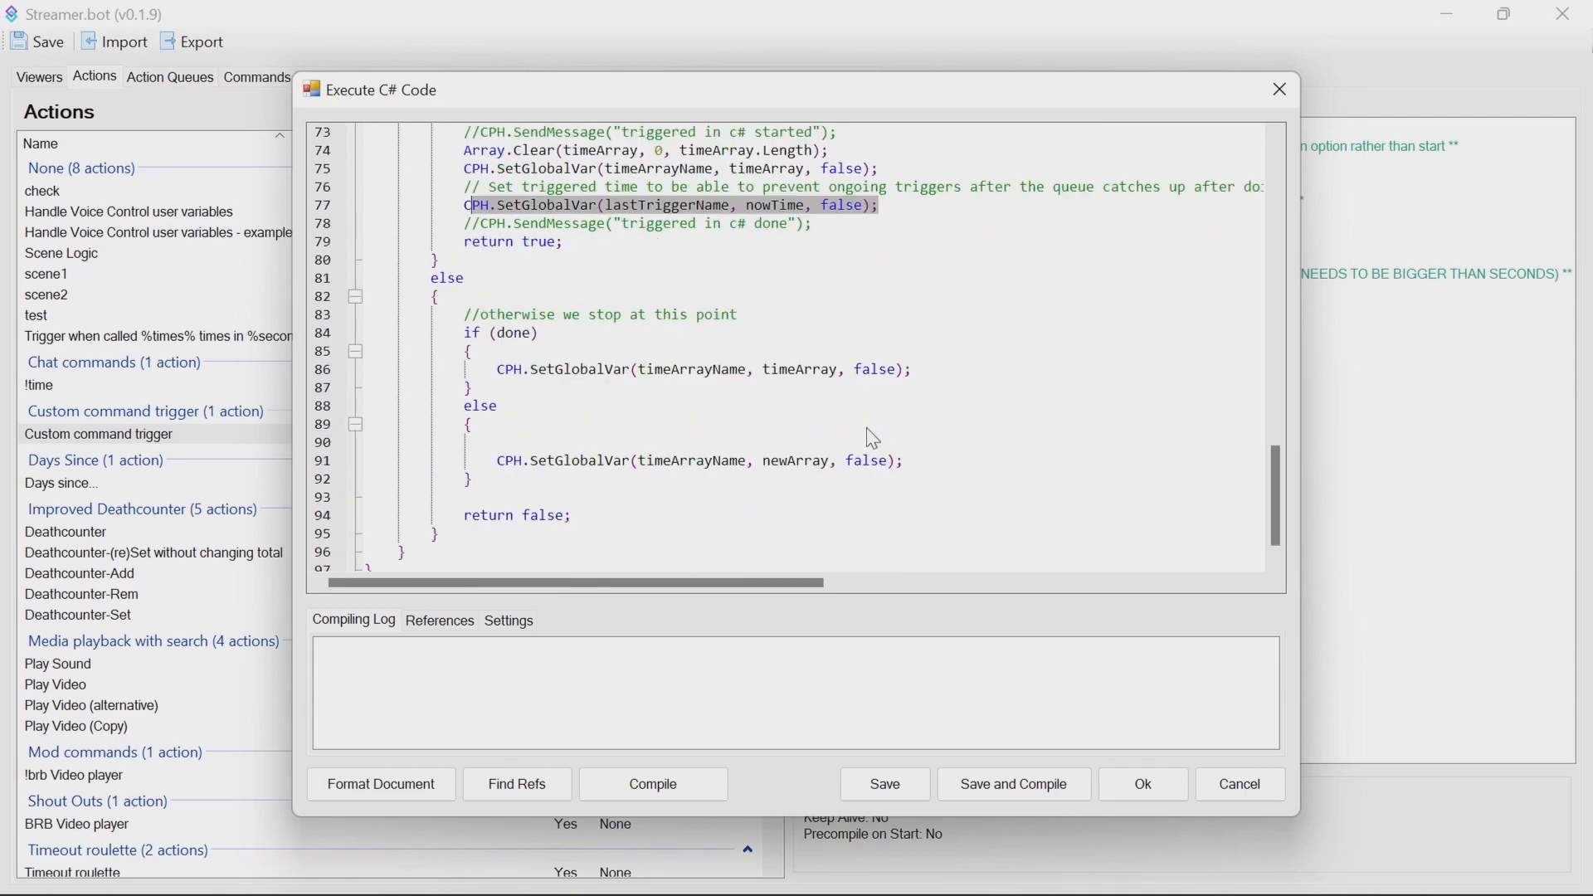
pyautogui.moveTo(524, 335)
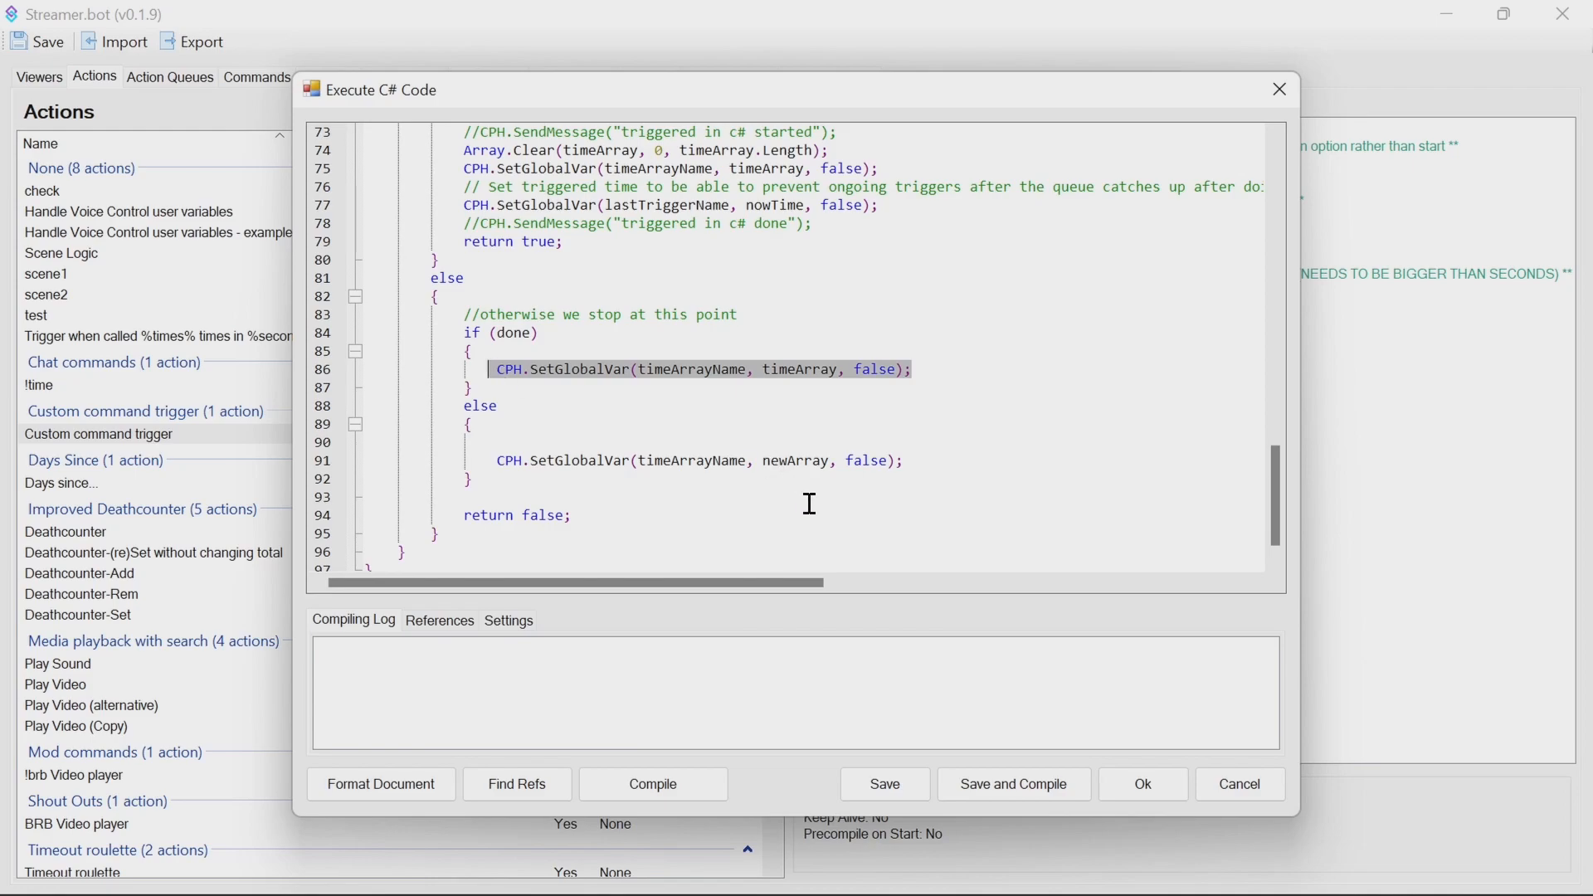
pyautogui.moveTo(880, 439)
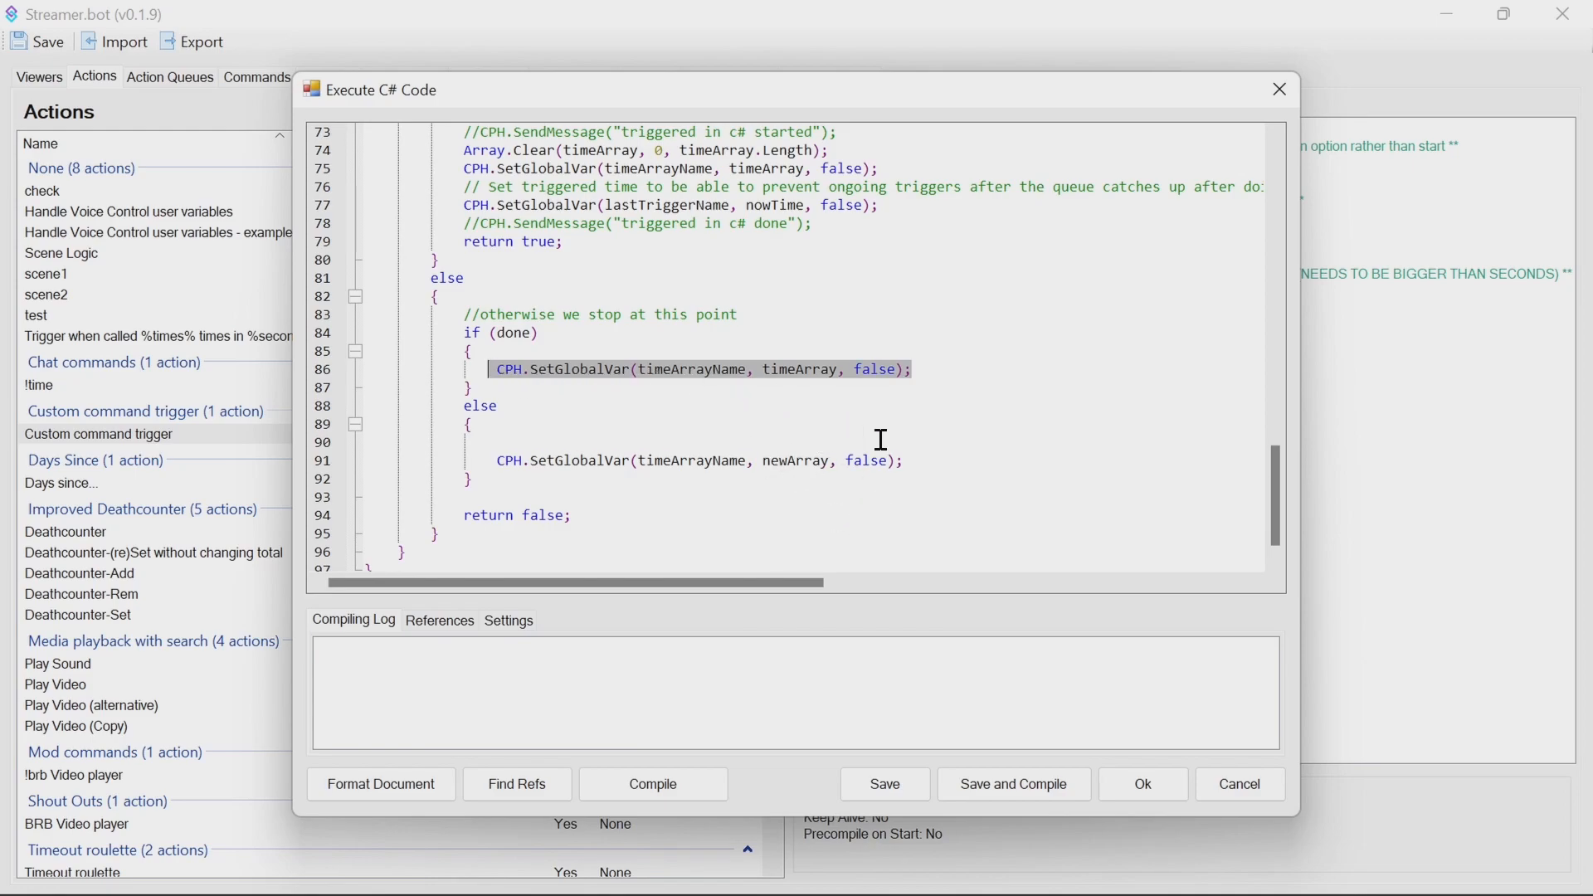
pyautogui.moveTo(688, 385)
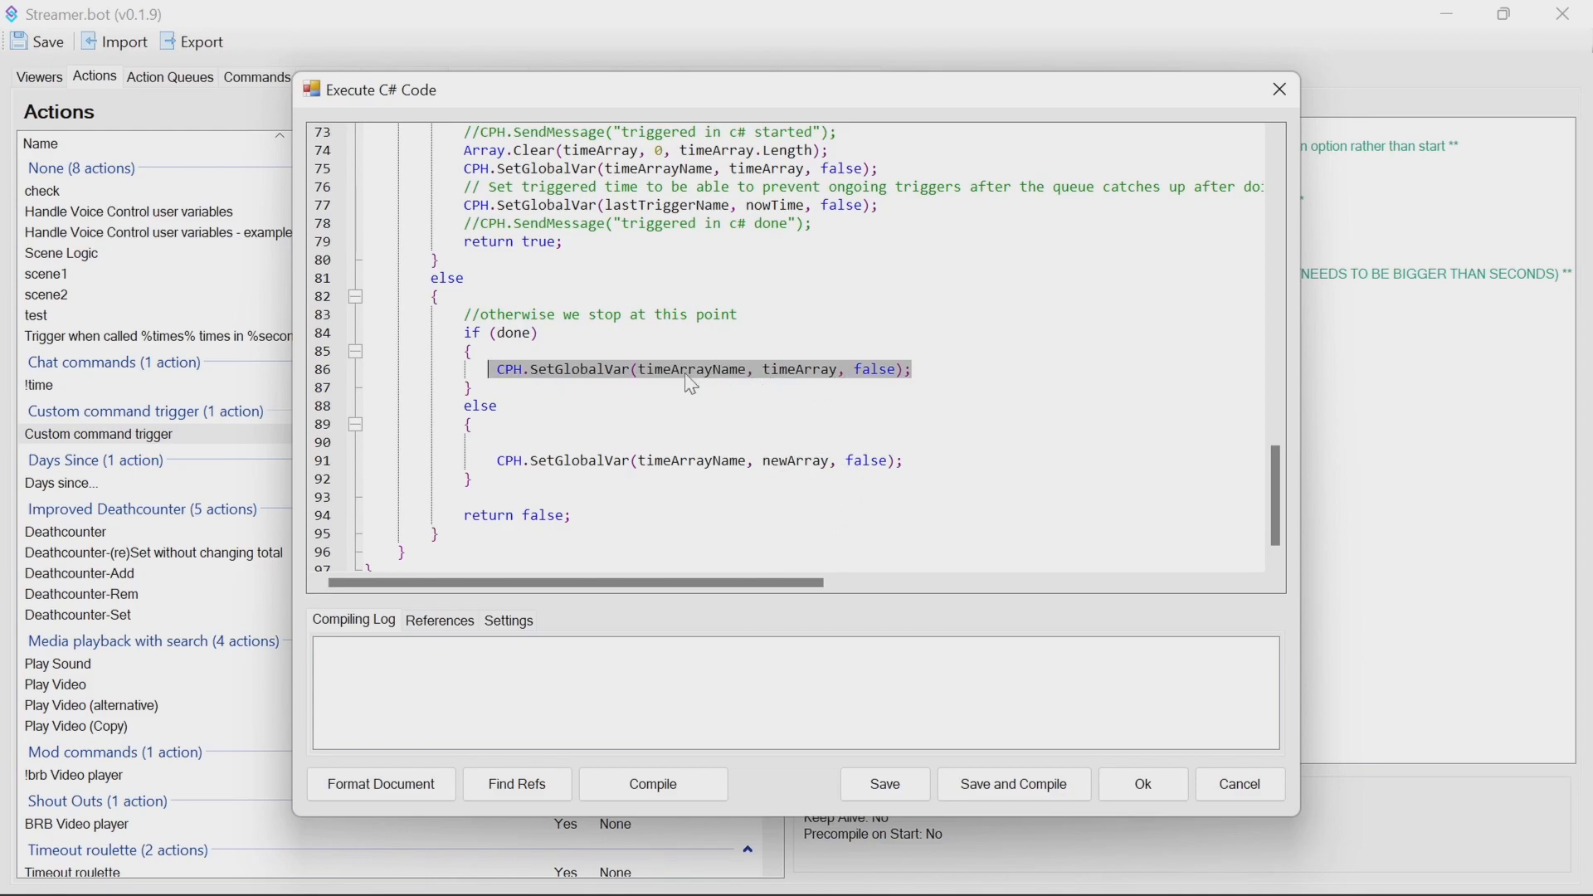